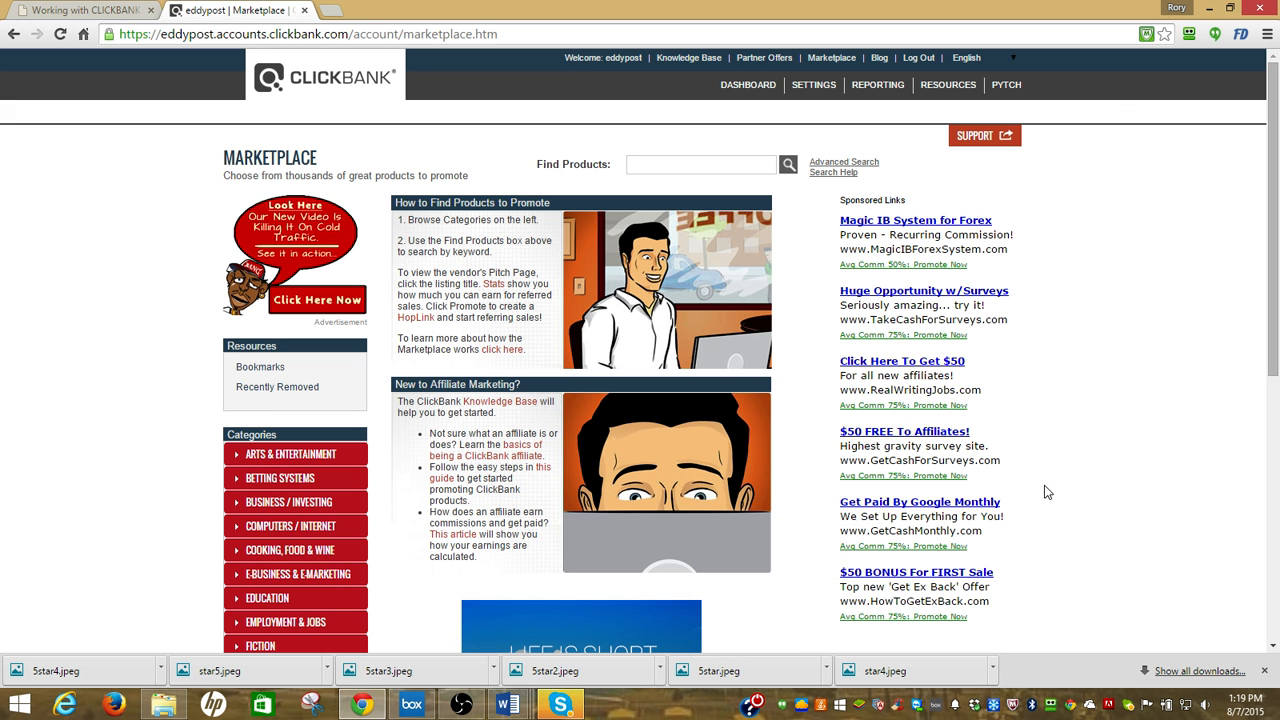
pyautogui.moveTo(1162, 484)
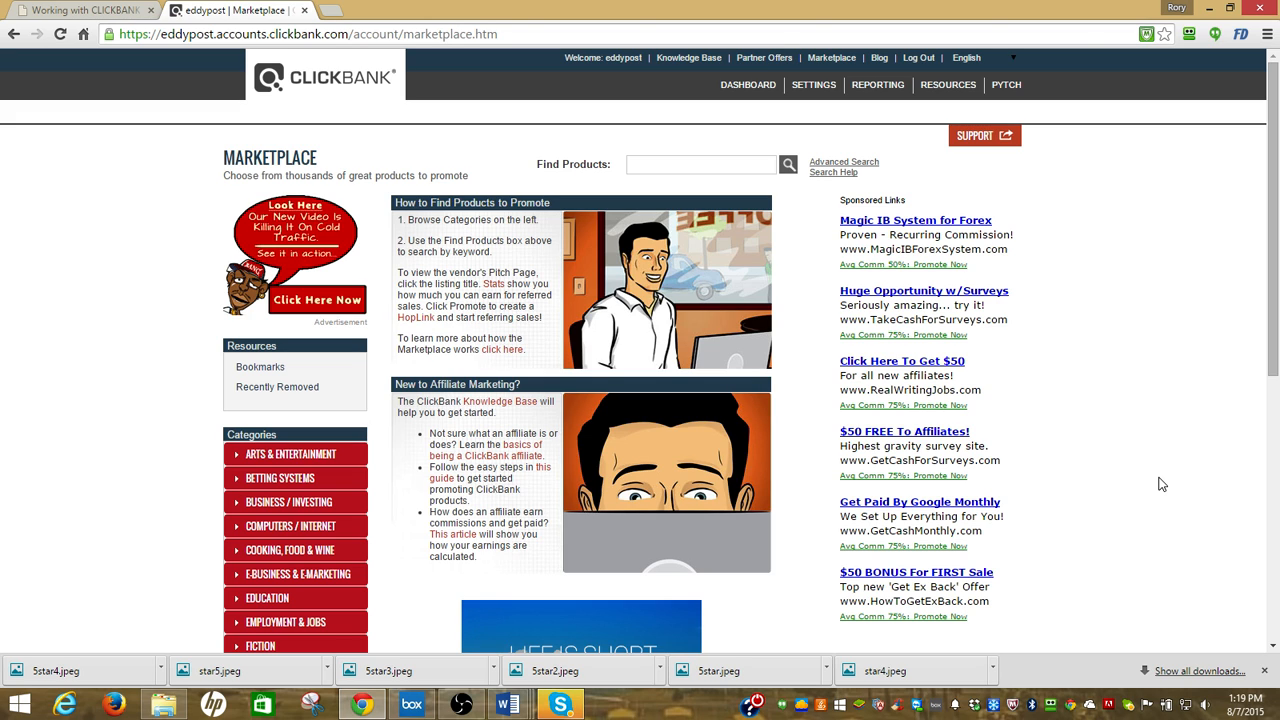
pyautogui.moveTo(868, 200)
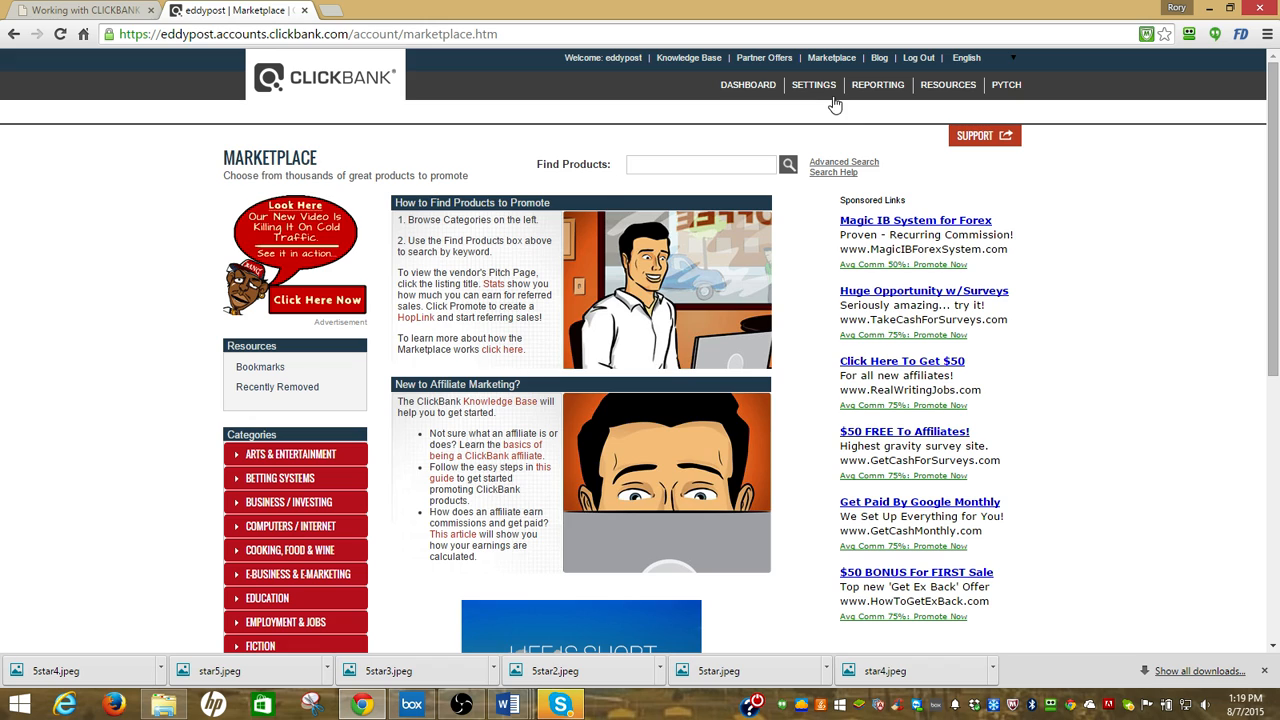
pyautogui.moveTo(556, 584)
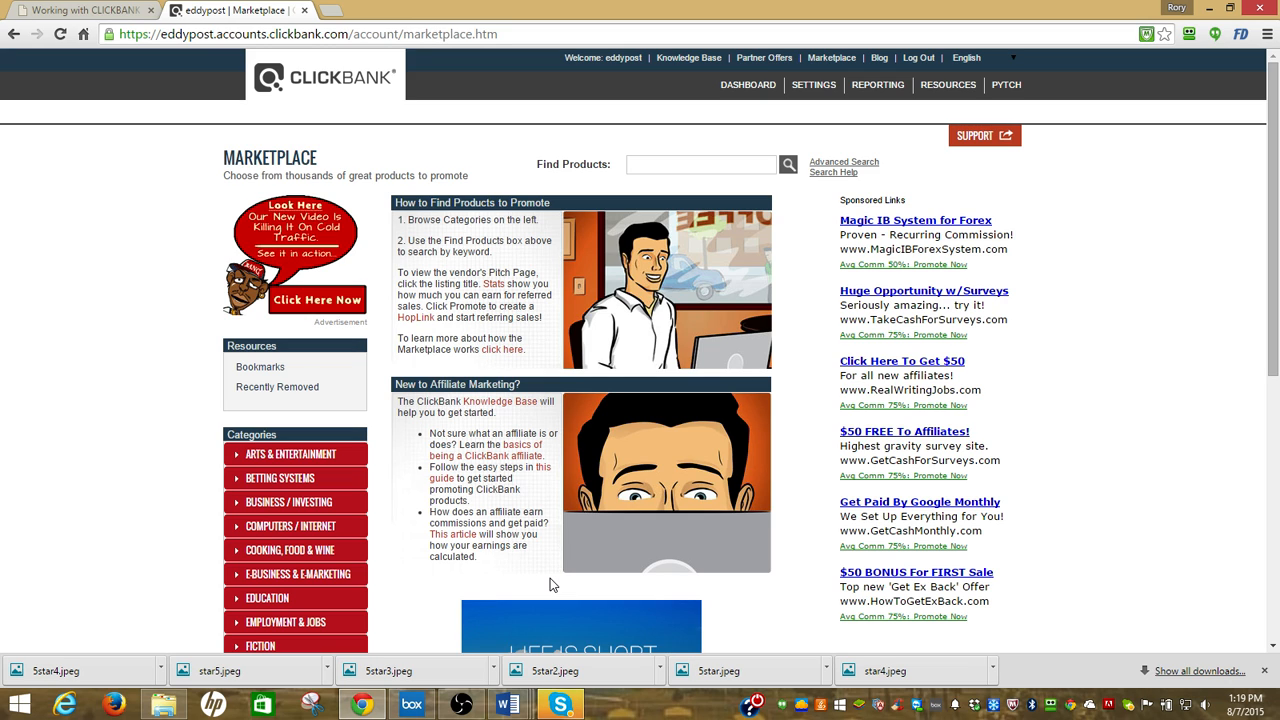
pyautogui.moveTo(566, 568)
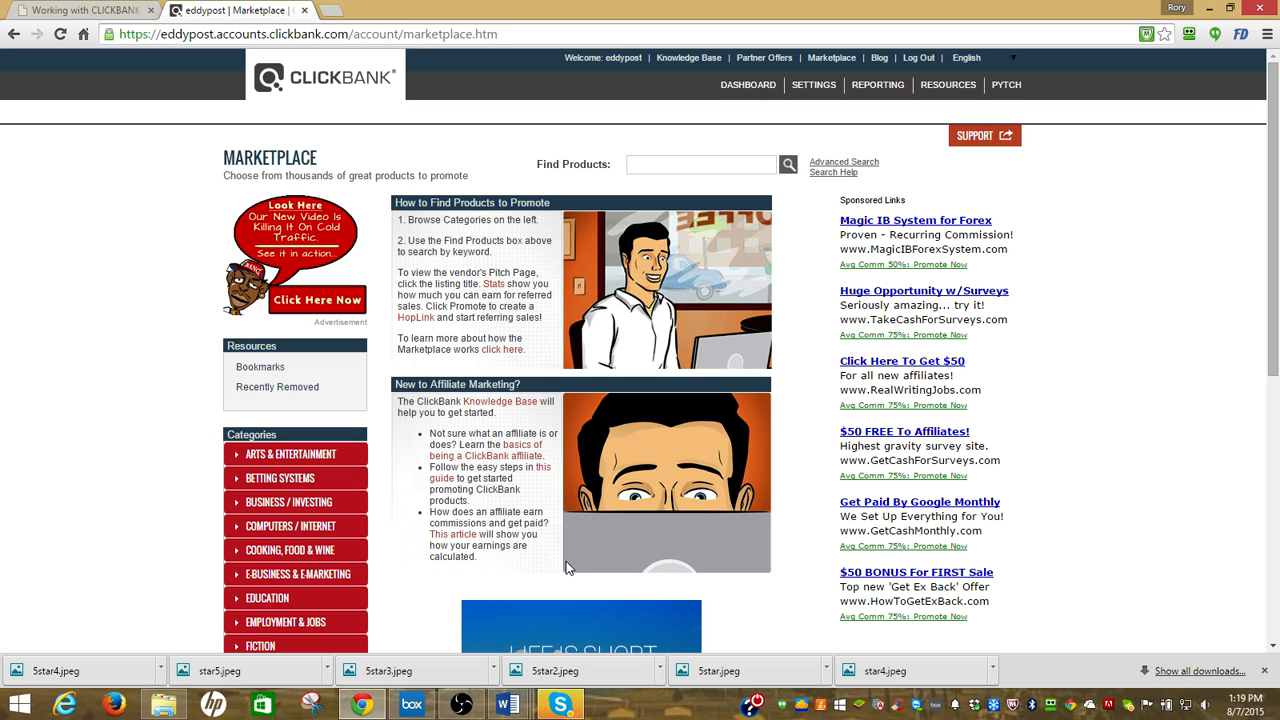
pyautogui.moveTo(552, 560)
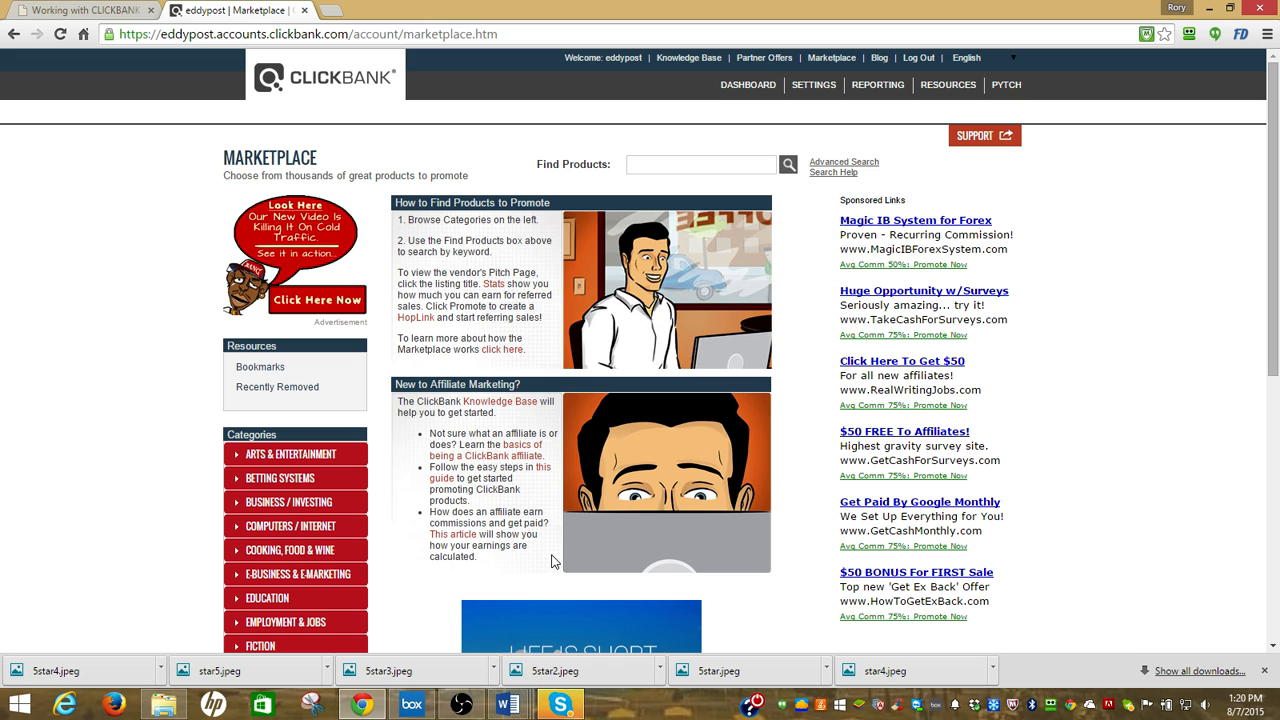
pyautogui.moveTo(548, 560)
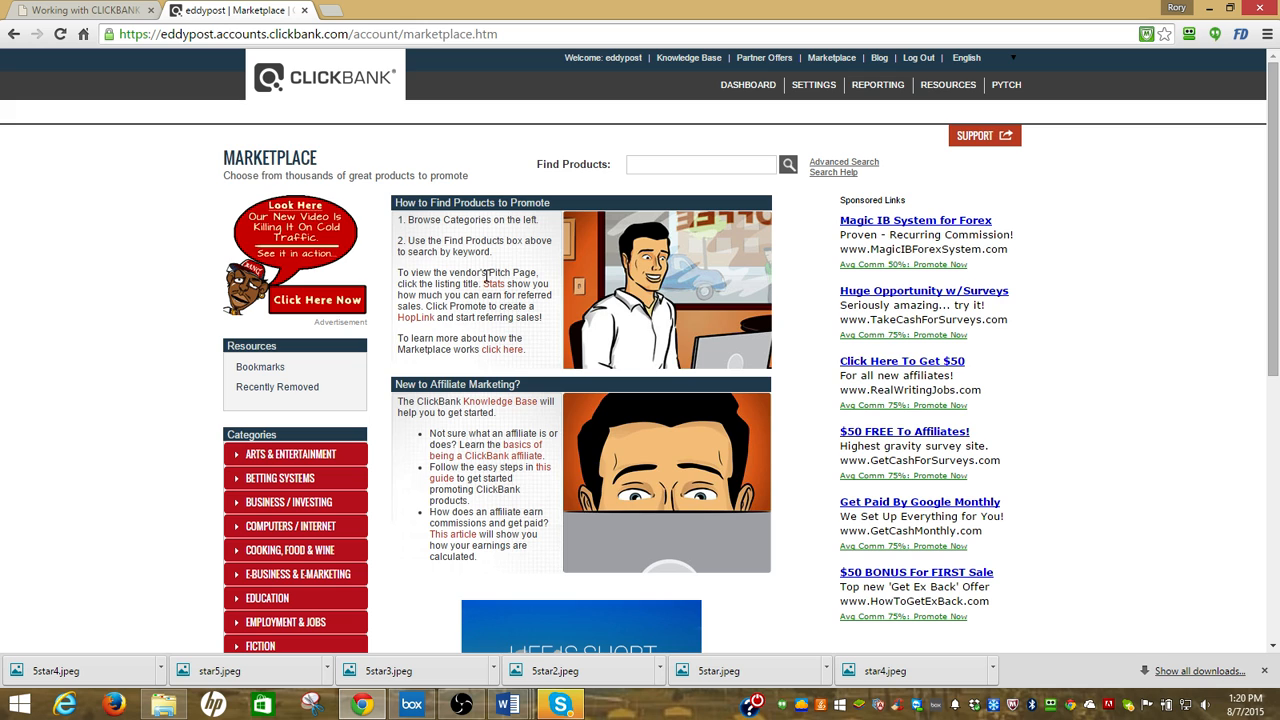
pyautogui.moveTo(124, 476)
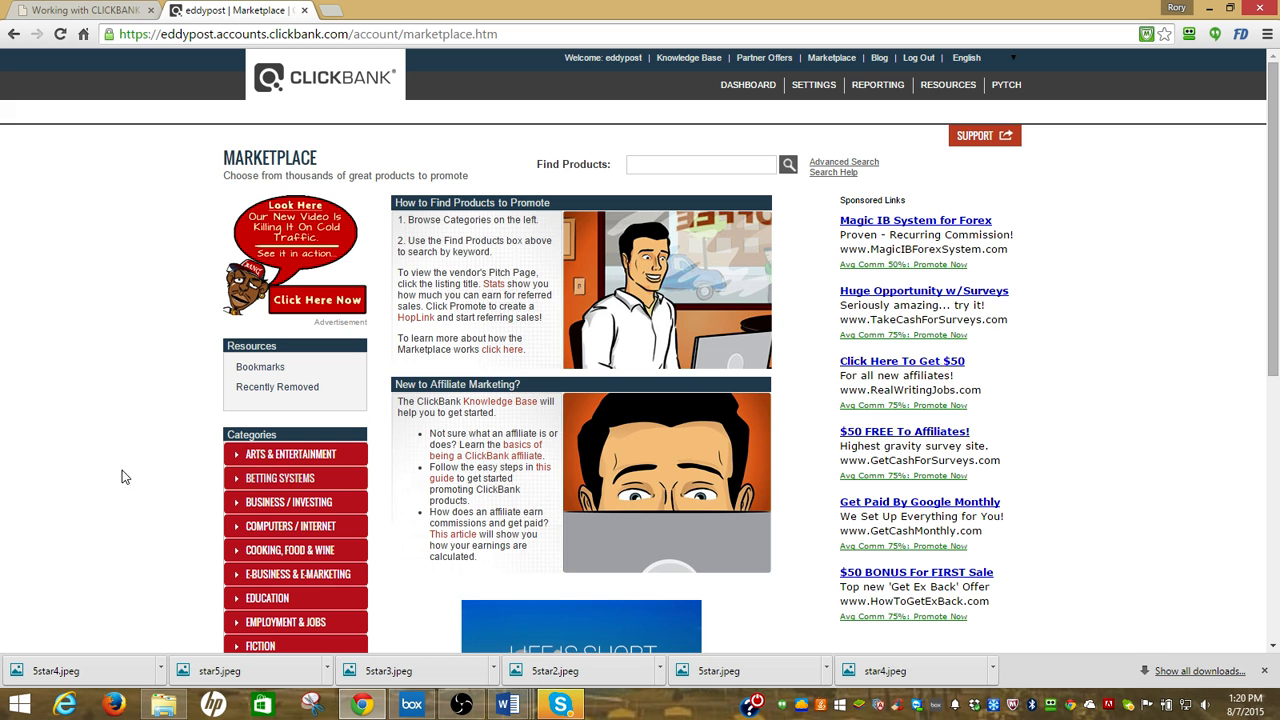
# Step: Show the Employment & Jobs category listings from the Categories sidebar
pyautogui.scroll(-3)
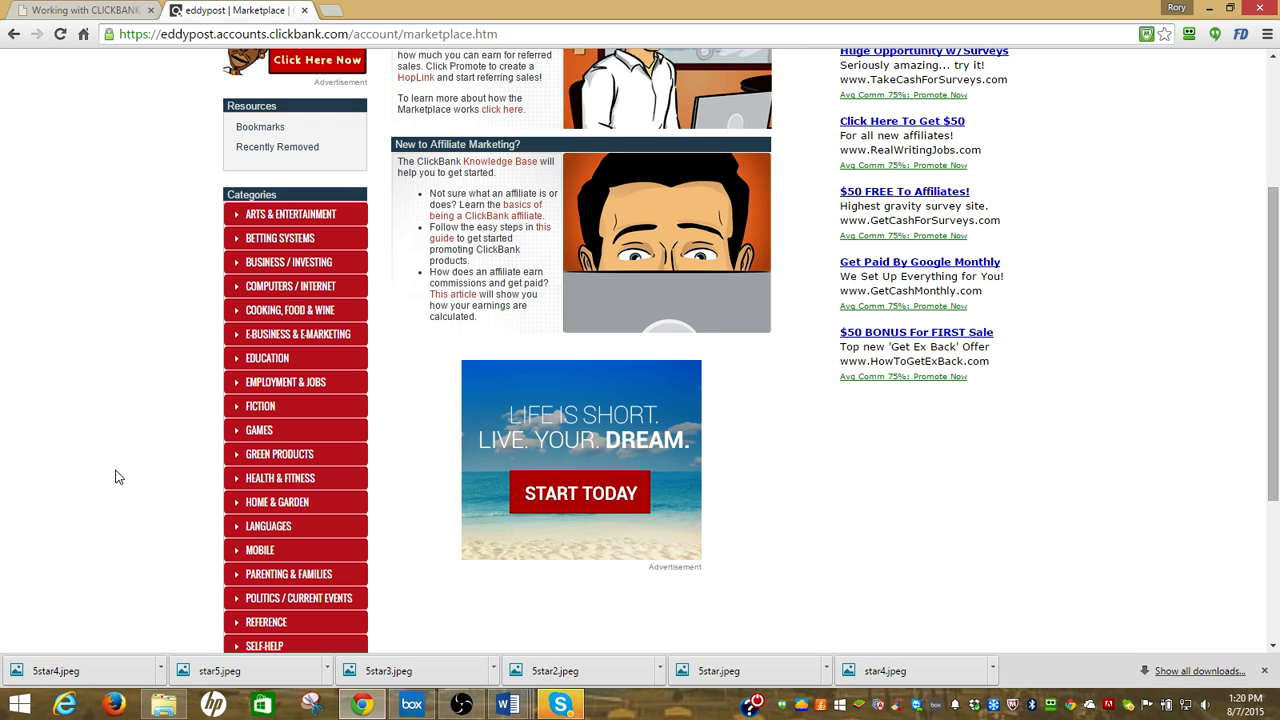
pyautogui.moveTo(304, 476)
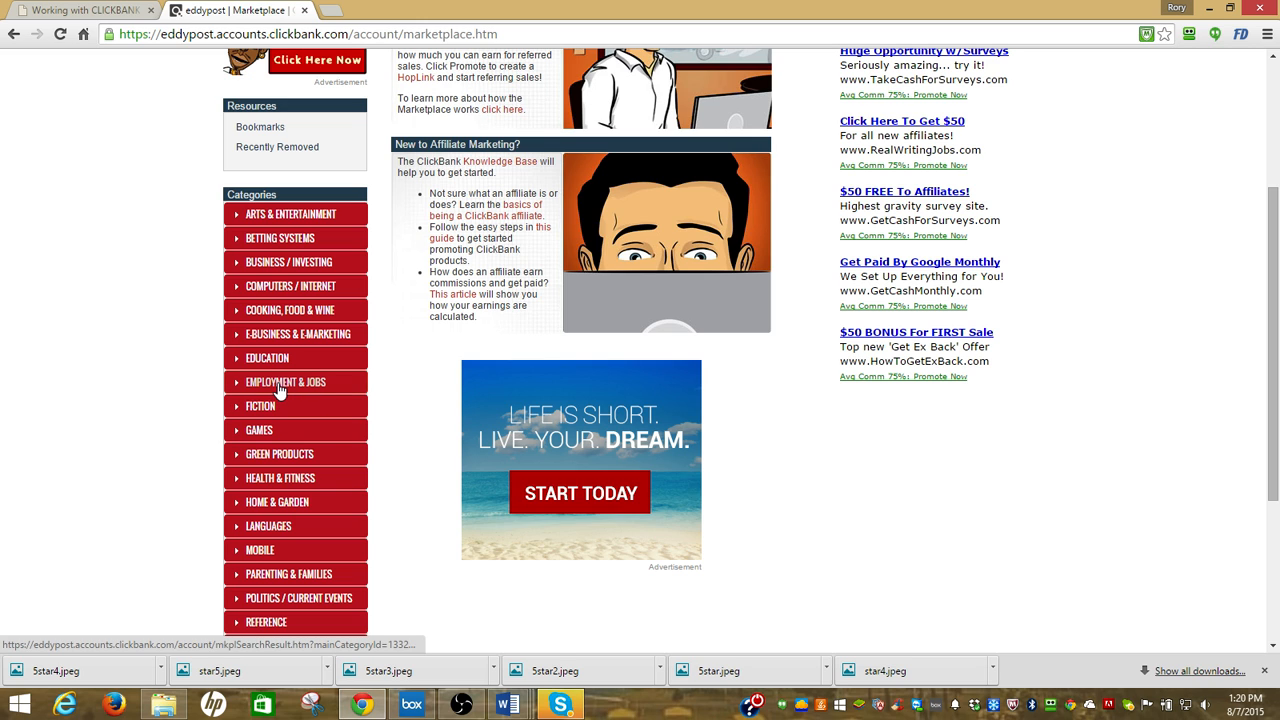
pyautogui.click(286, 382)
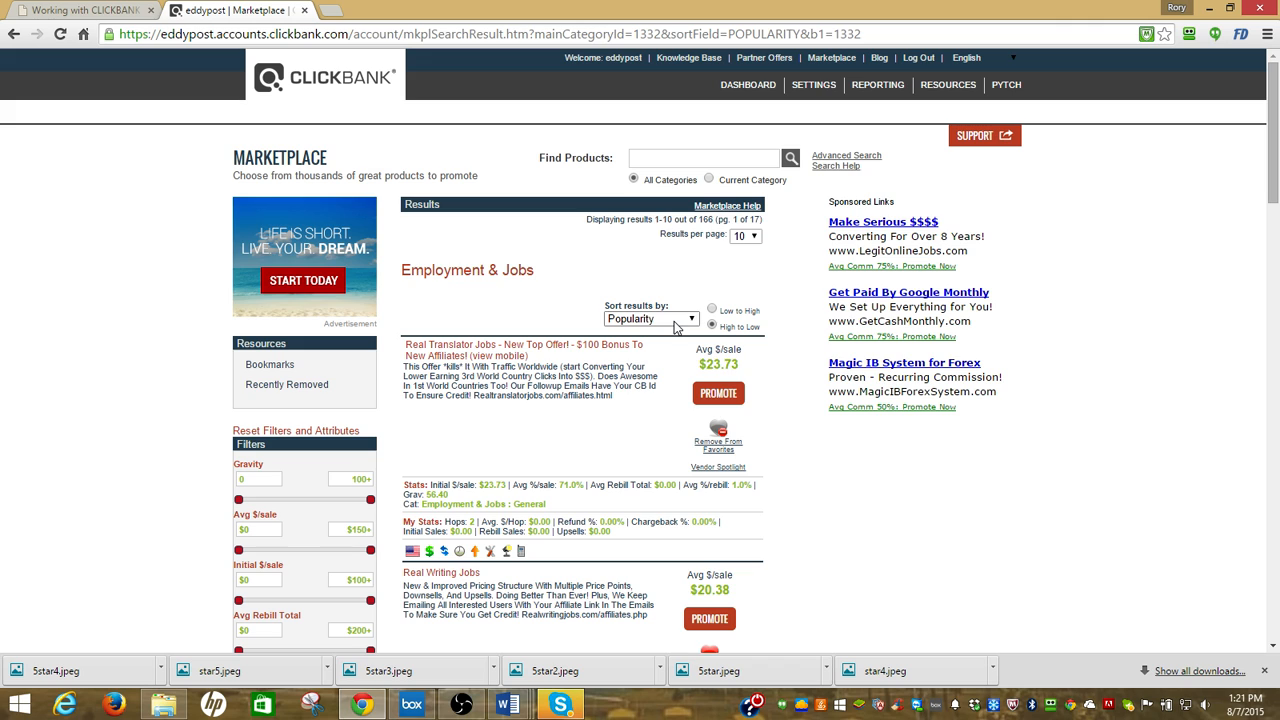
pyautogui.click(650, 318)
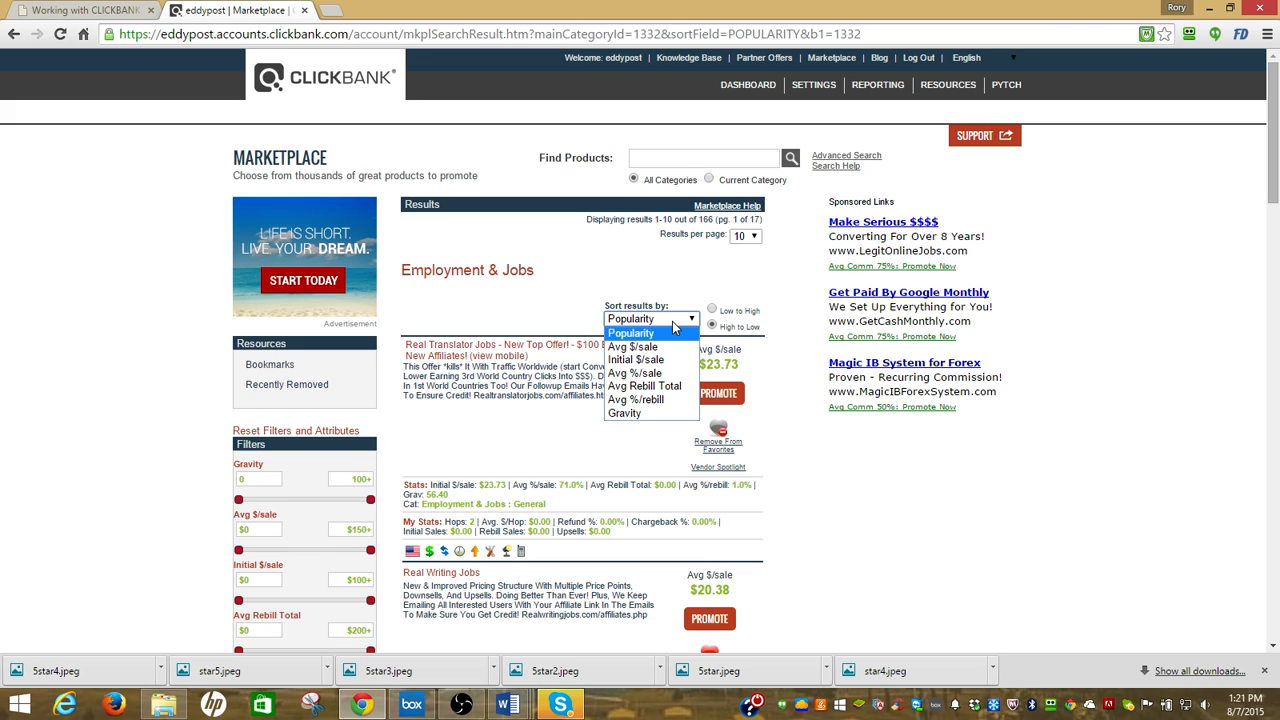
pyautogui.moveTo(624, 412)
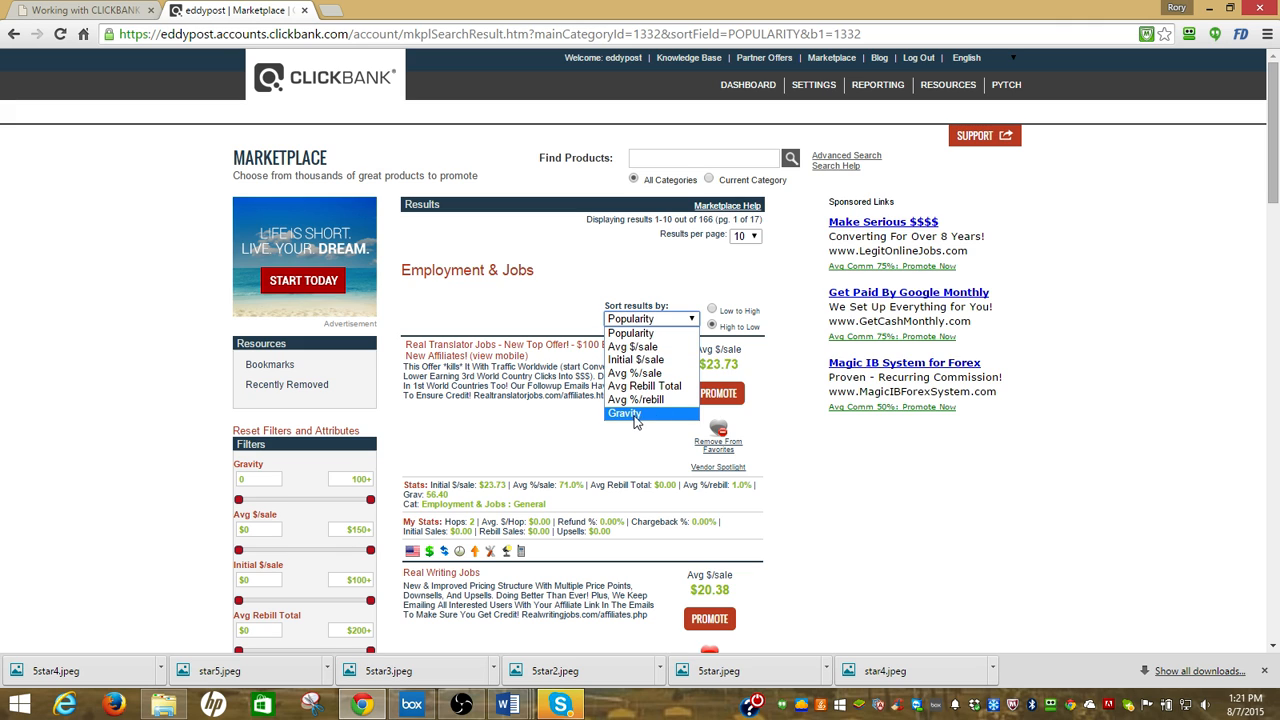
pyautogui.moveTo(610, 440)
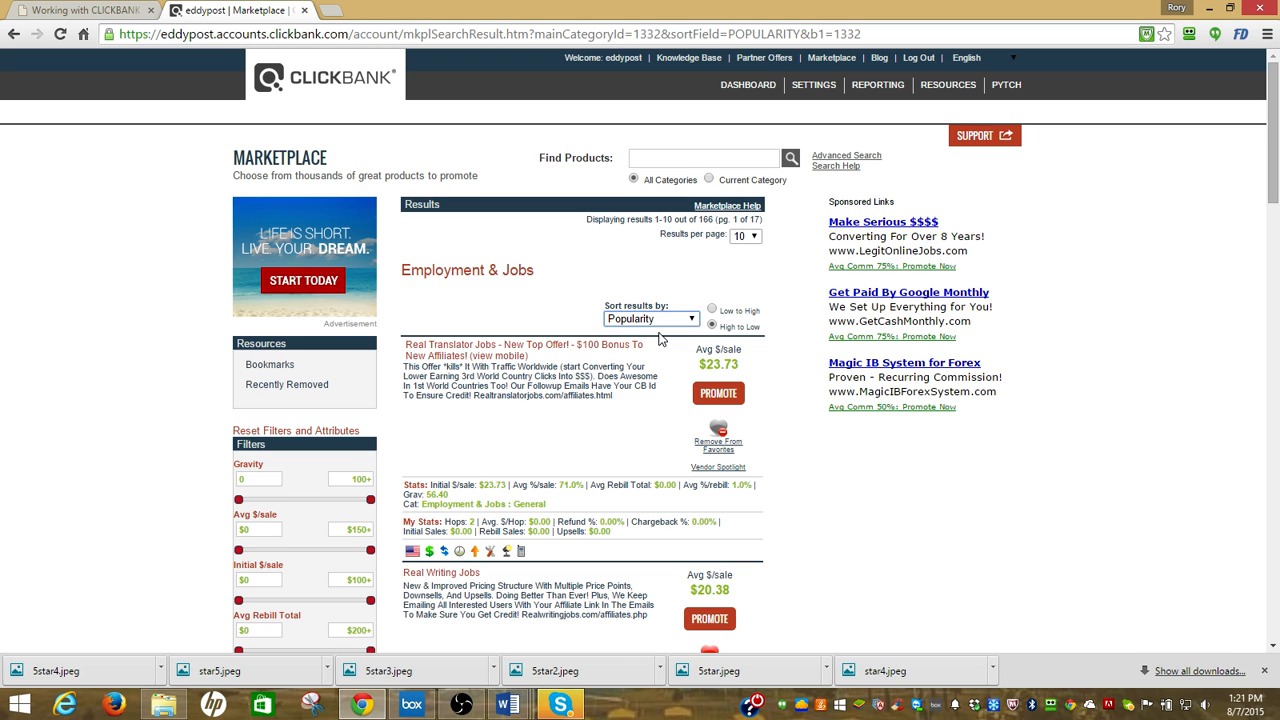
pyautogui.moveTo(412, 508)
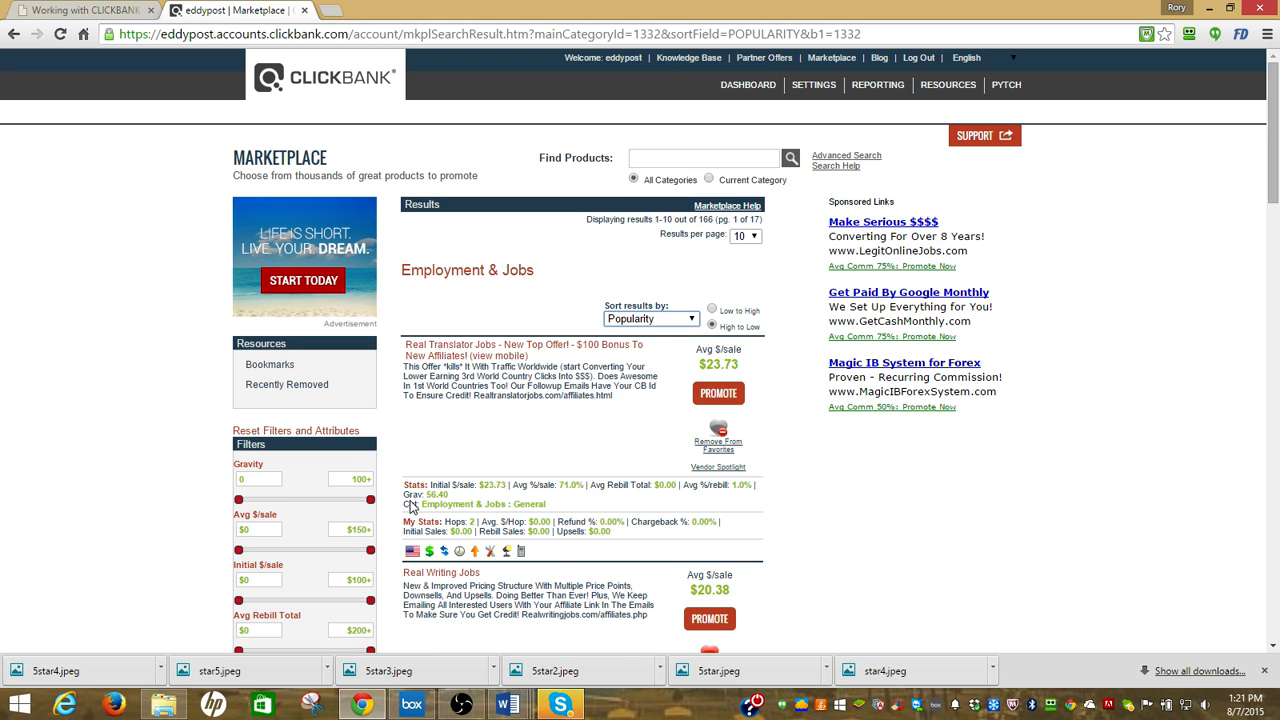
pyautogui.scroll(-3)
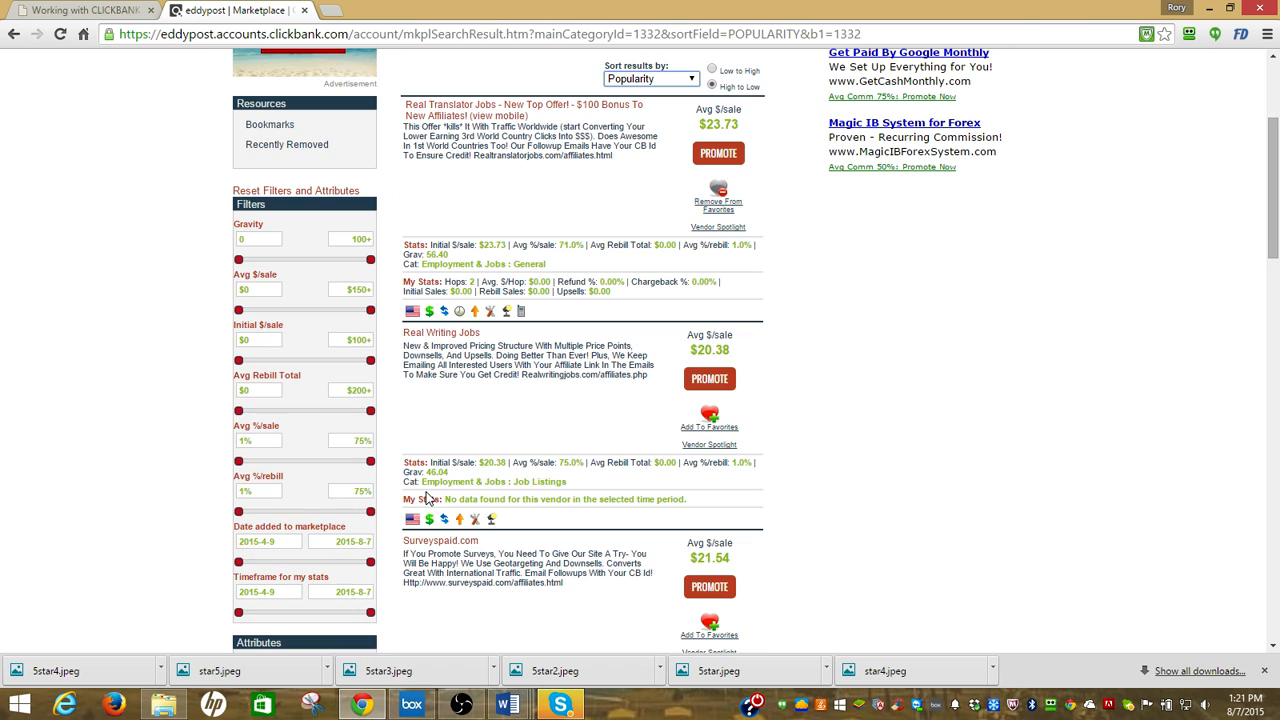
pyautogui.scroll(-3)
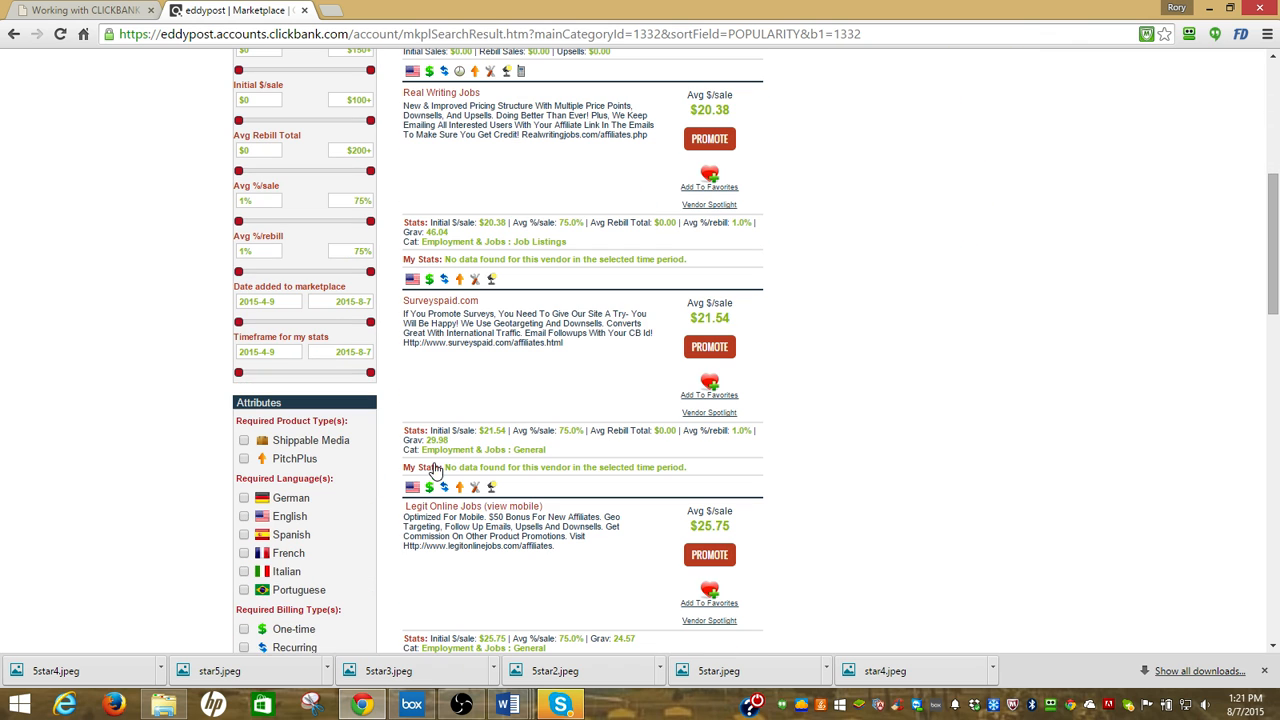
pyautogui.scroll(-3)
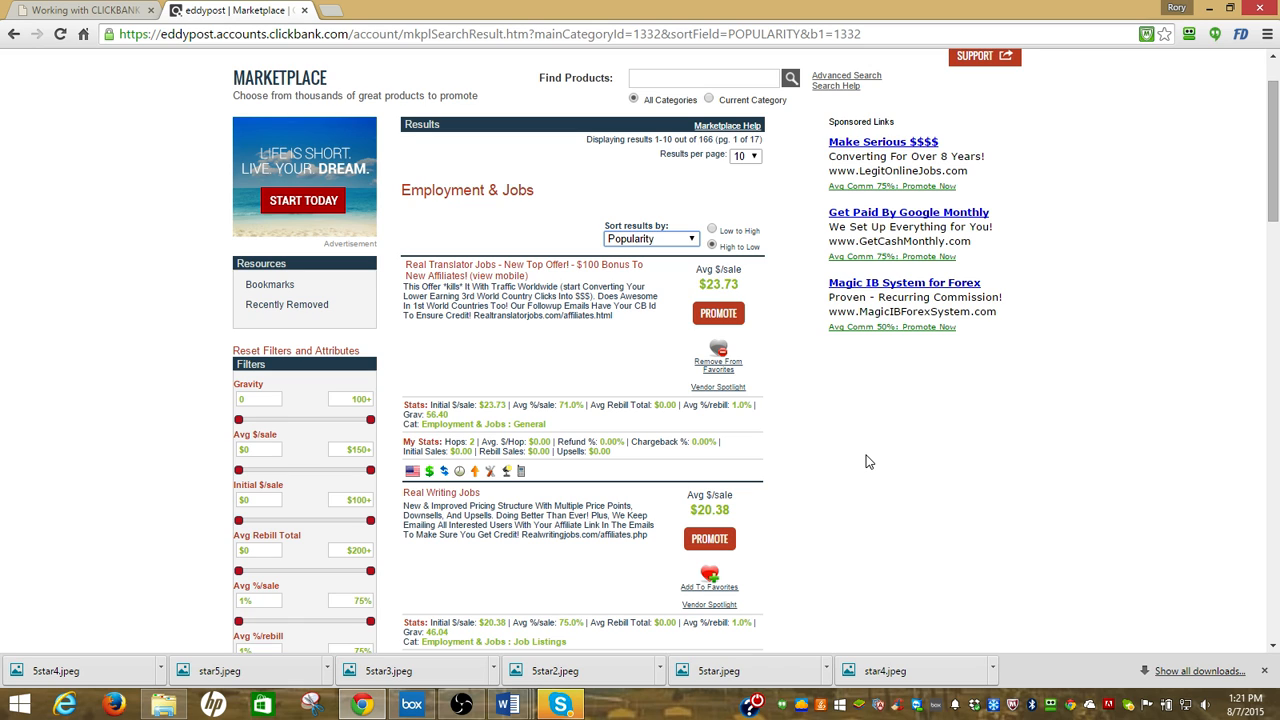
pyautogui.moveTo(854, 428)
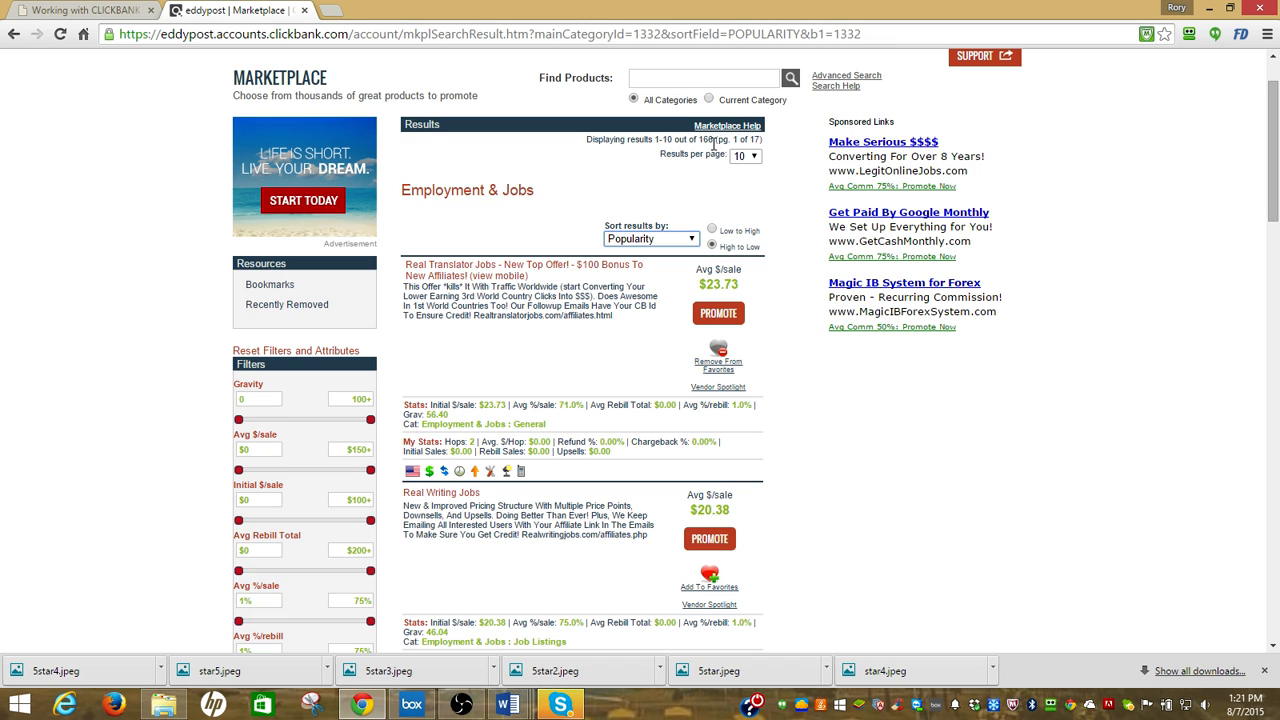
pyautogui.moveTo(714, 150)
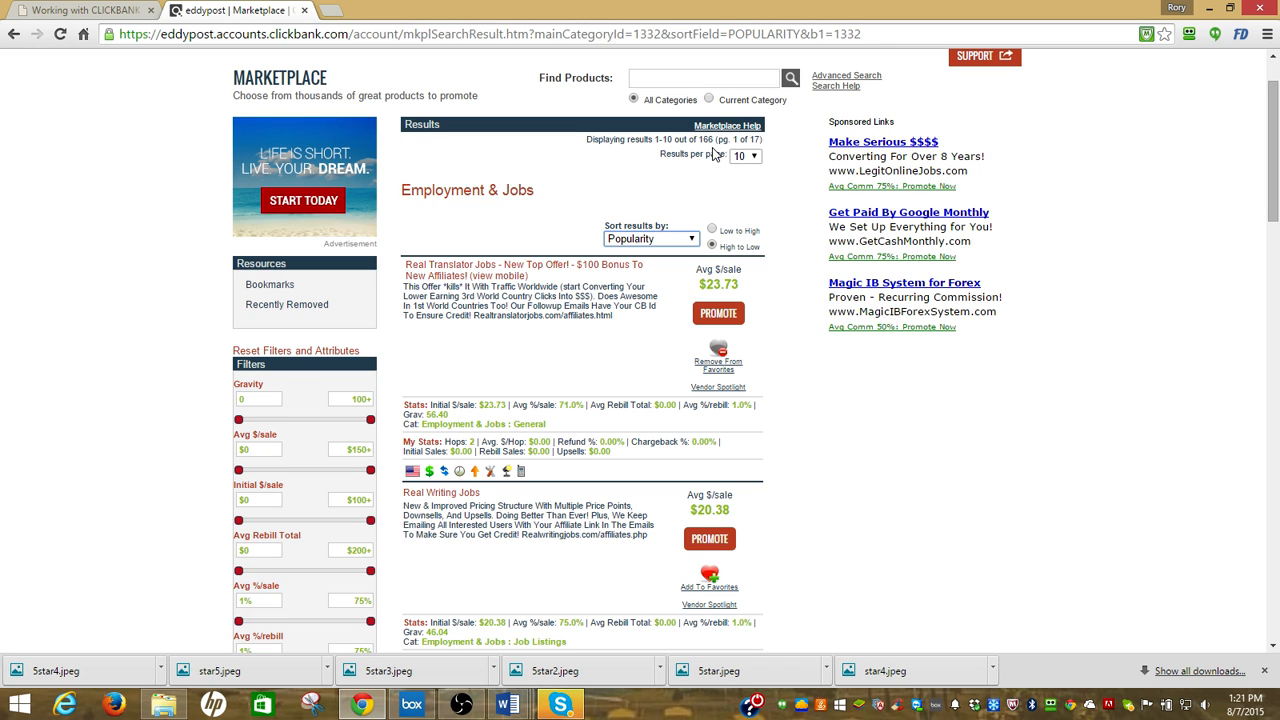
pyautogui.moveTo(536, 288)
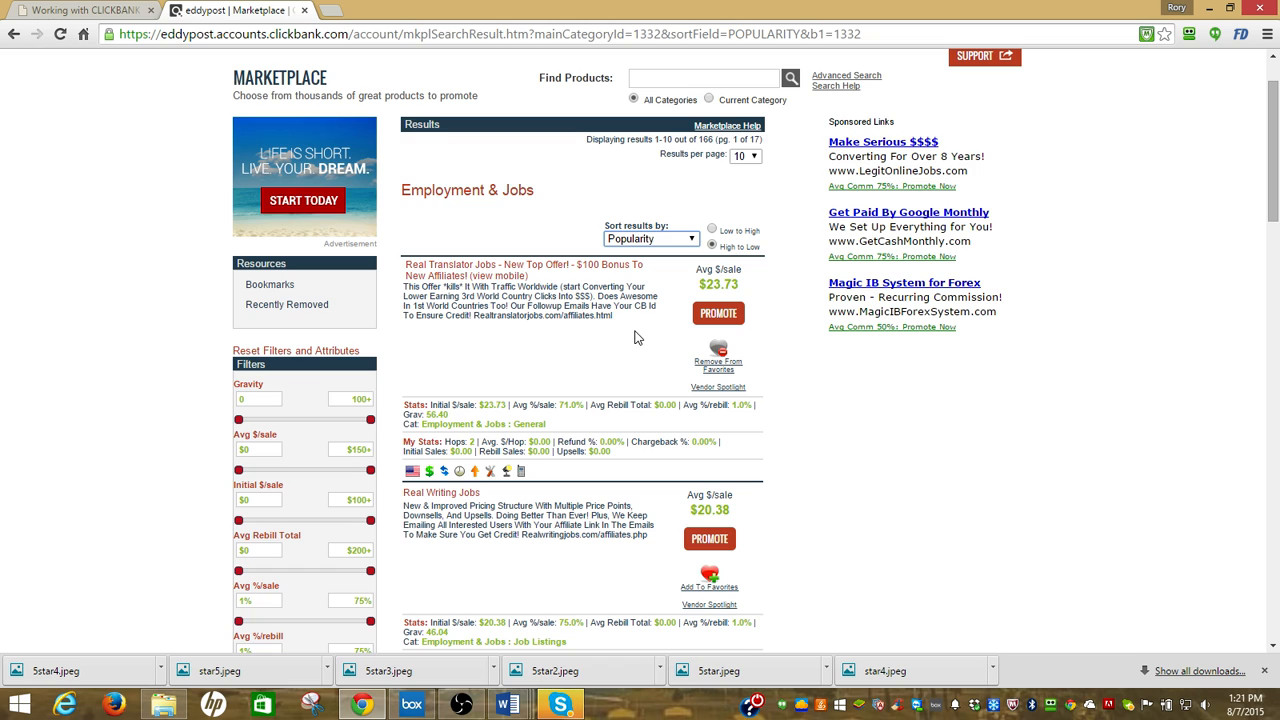
pyautogui.moveTo(524, 270)
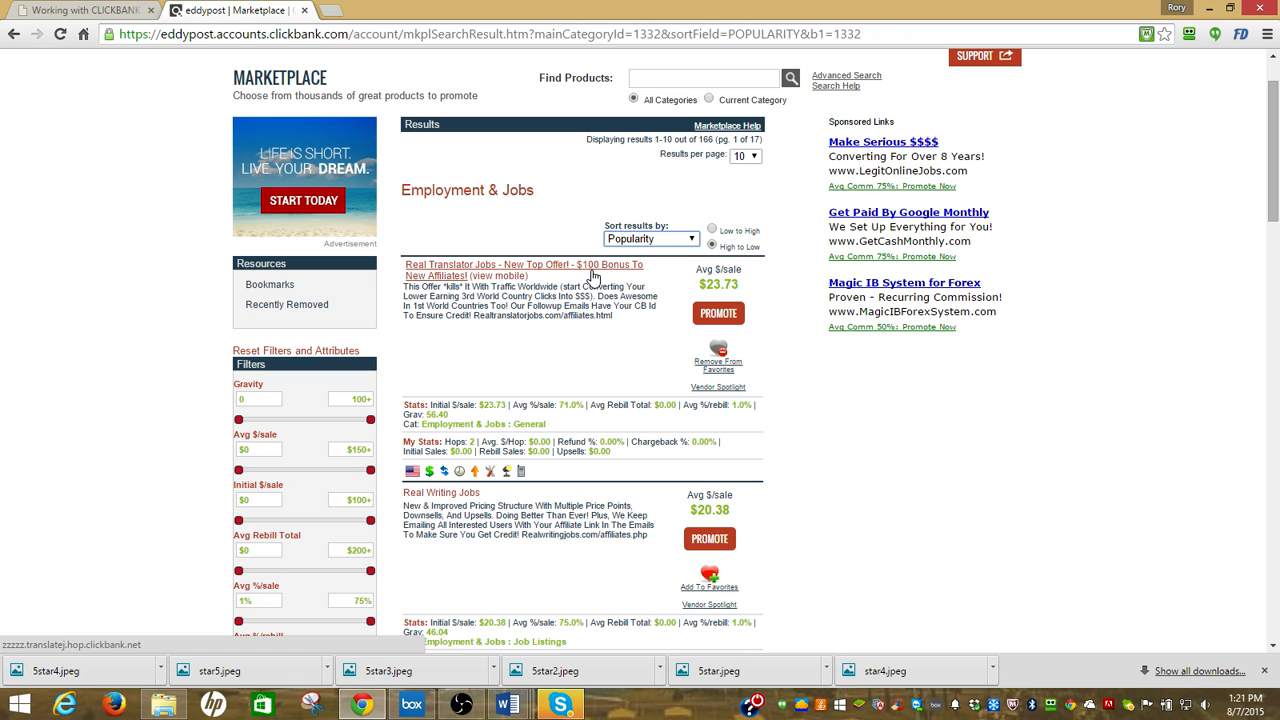
pyautogui.moveTo(548, 404)
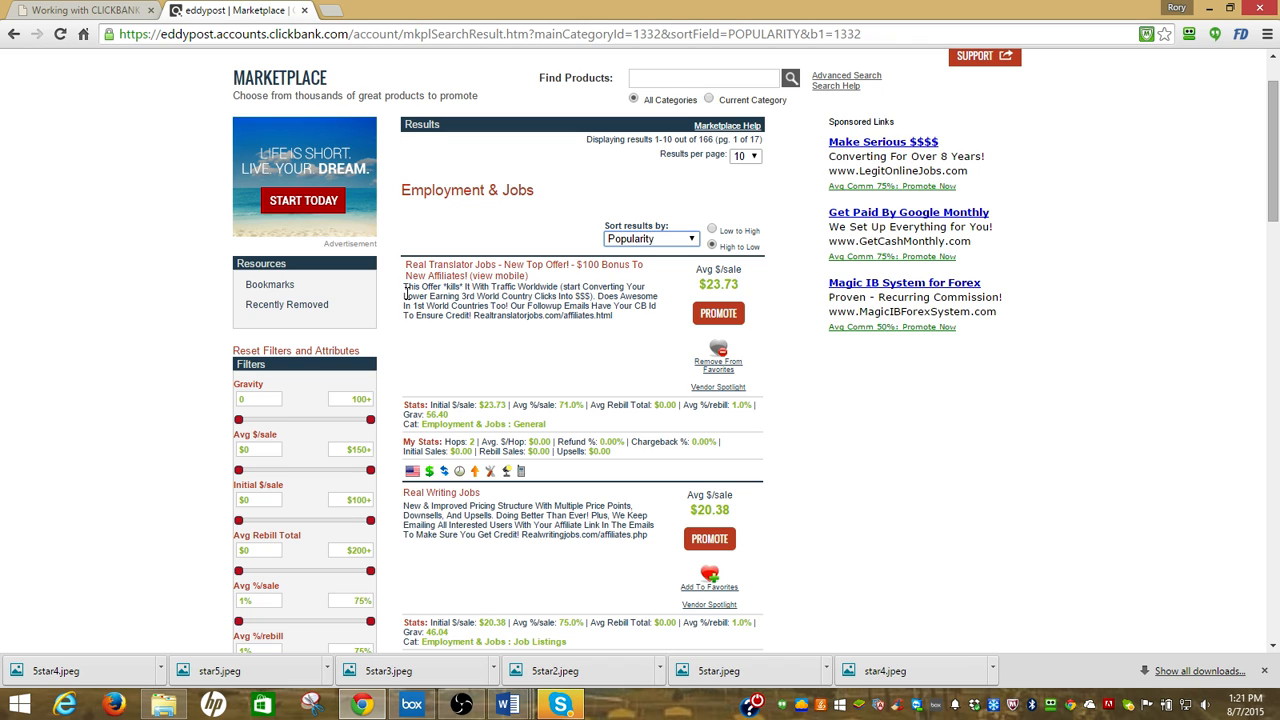
pyautogui.moveTo(484, 292)
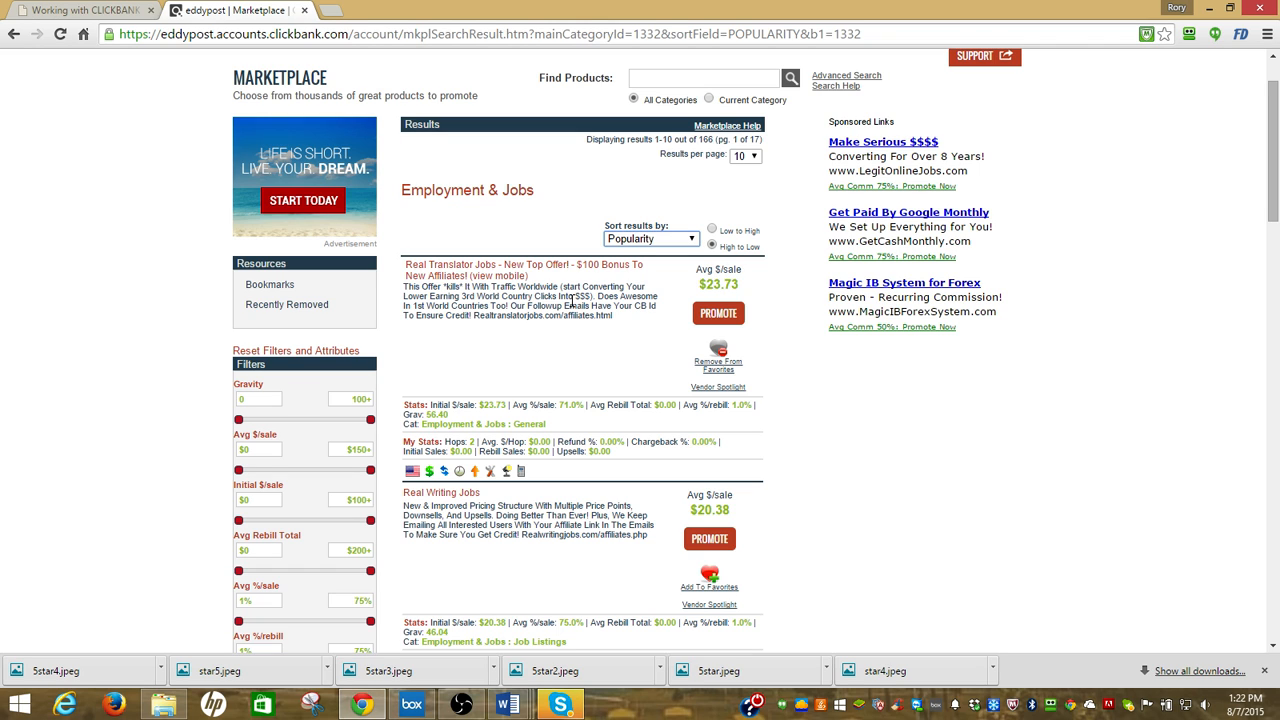
pyautogui.moveTo(440, 316)
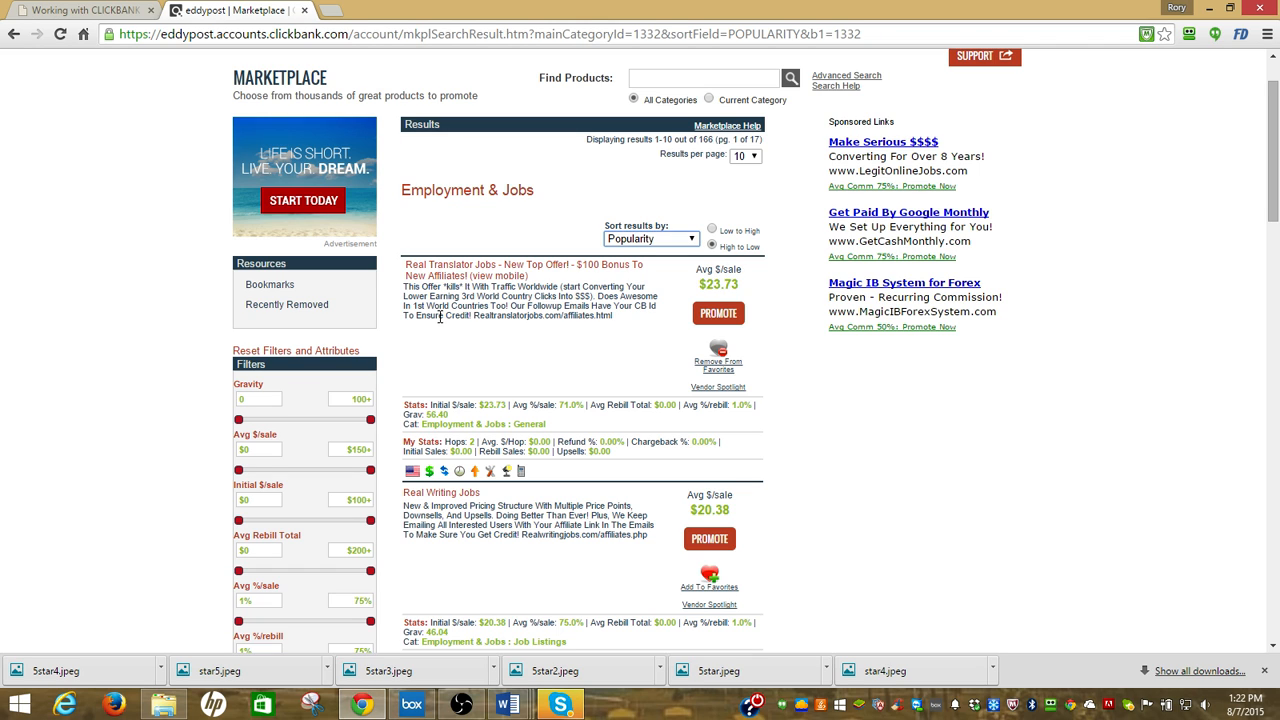
pyautogui.moveTo(572, 308)
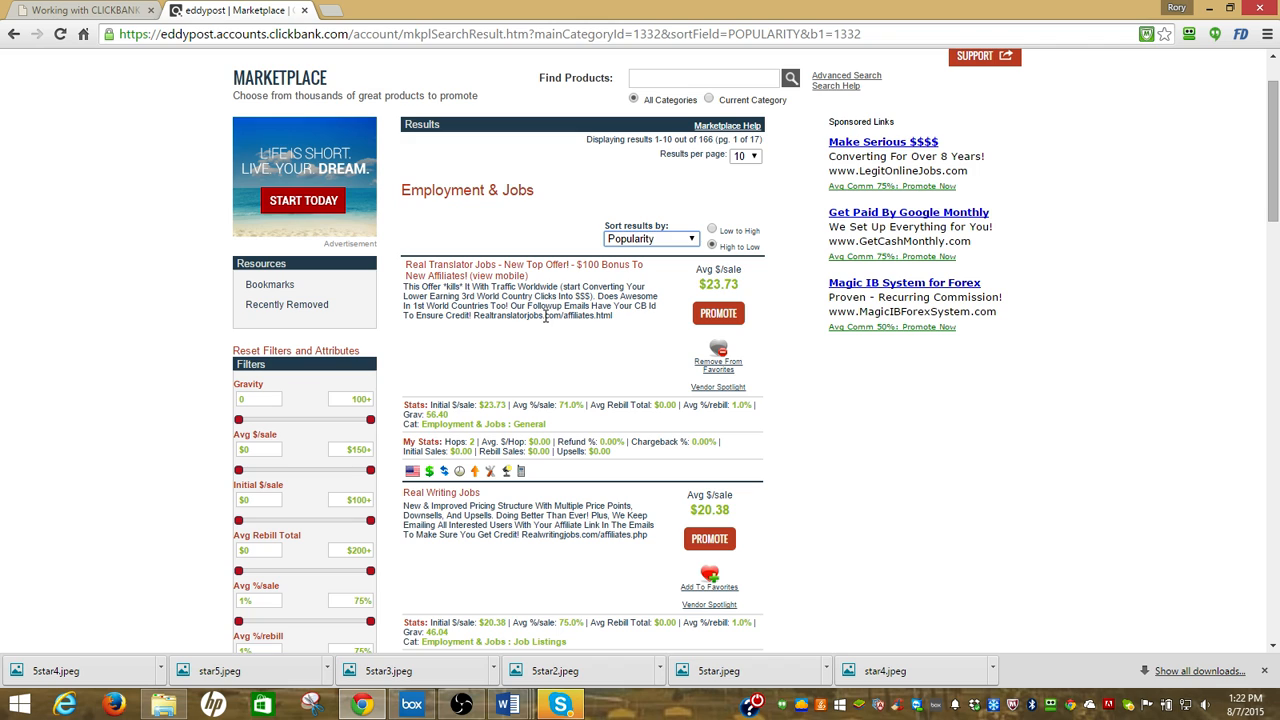
pyautogui.moveTo(360, 390)
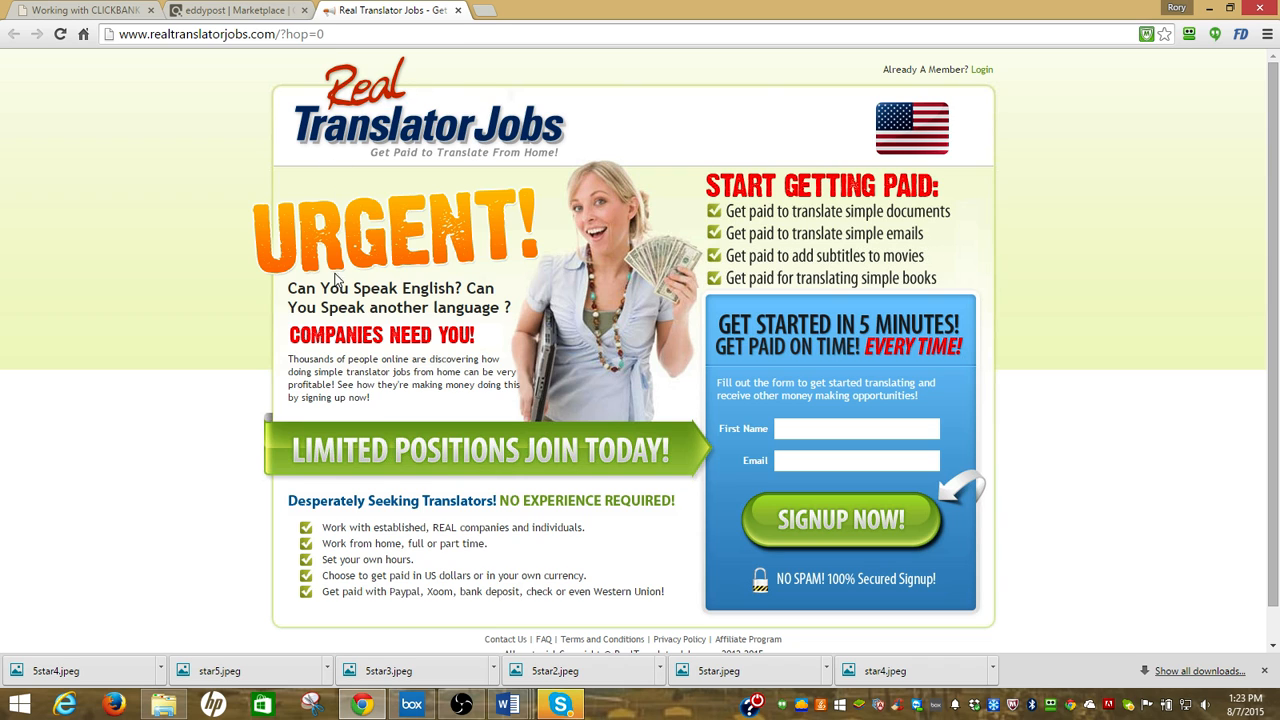
pyautogui.moveTo(800, 486)
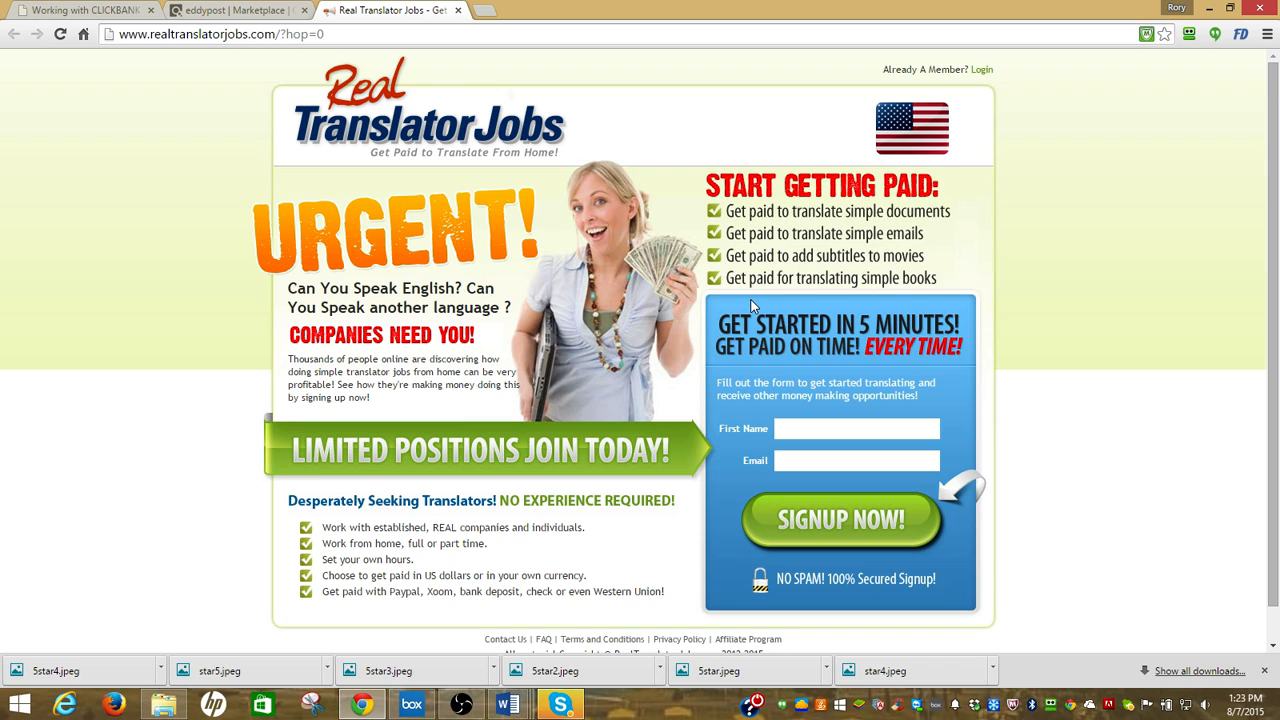
# Step: Fill the sign-up form with first name 'rorytes' and e-mail, then submit it
pyautogui.scroll(-3)
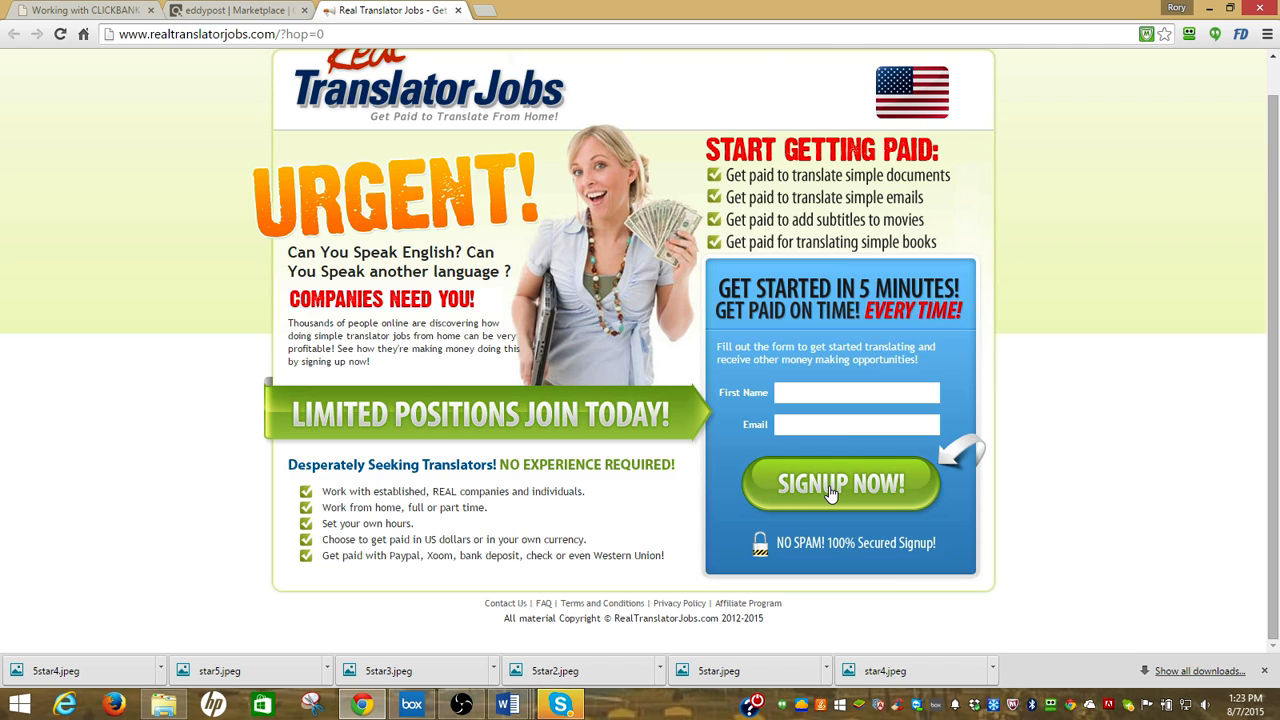
pyautogui.click(856, 424)
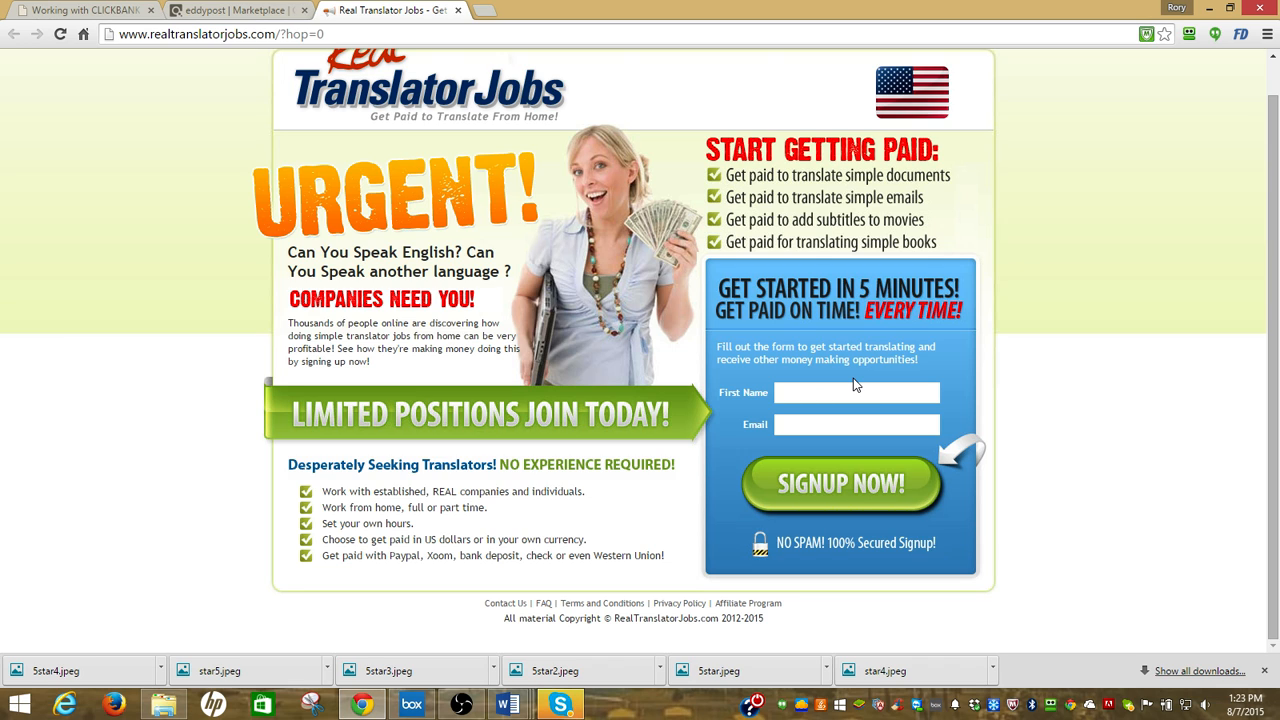
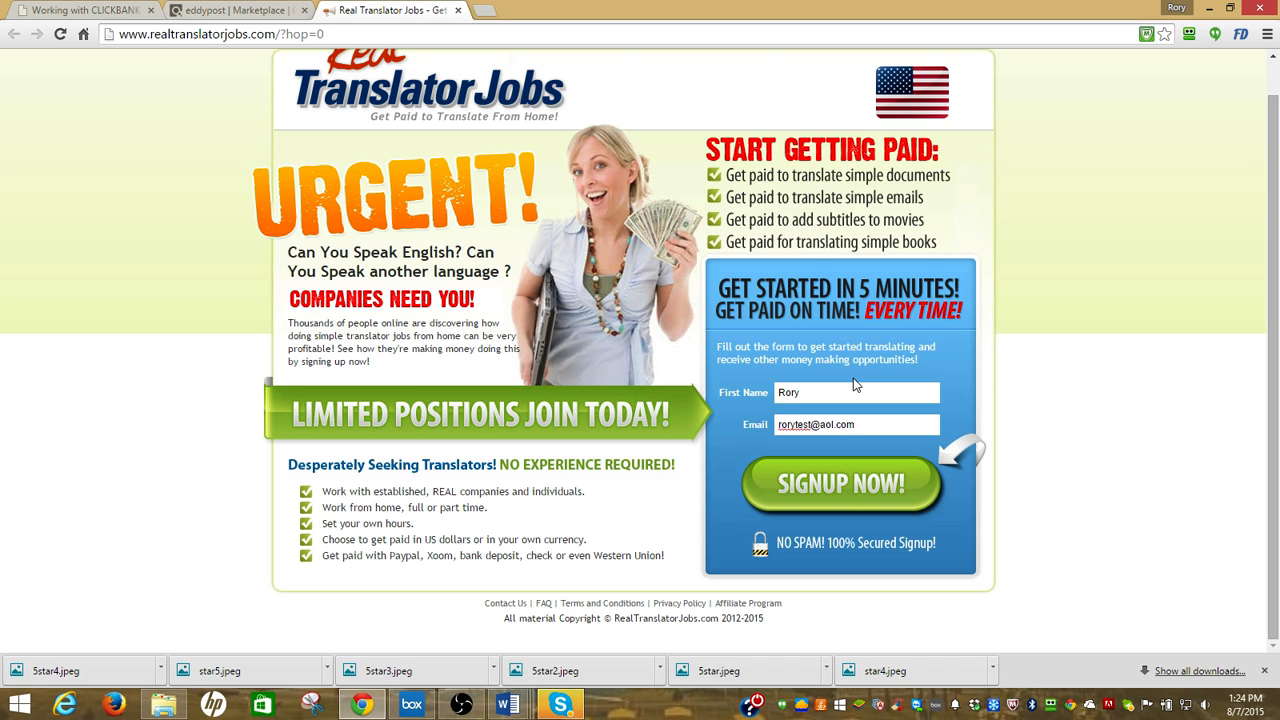
pyautogui.click(840, 484)
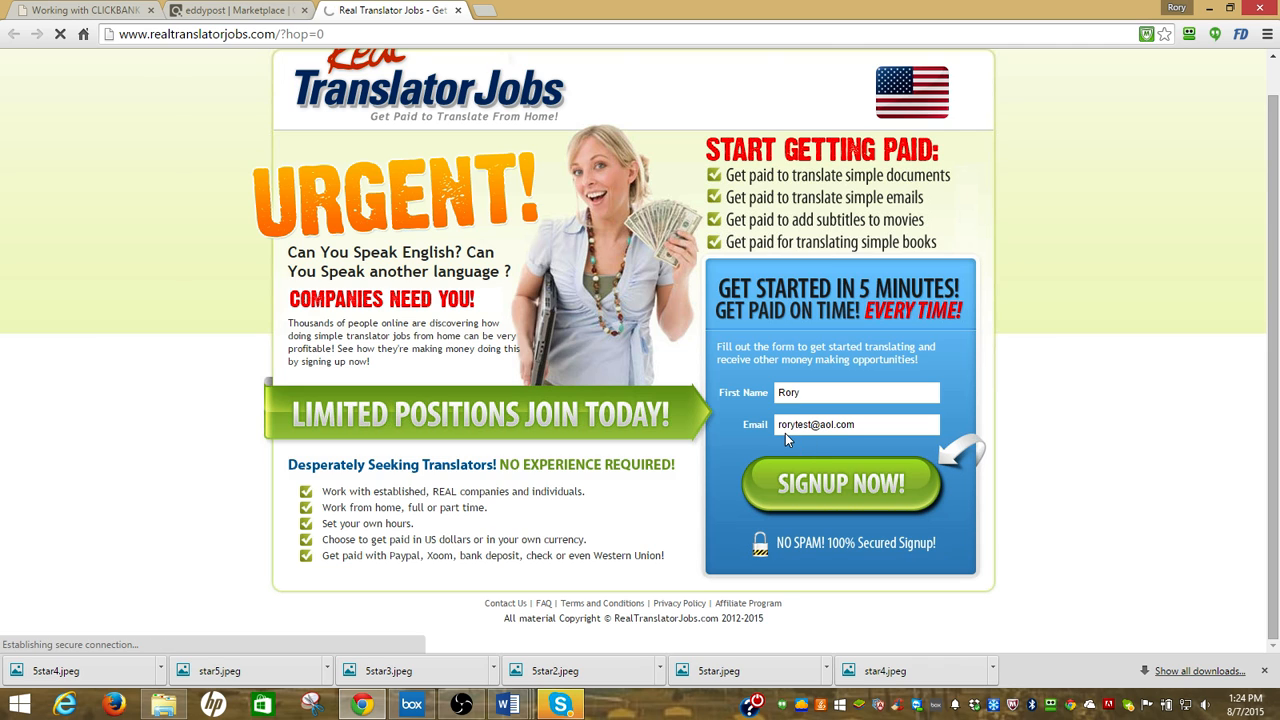
# Step: Scroll down through the Get Paid To Translate page past earnings, calculator and coupon offer
pyautogui.click(840, 484)
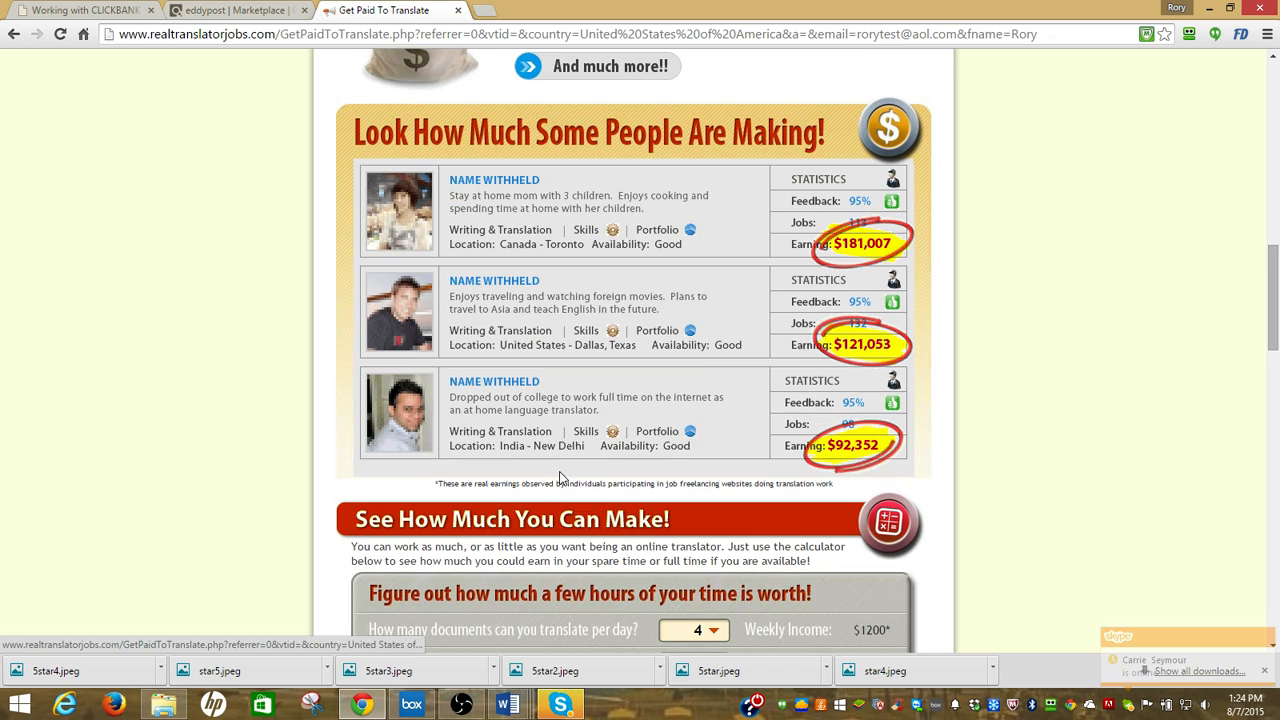
pyautogui.scroll(-3)
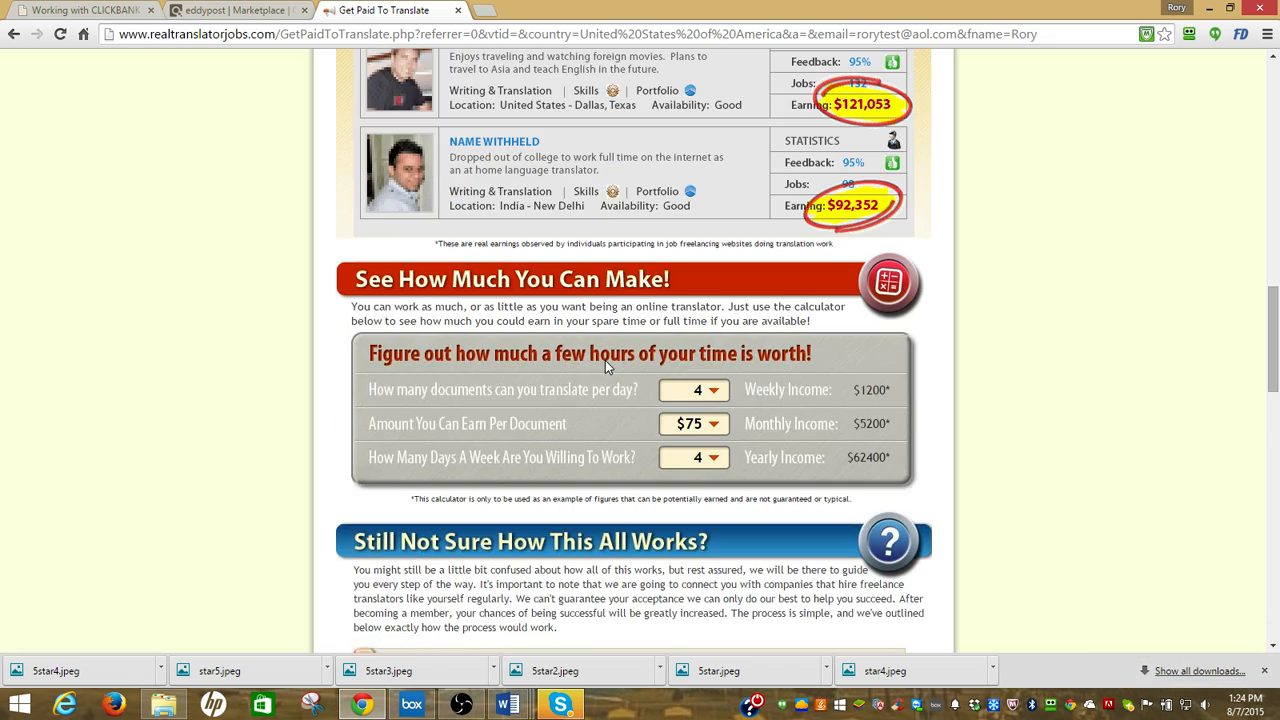
pyautogui.scroll(-3)
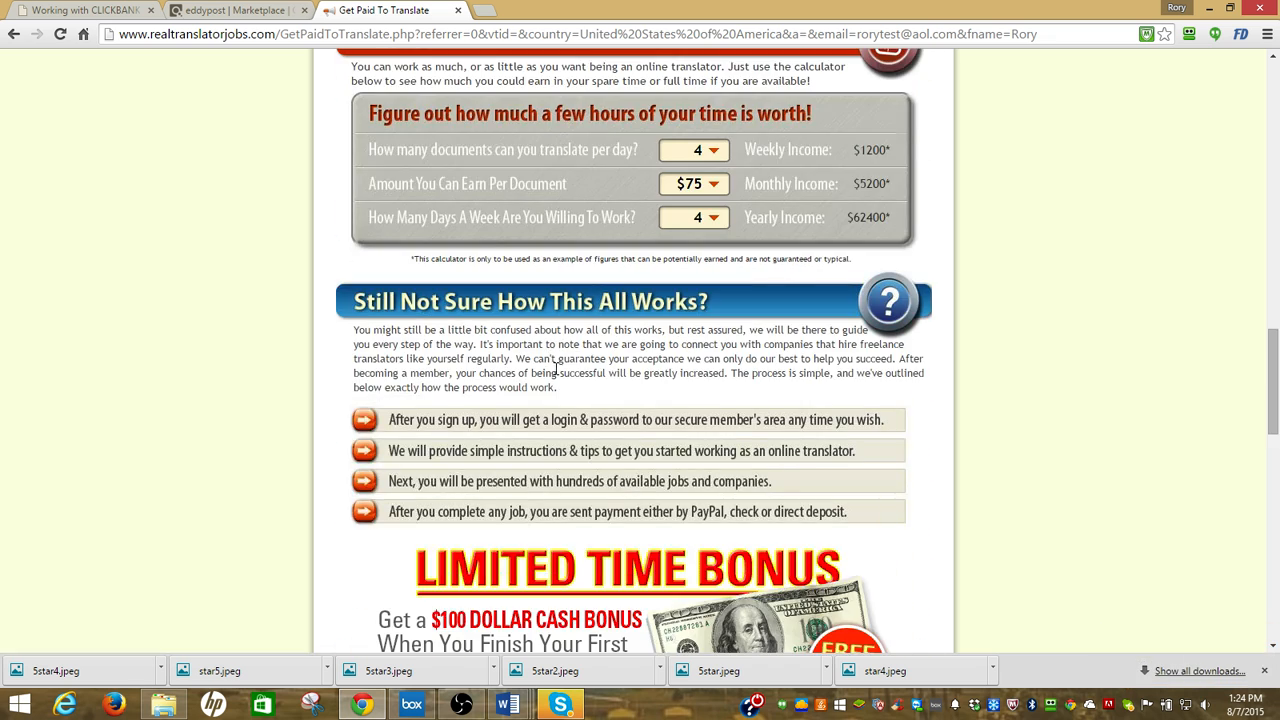
pyautogui.scroll(-3)
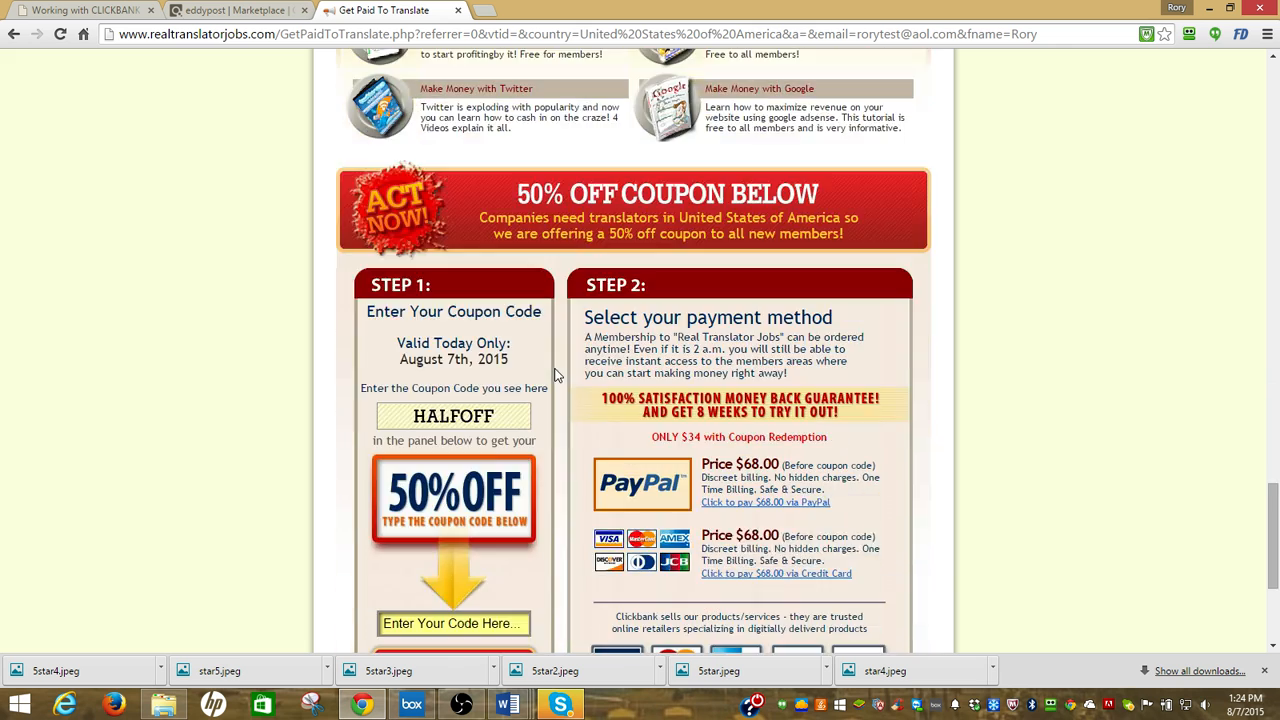
pyautogui.scroll(-3)
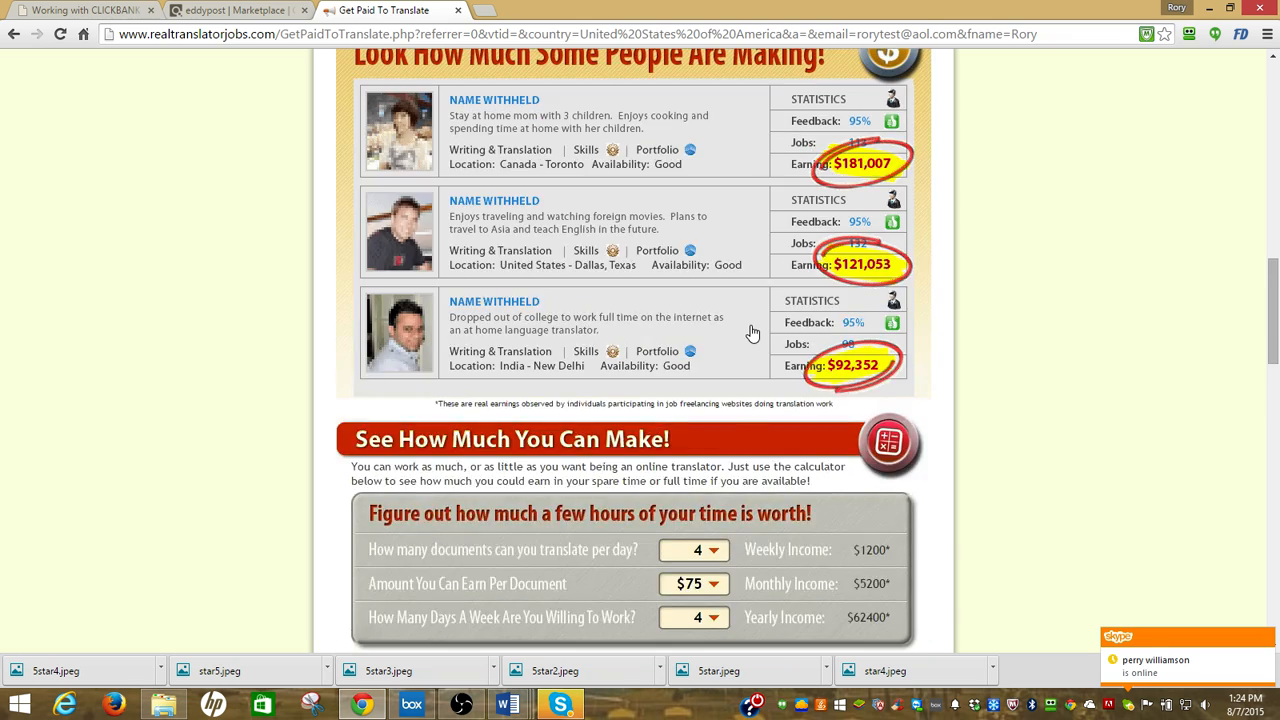
# Step: Return to the ClickBank Marketplace tab showing the Employment & Jobs results
pyautogui.scroll(3)
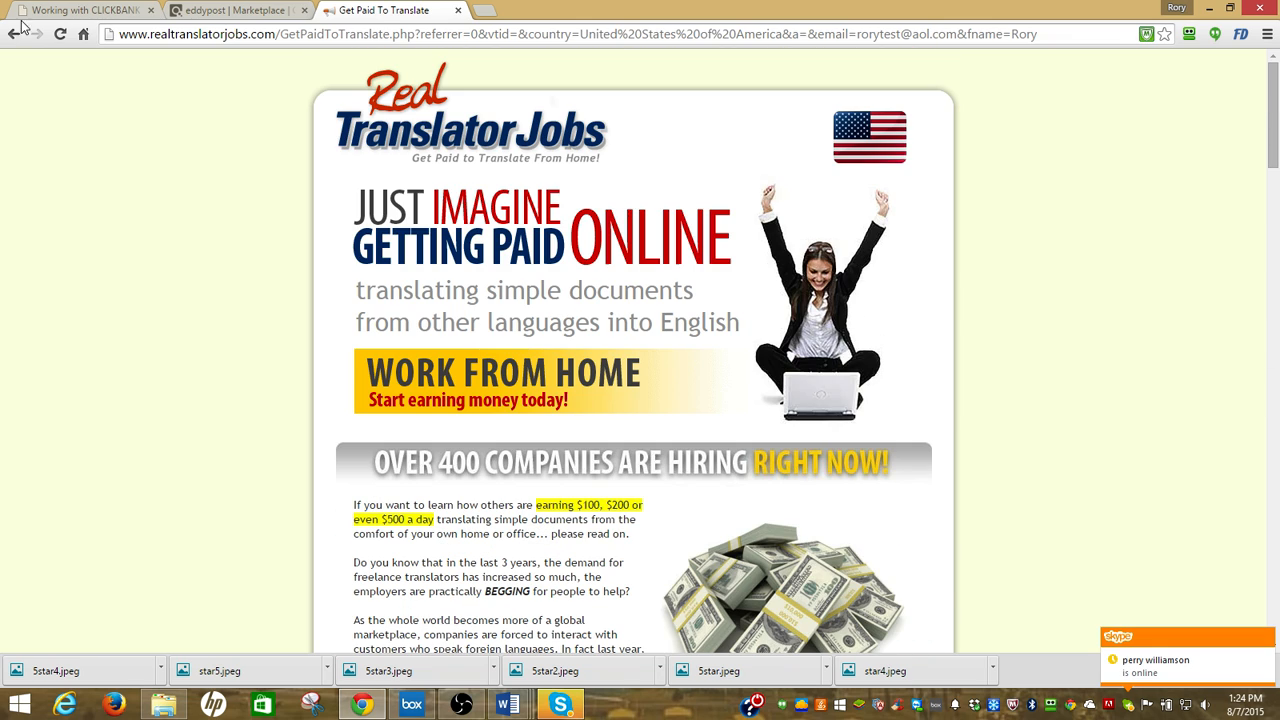
pyautogui.click(230, 10)
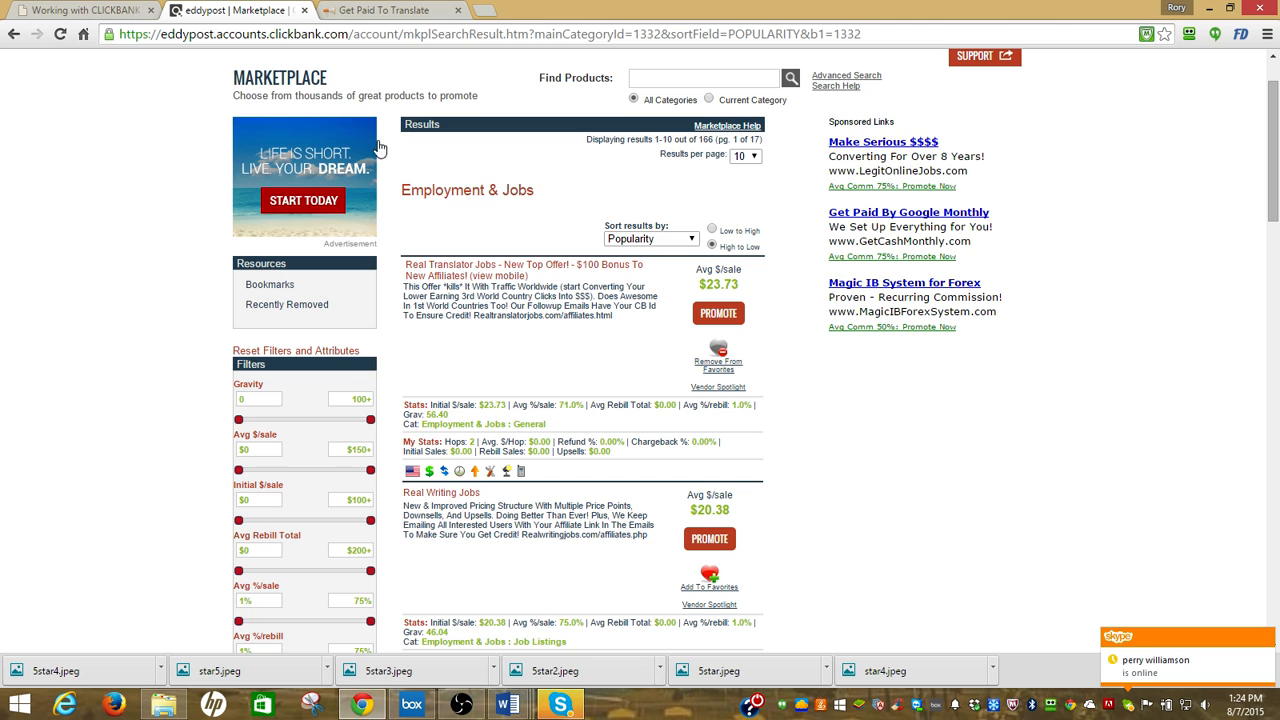
pyautogui.moveTo(558, 430)
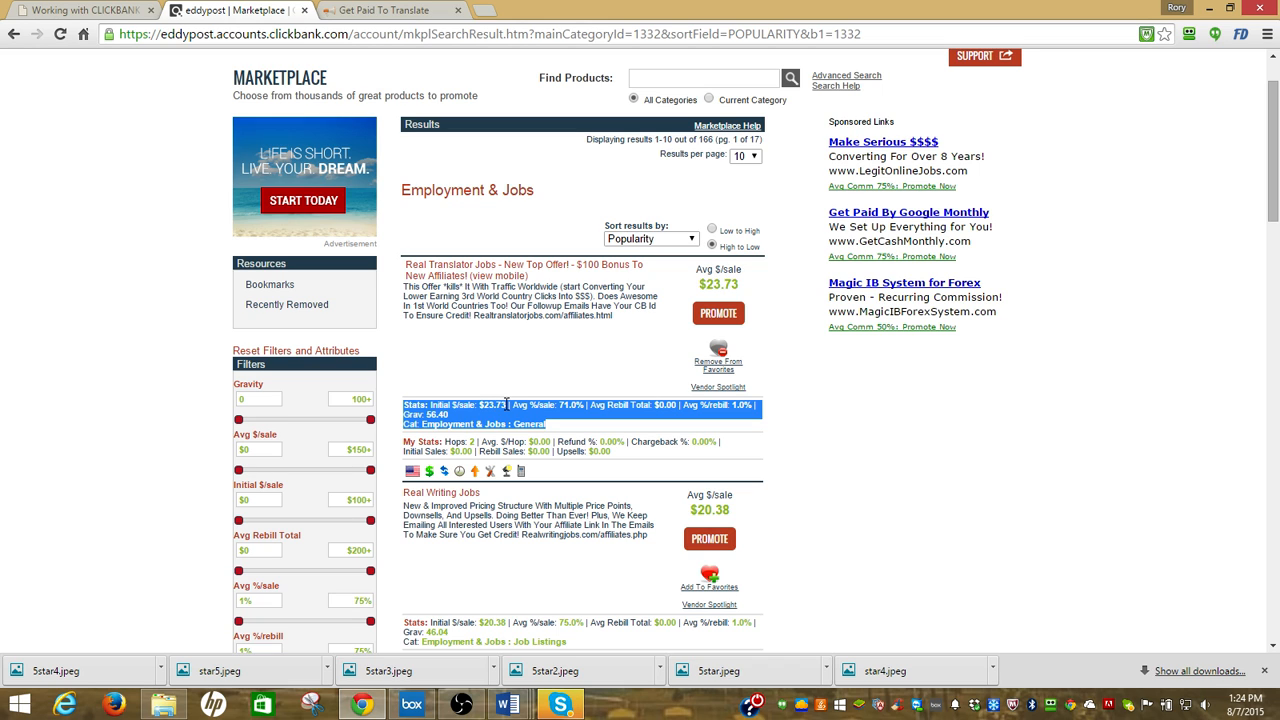
pyautogui.moveTo(456, 420)
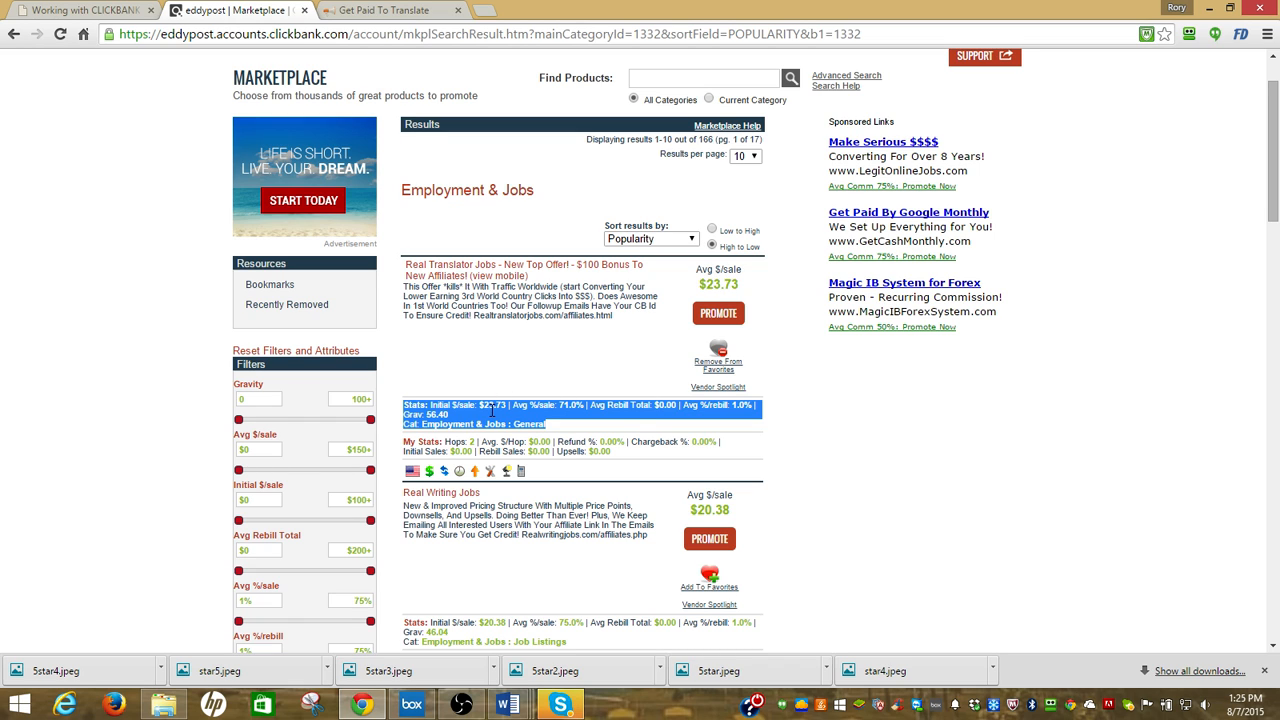
pyautogui.moveTo(644, 424)
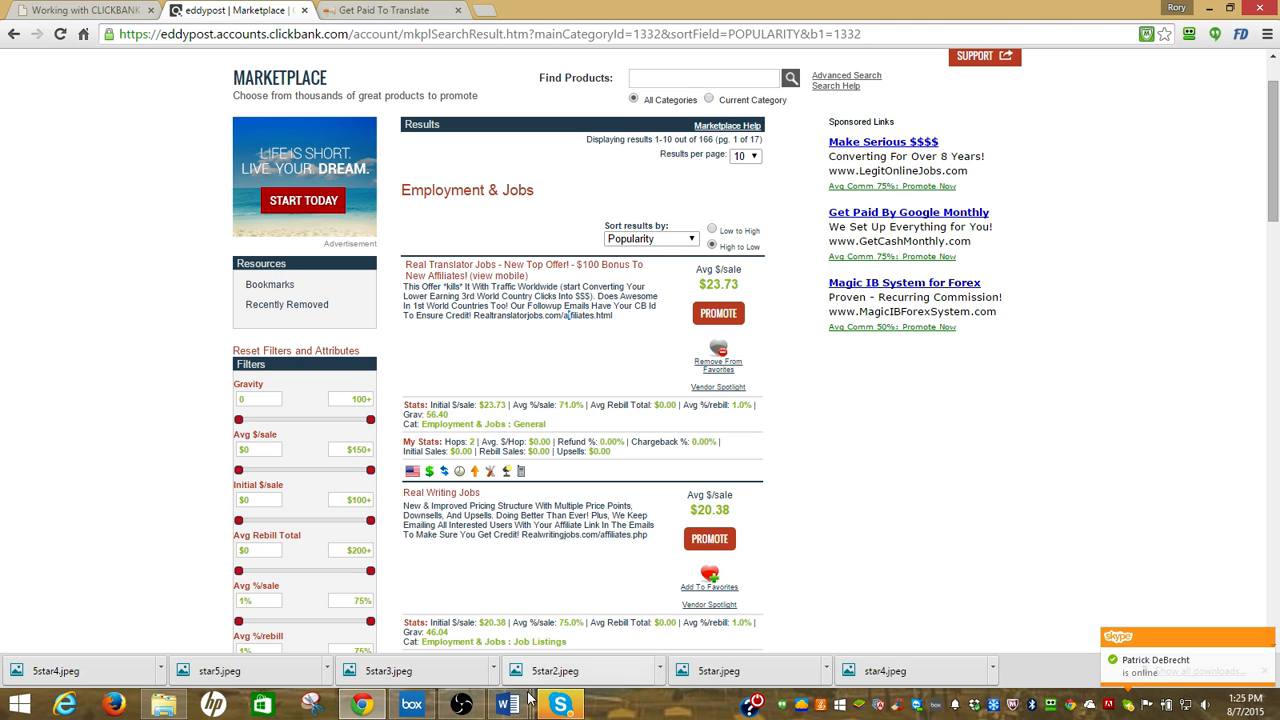
pyautogui.click(508, 704)
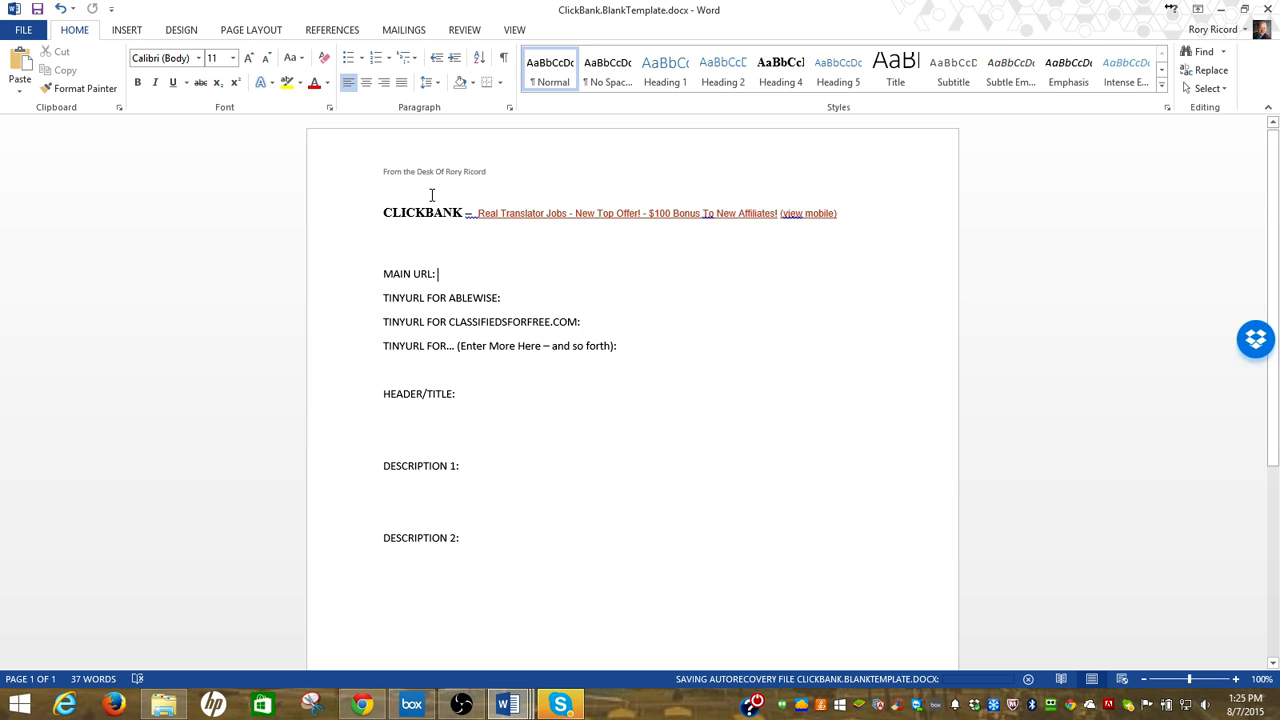
pyautogui.moveTo(536, 212)
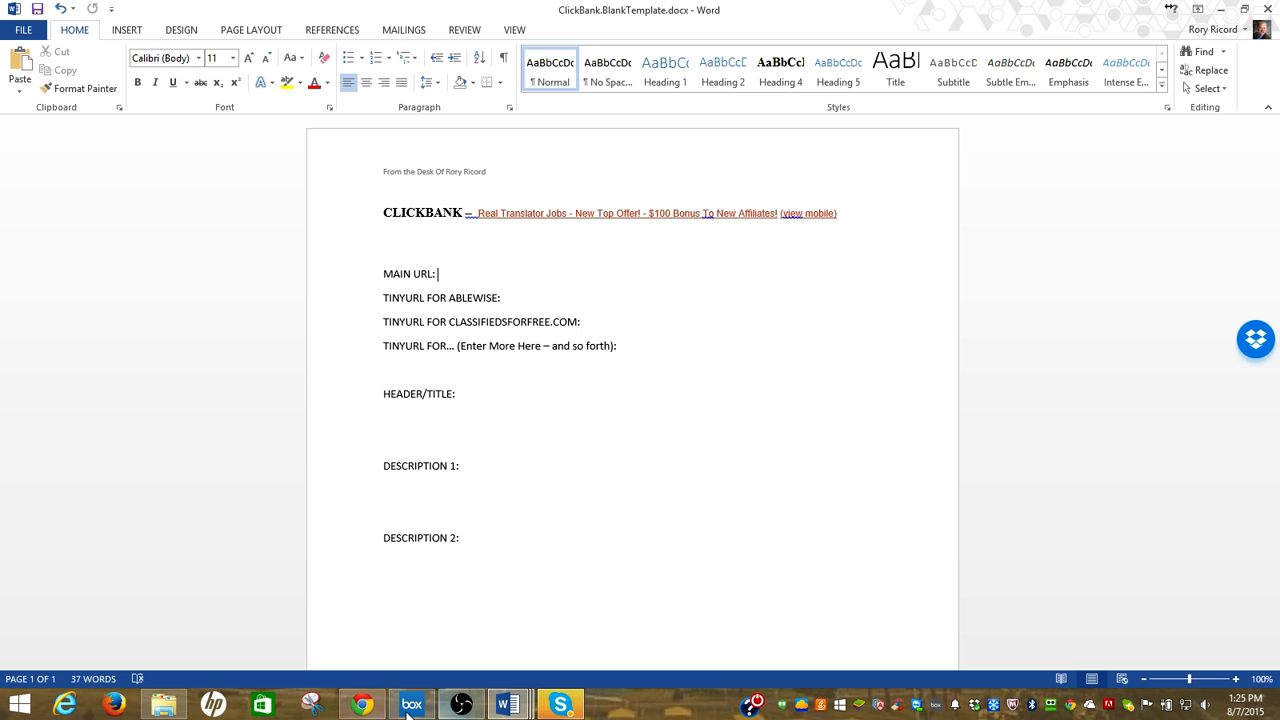
pyautogui.click(362, 704)
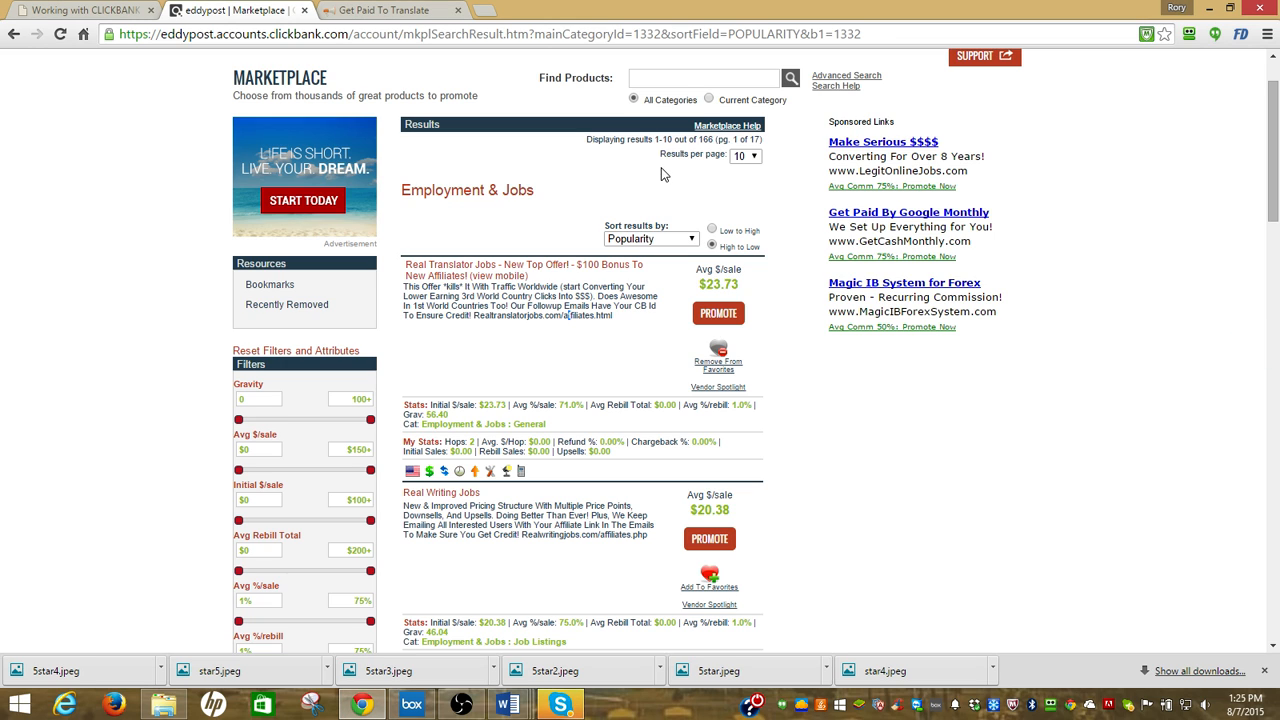
pyautogui.moveTo(728, 320)
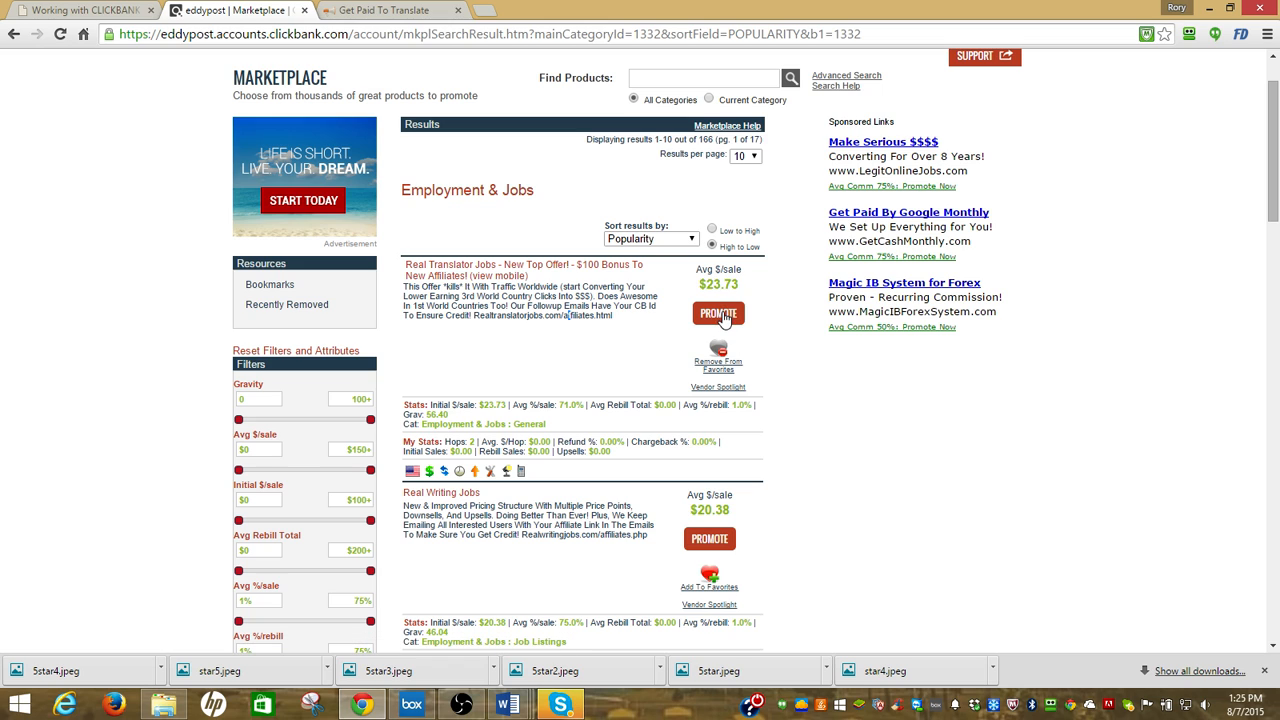
pyautogui.moveTo(640, 330)
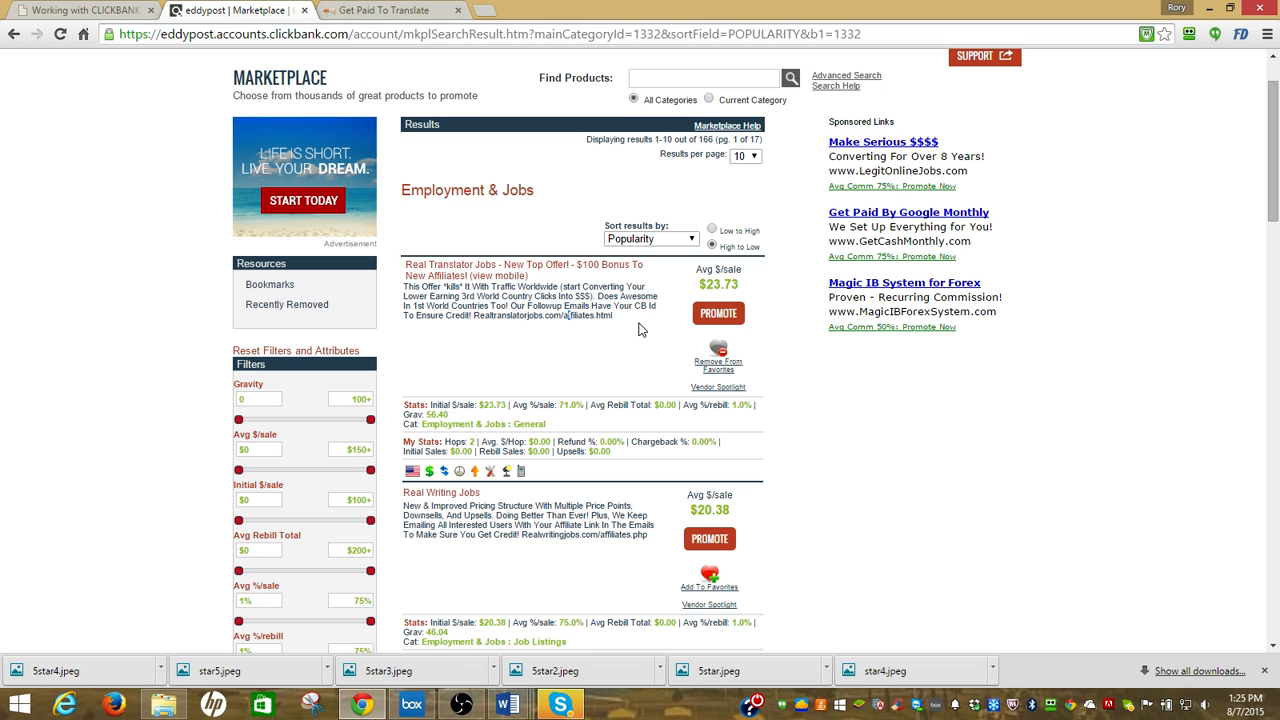
pyautogui.moveTo(722, 312)
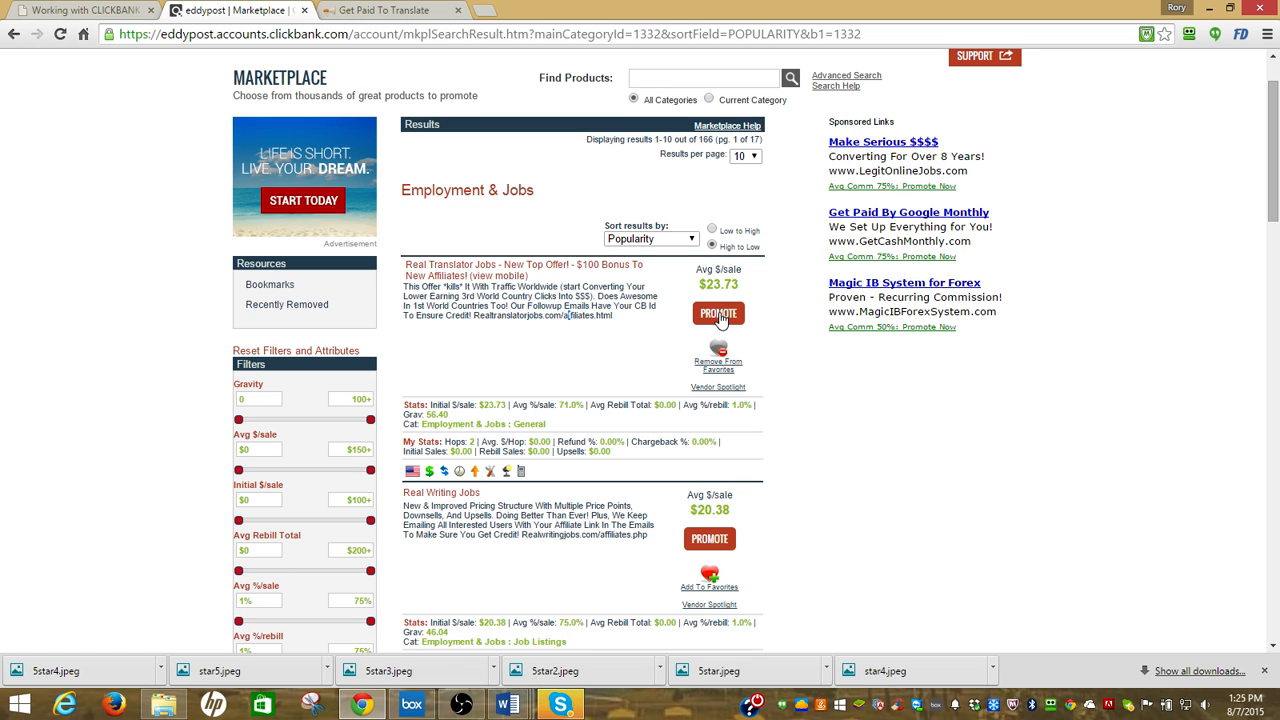
# Step: Generate a HopLink for Real Translator Jobs with tracking ID 'cff' and select it for copying
pyautogui.click(718, 312)
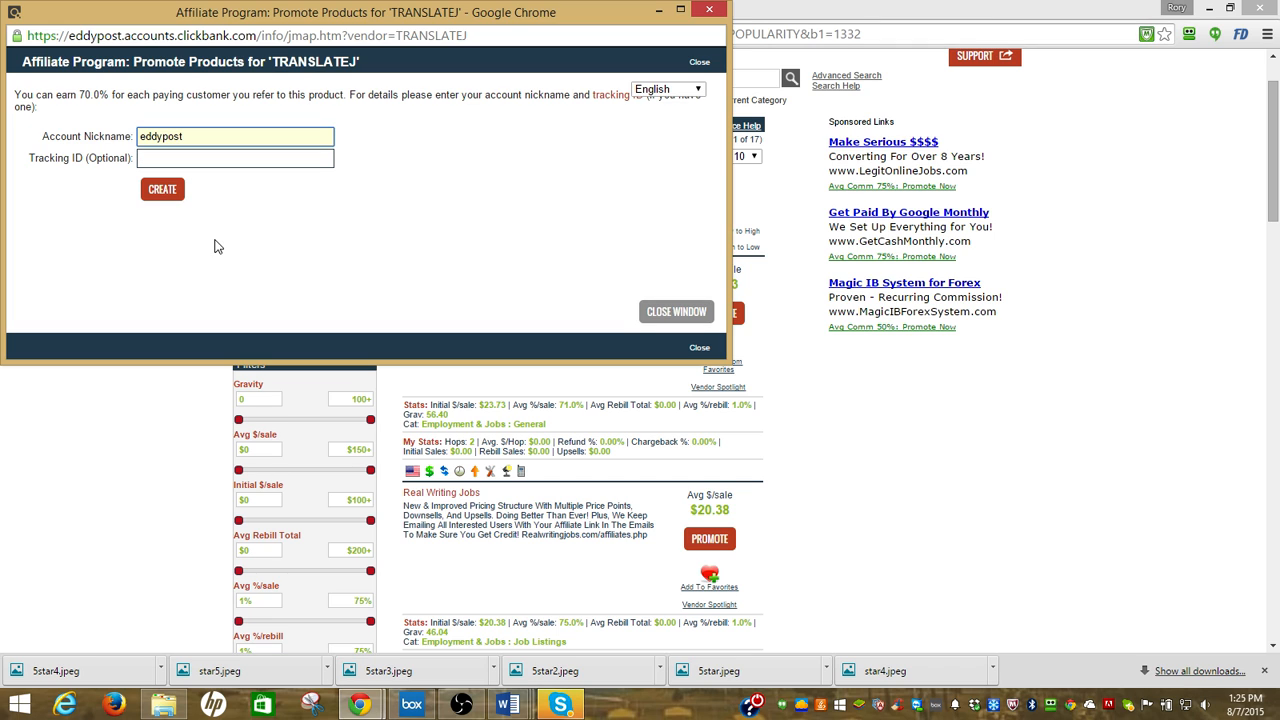
pyautogui.click(236, 158)
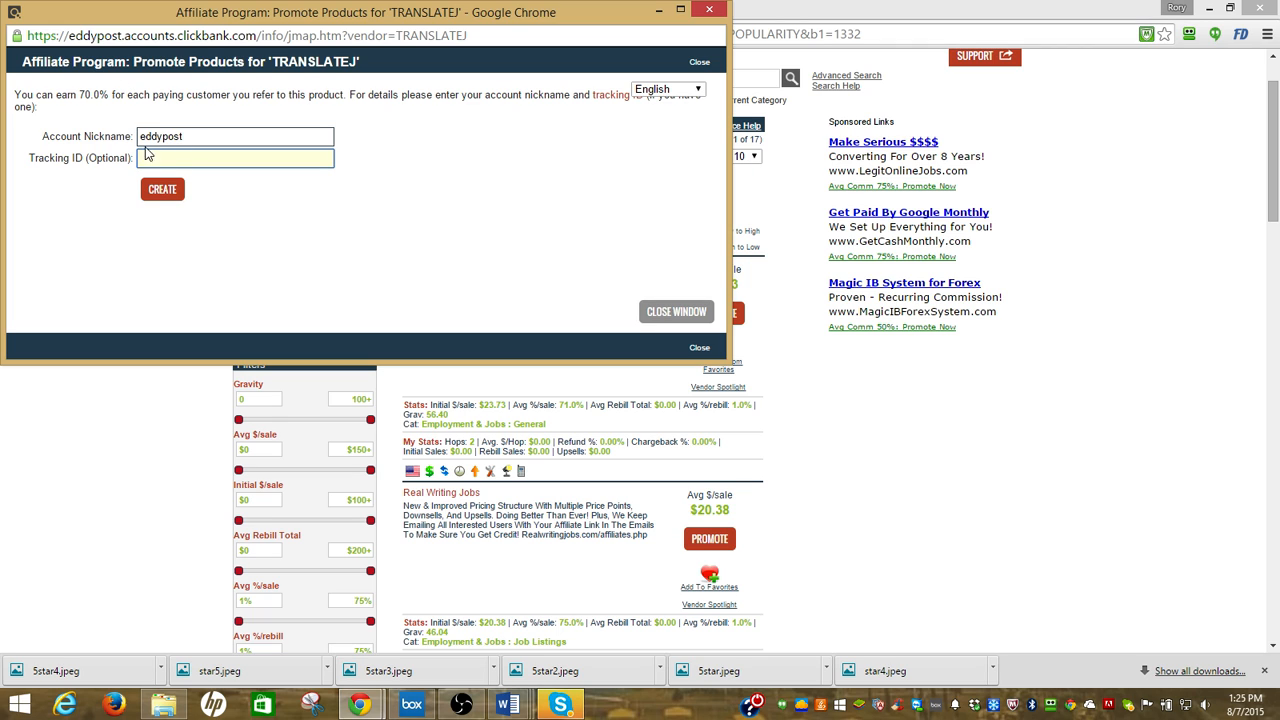
pyautogui.click(236, 158)
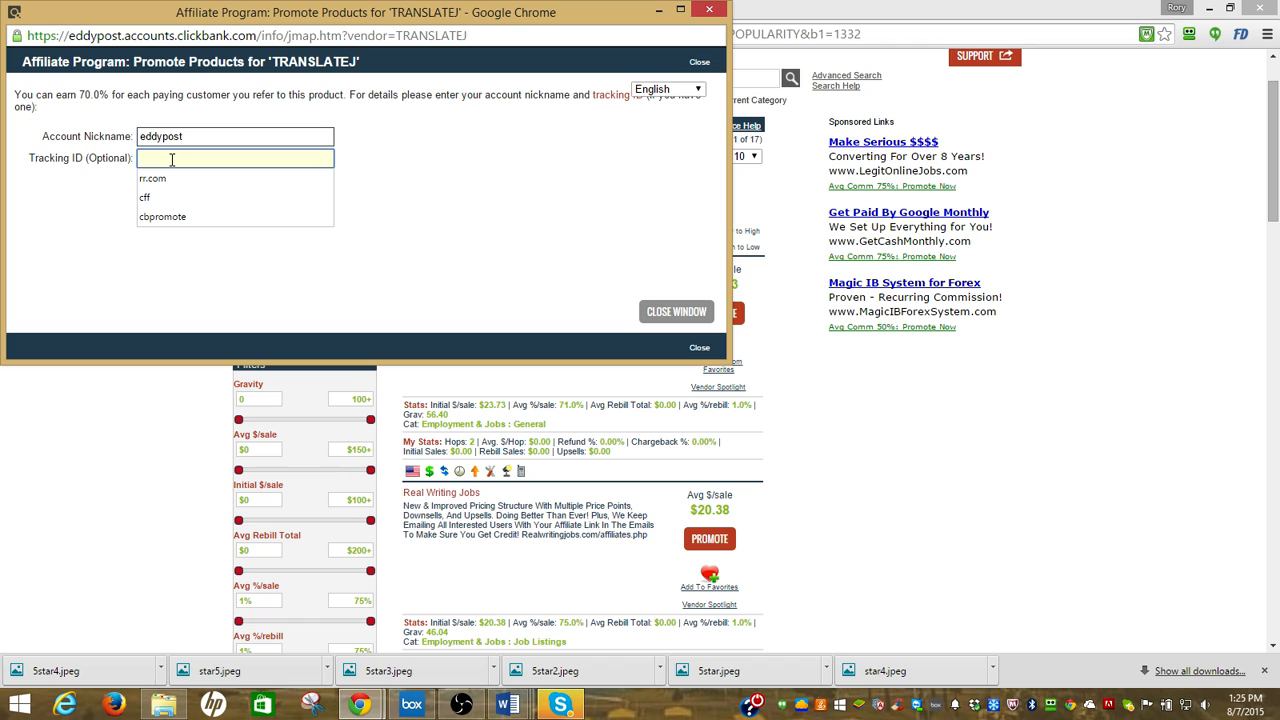
pyautogui.write('cff')
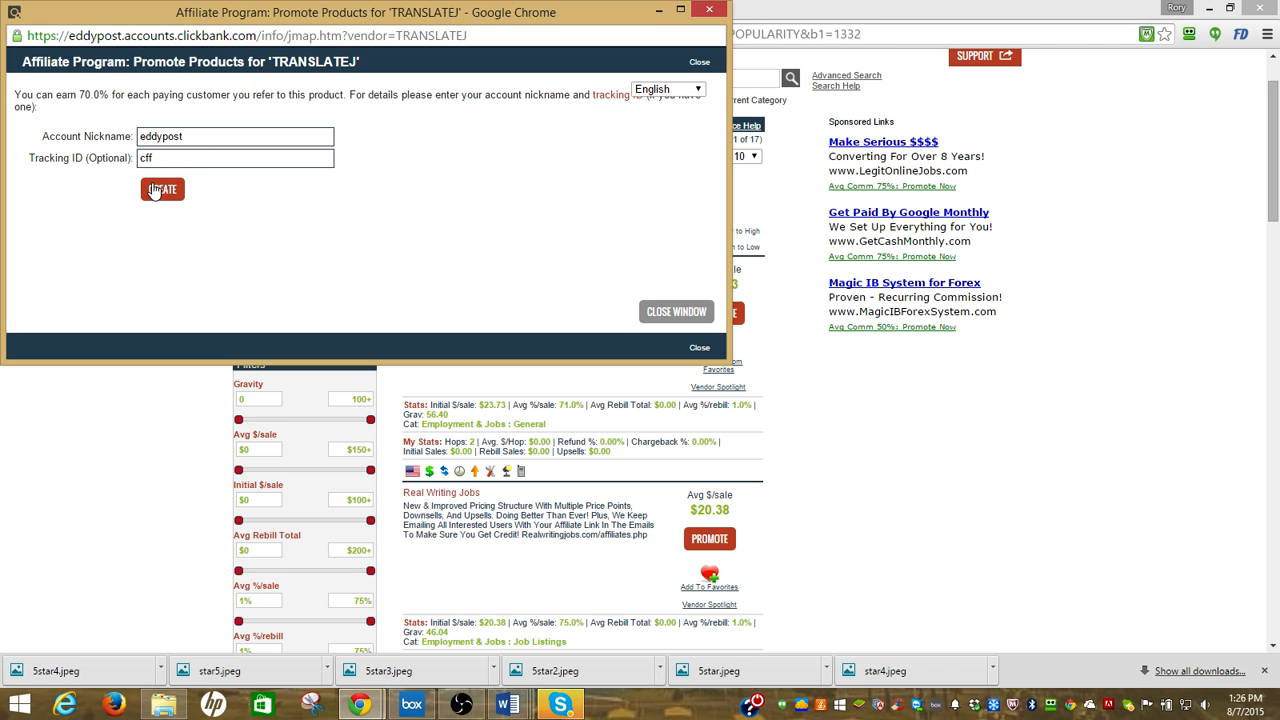
pyautogui.click(162, 190)
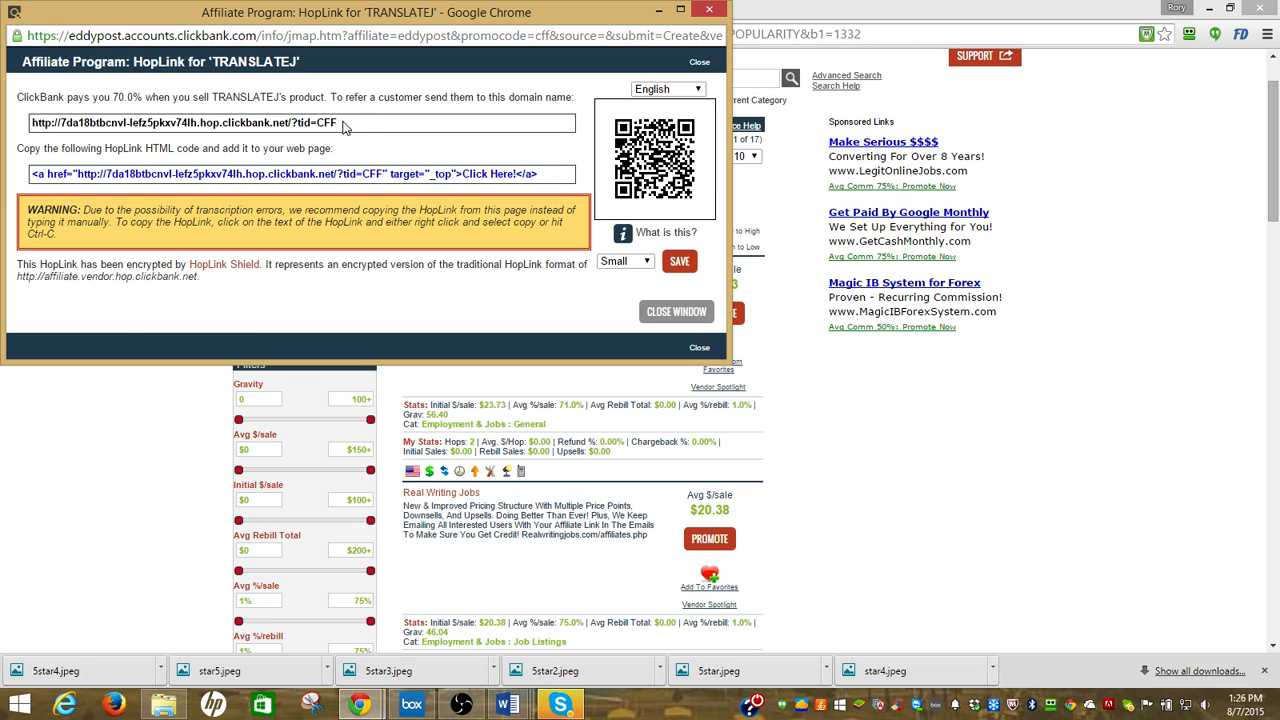
pyautogui.tripleClick(184, 122)
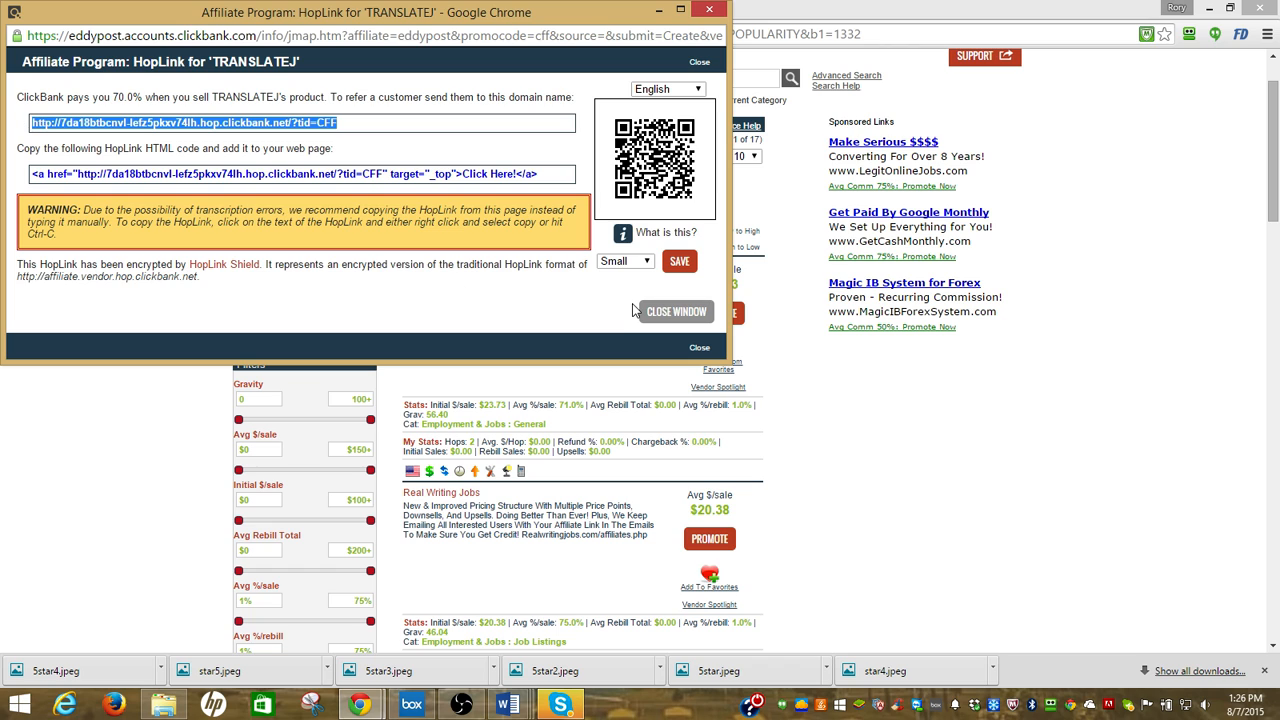
pyautogui.moveTo(684, 316)
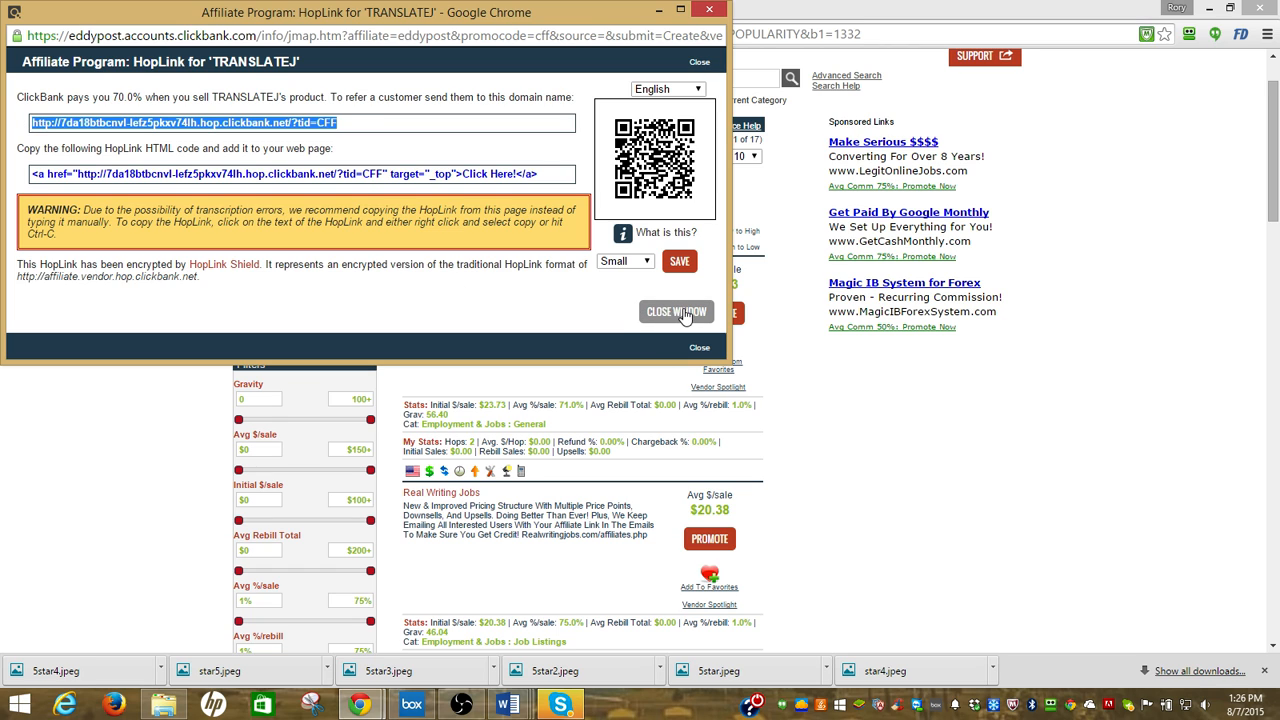
# Step: Close the HopLink window, check the landing page address, and return to the Marketplace results
pyautogui.click(676, 312)
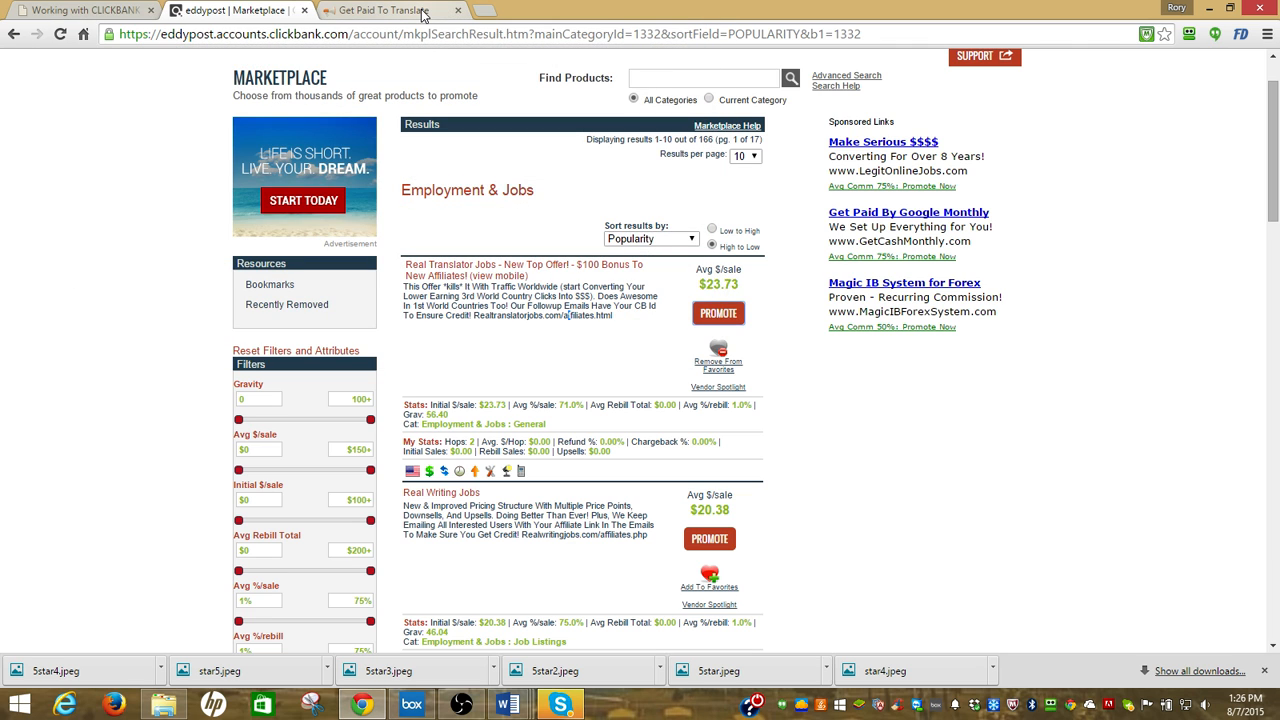
pyautogui.moveTo(380, 10)
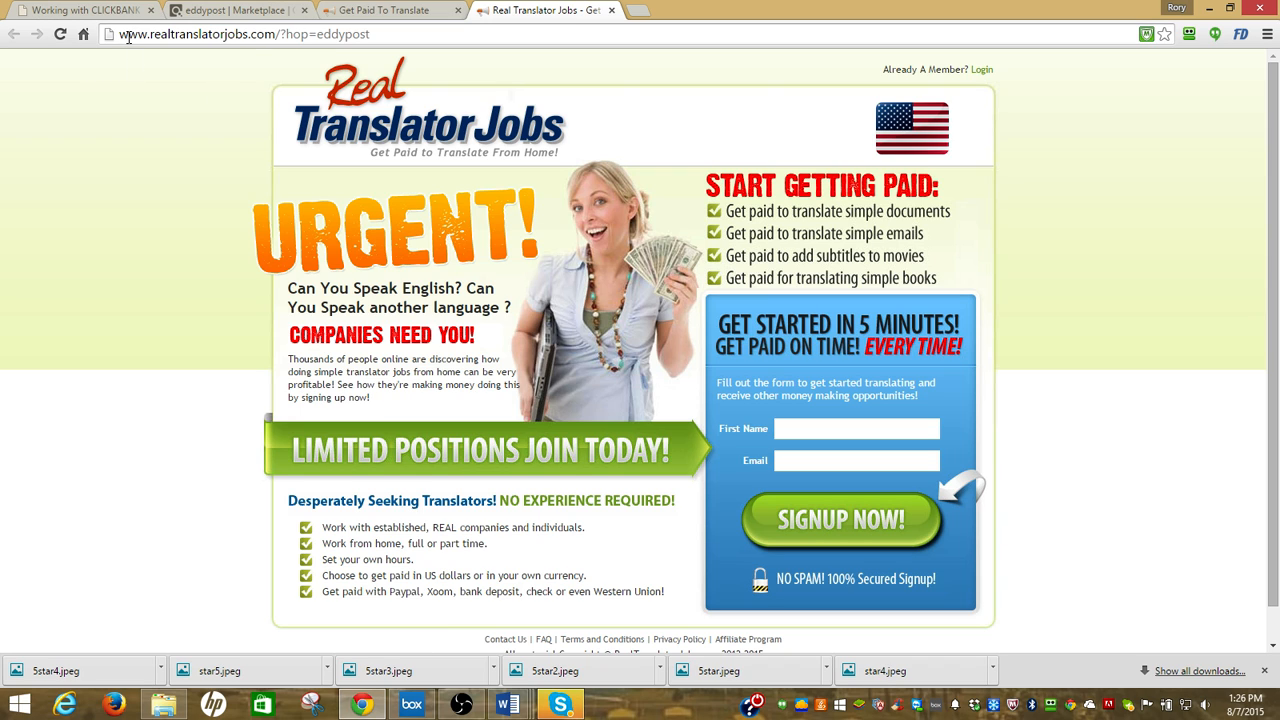
pyautogui.doubleClick(342, 32)
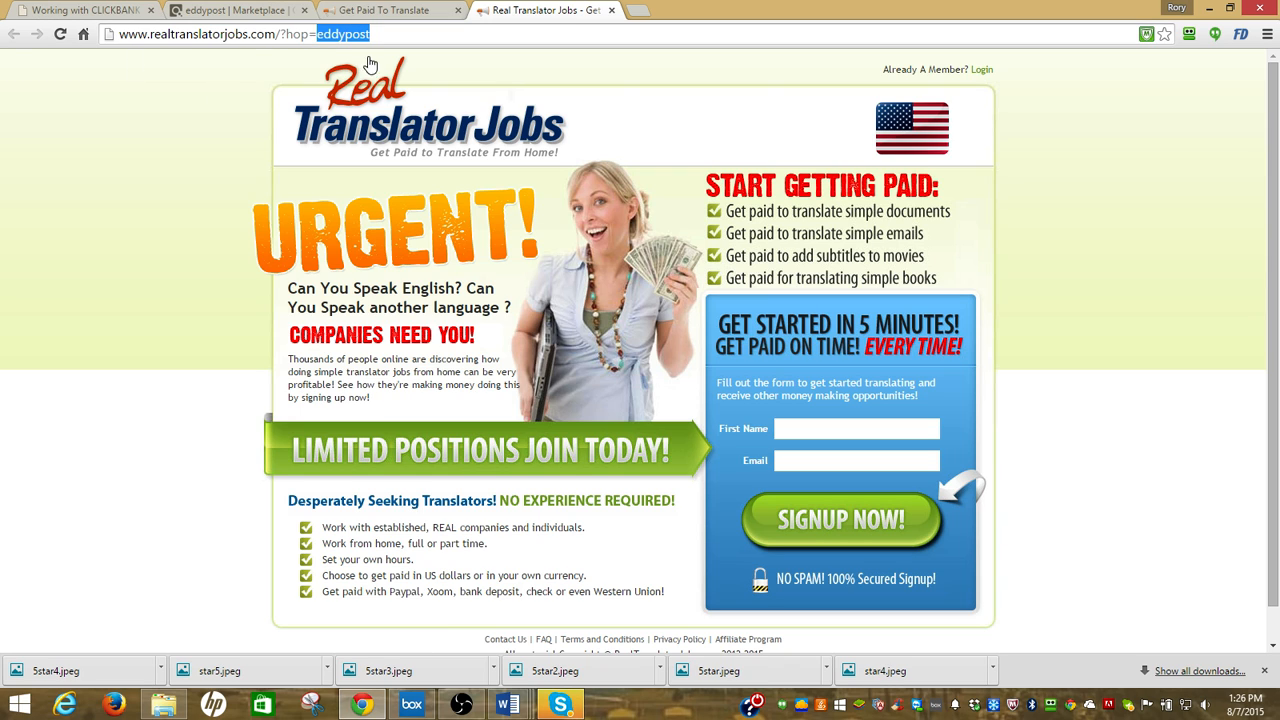
pyautogui.moveTo(340, 418)
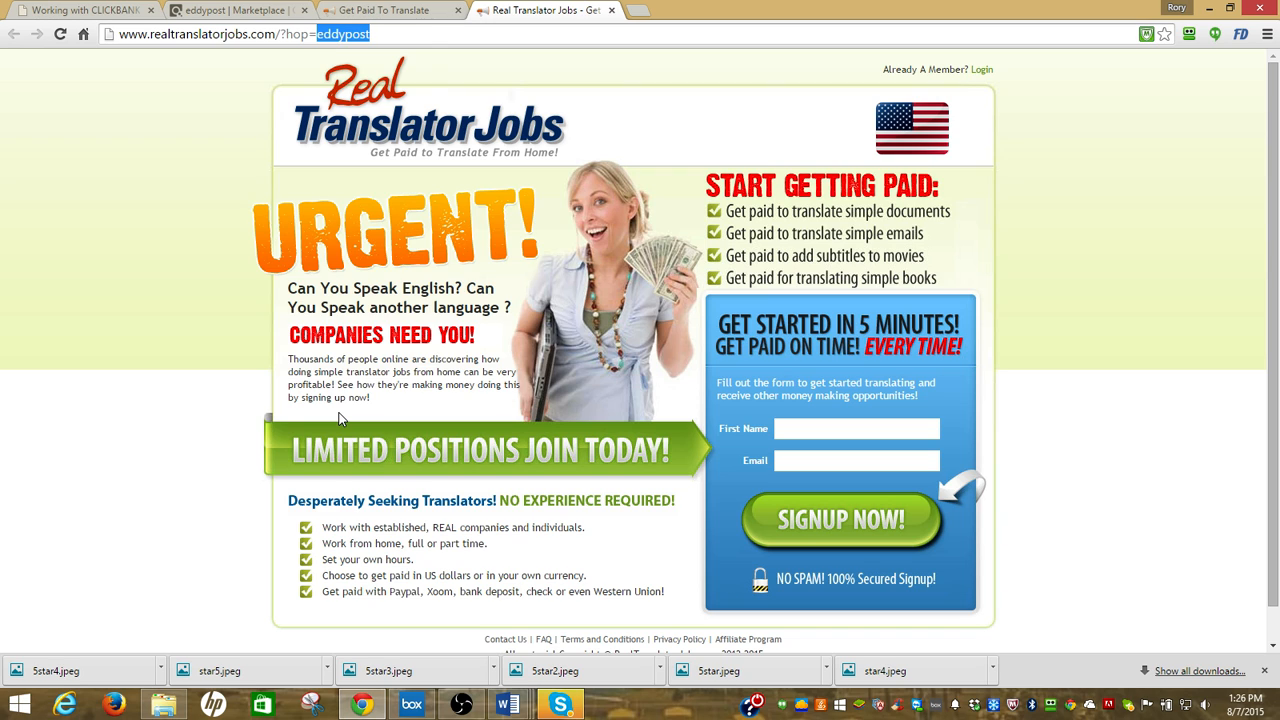
pyautogui.moveTo(280, 376)
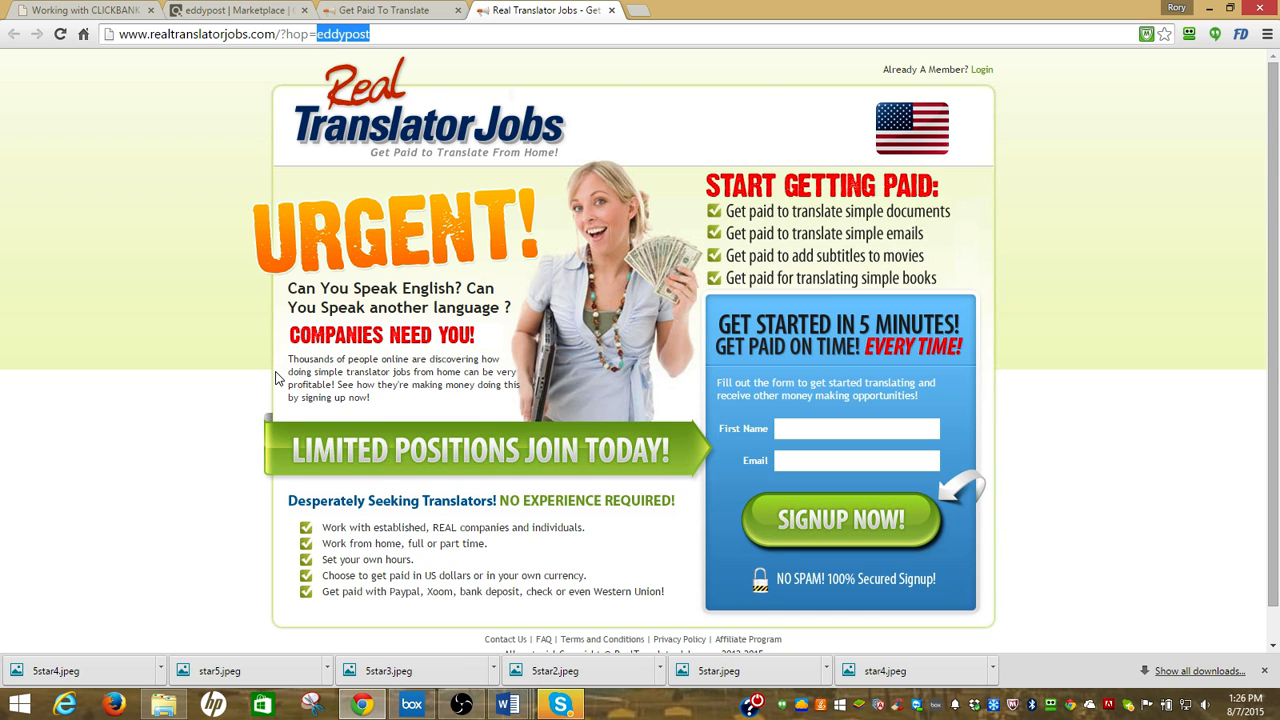
pyautogui.moveTo(820, 224)
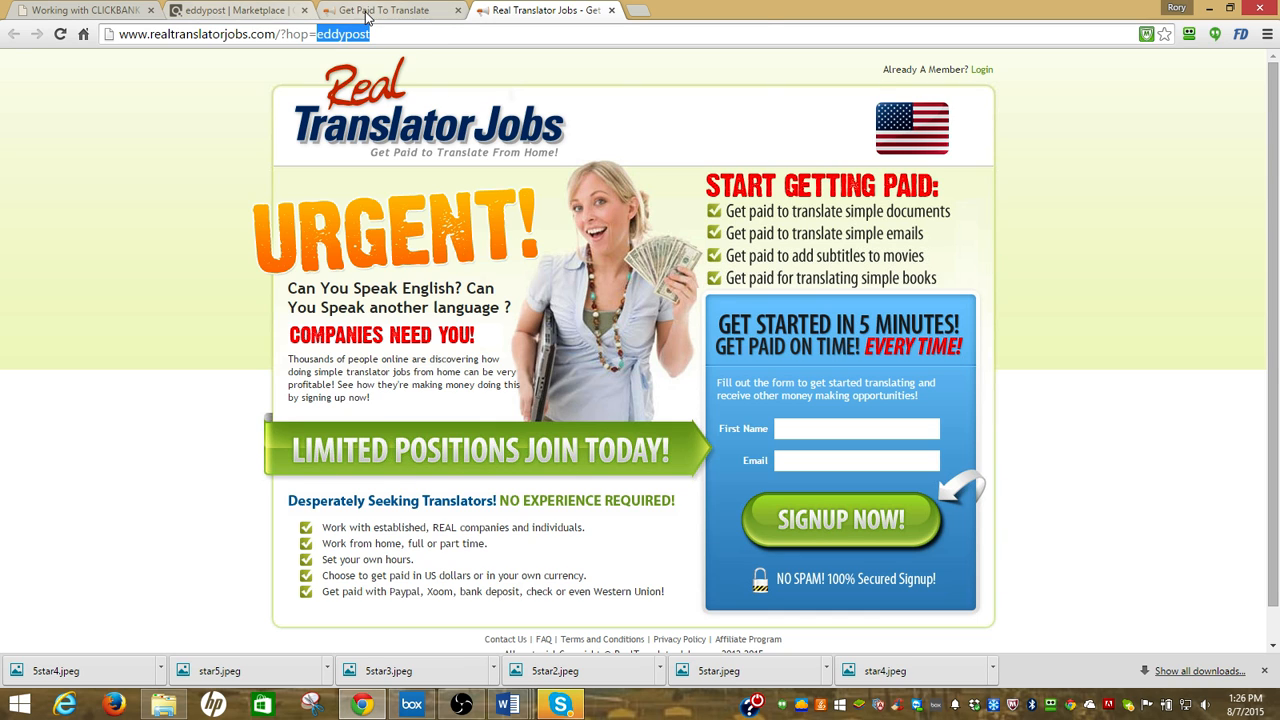
pyautogui.click(236, 10)
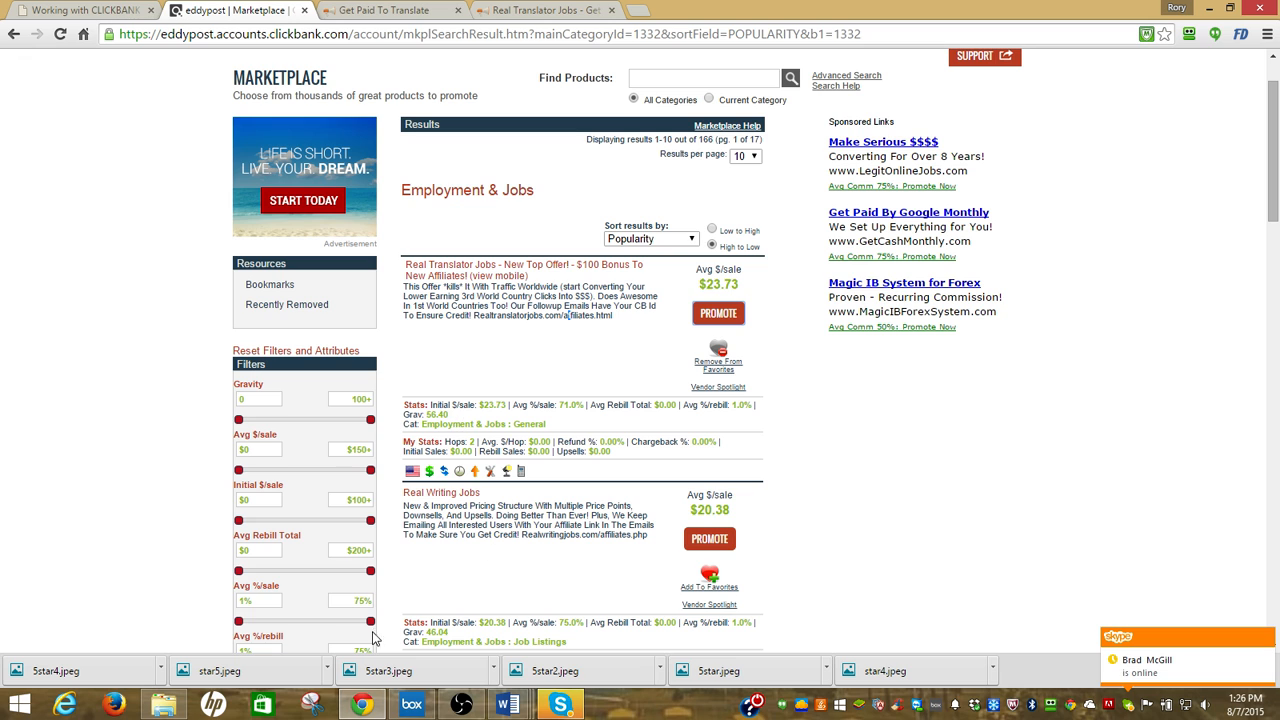
# Step: Paste the CFF HopLink after TINYURL FOR CLASSIFIEDSFORFREE.COM in Word and bring it to TinyURL
pyautogui.click(508, 704)
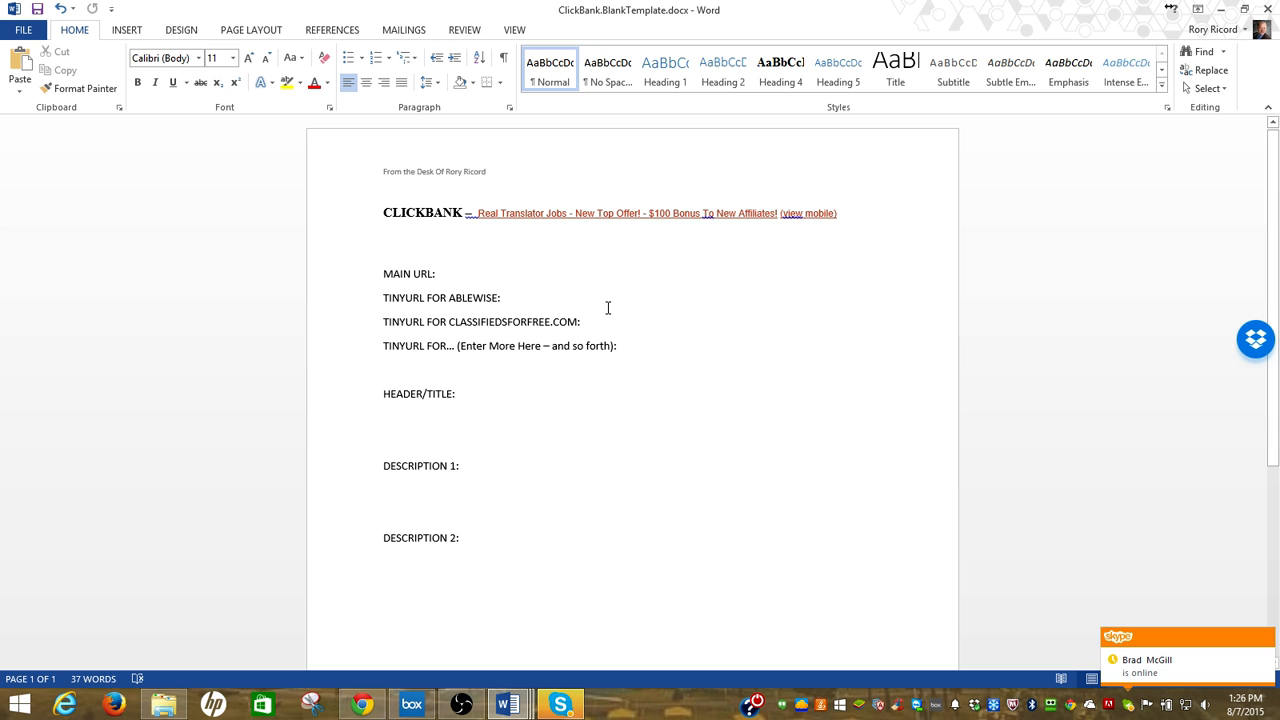
pyautogui.write('http://7da18btbcnvl-lefz5pkxv74lh.hop.clickbank.net/?tid=CFF')
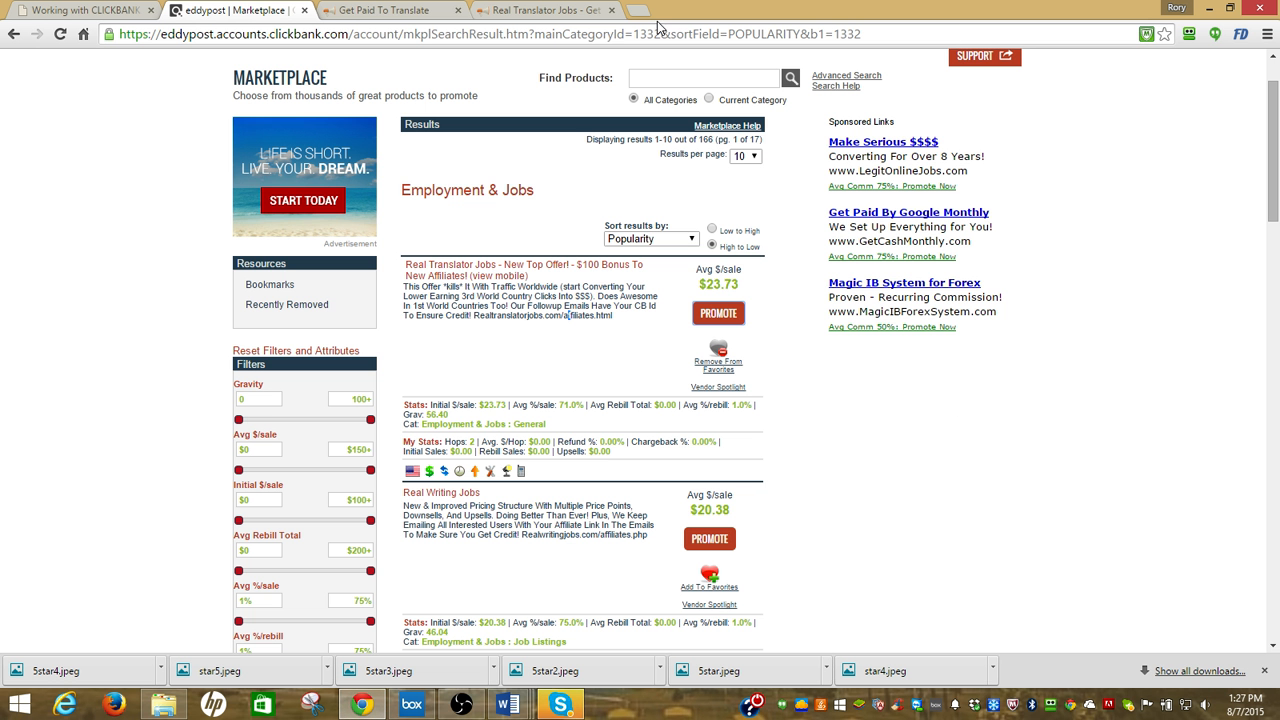
pyautogui.click(634, 12)
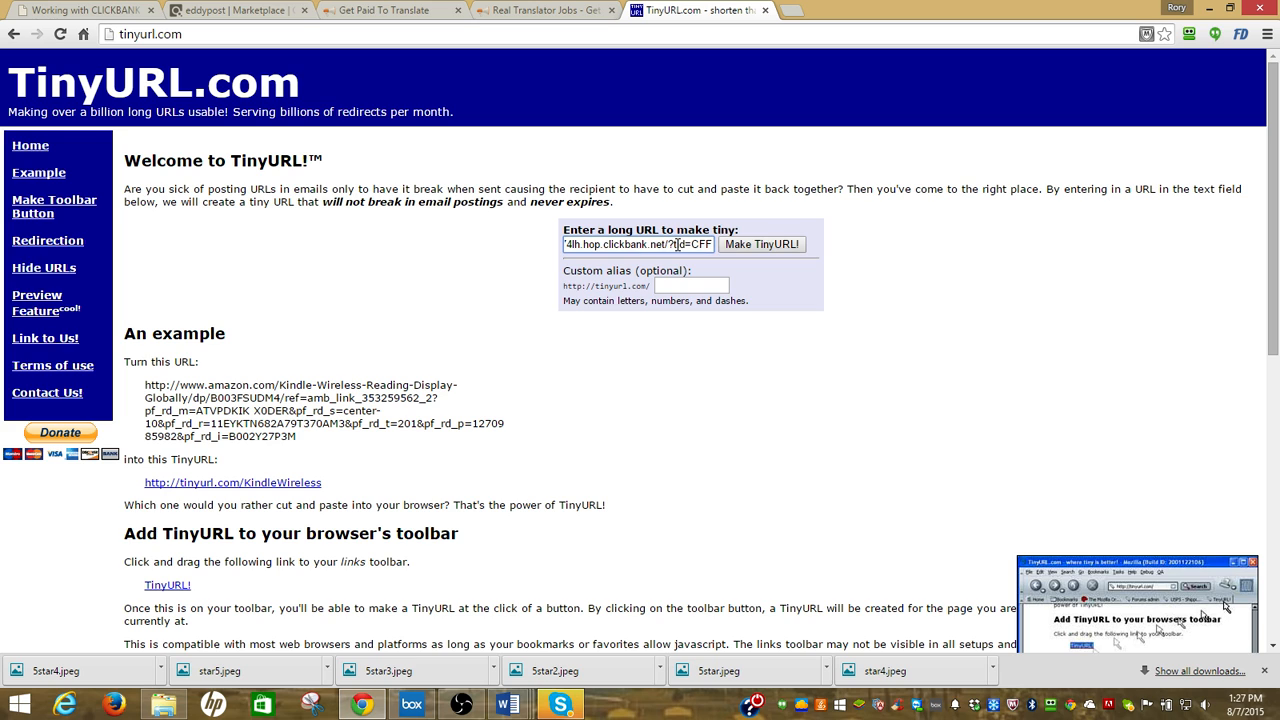
pyautogui.click(760, 244)
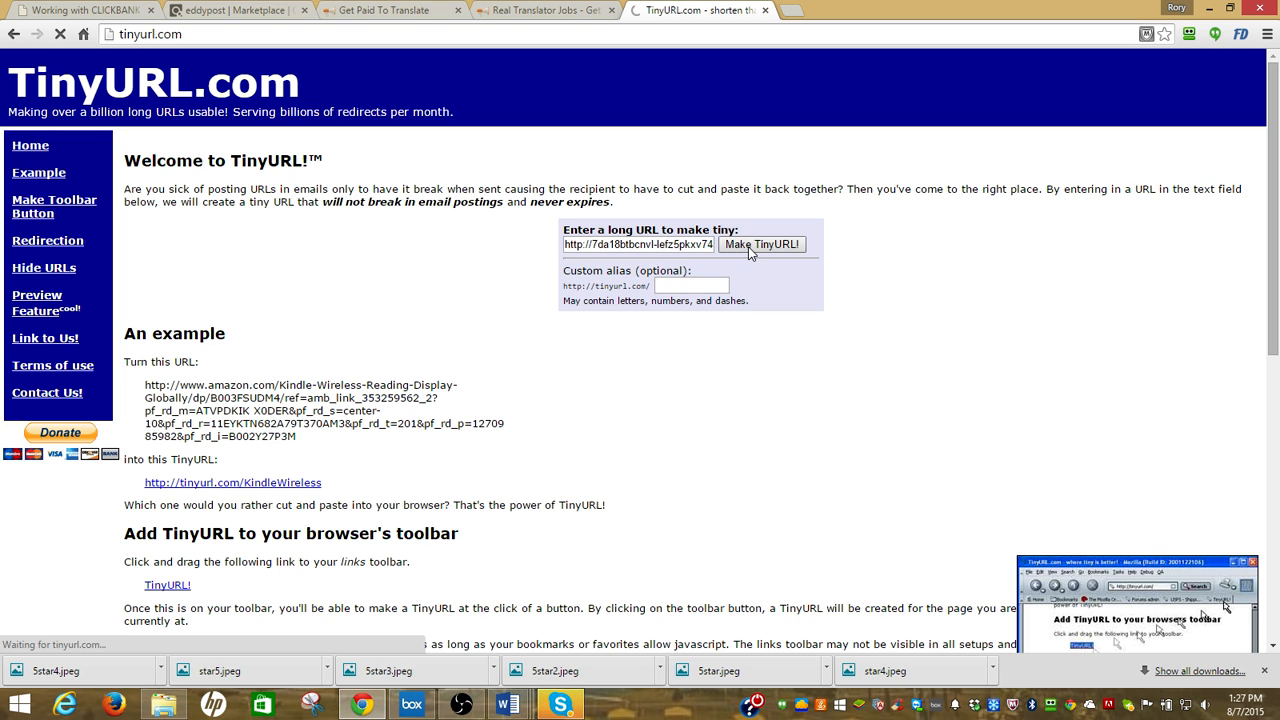
pyautogui.moveTo(398, 384)
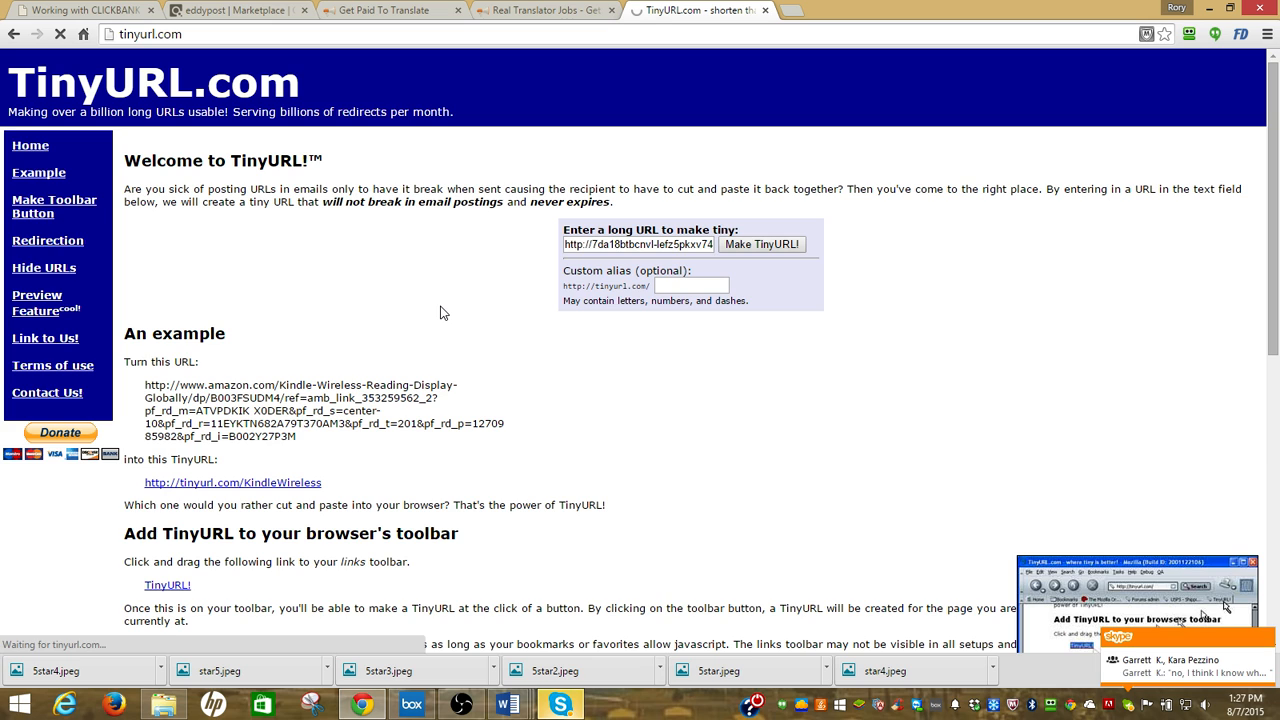
pyautogui.click(760, 244)
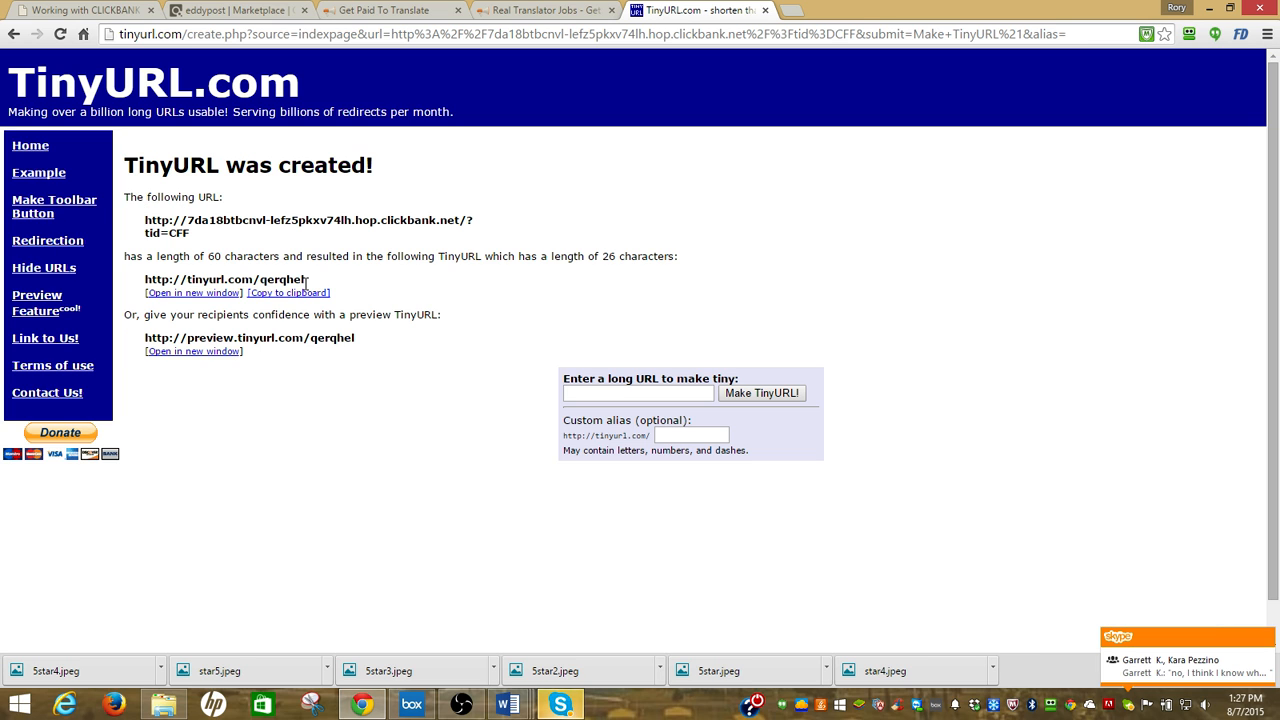
pyautogui.moveTo(210, 280); pyautogui.dragTo(308, 280)
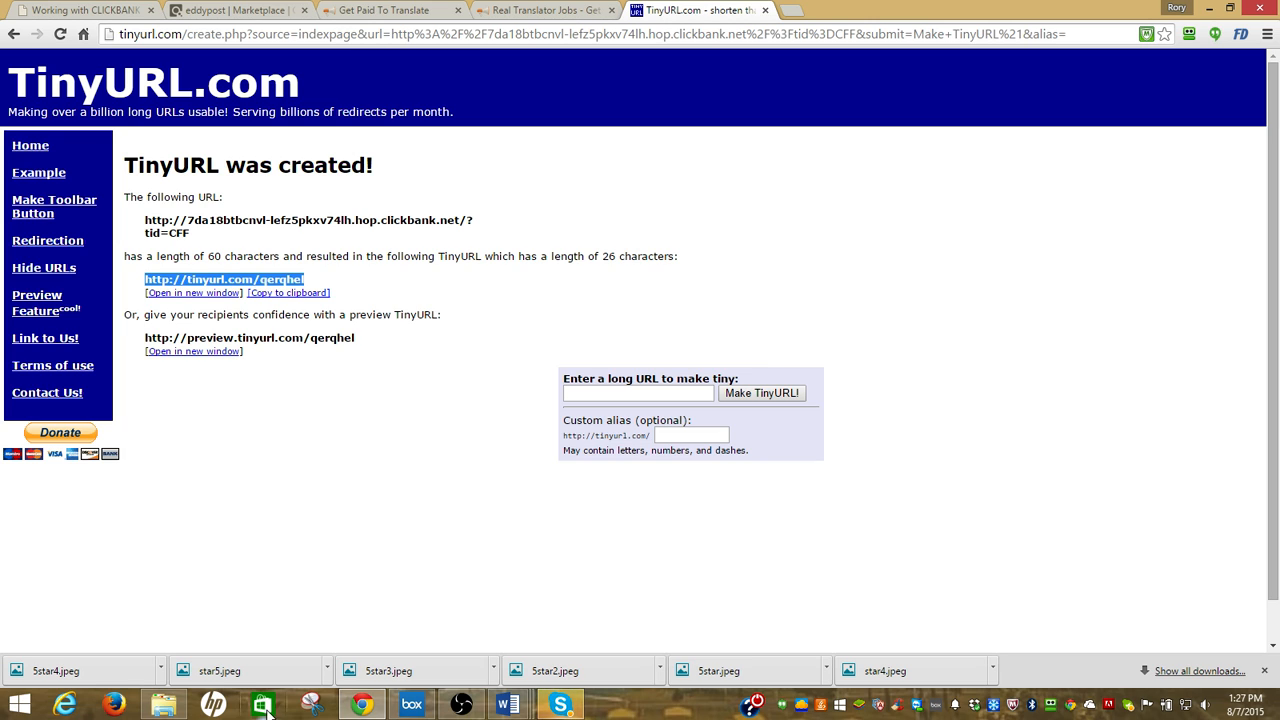
pyautogui.click(508, 704)
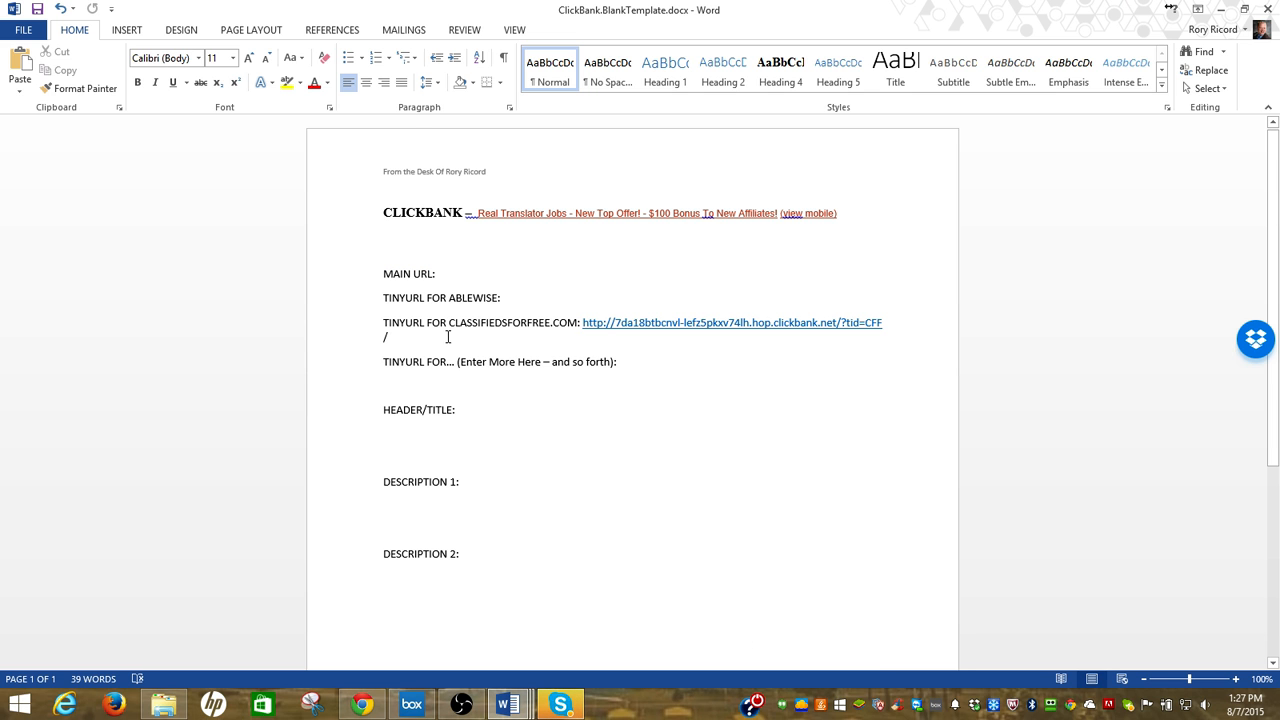
pyautogui.write('http://tinyurl.com/qerqhel')
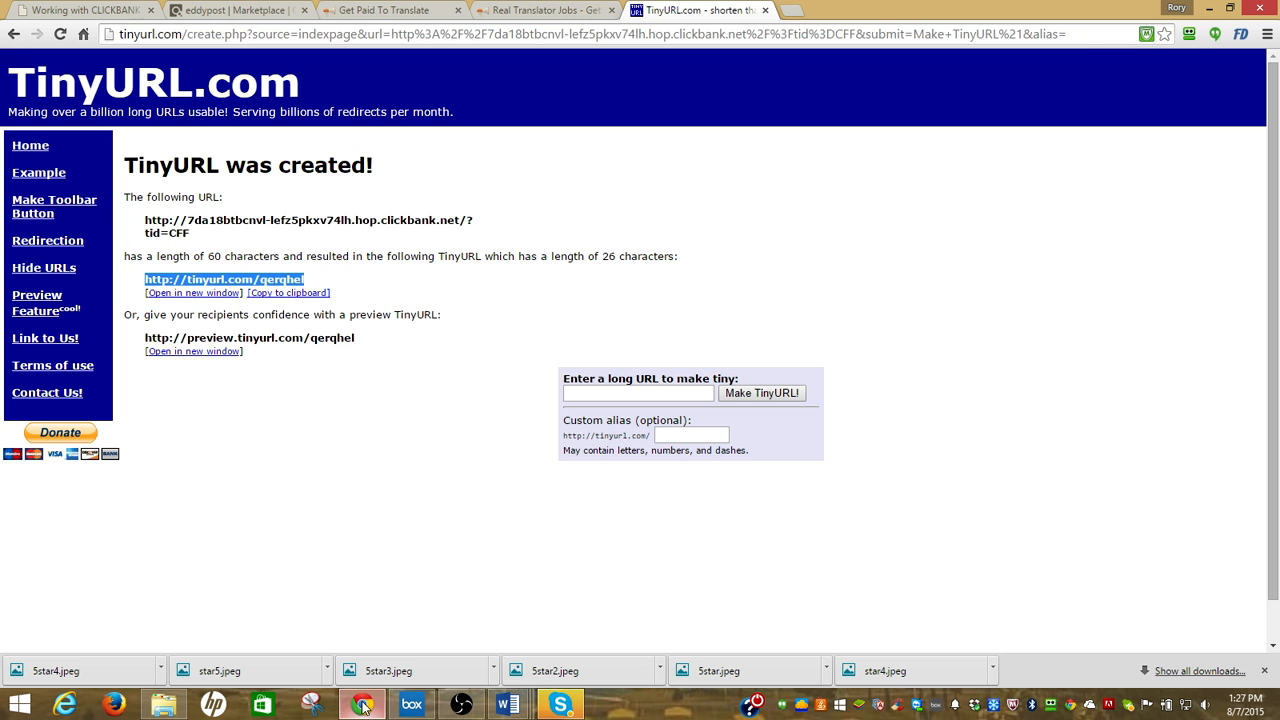
# Step: Generate a second HopLink for Real Translator Jobs with tracking ID 'able'
pyautogui.click(236, 10)
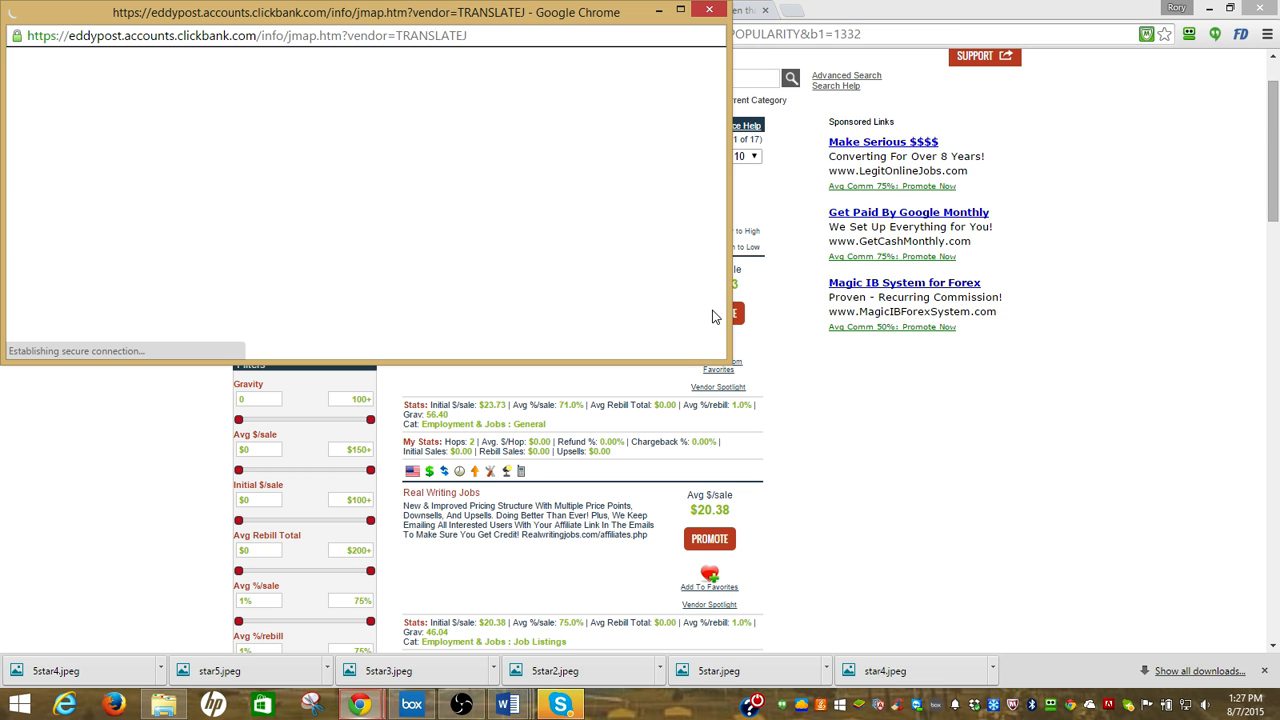
pyautogui.write('able')
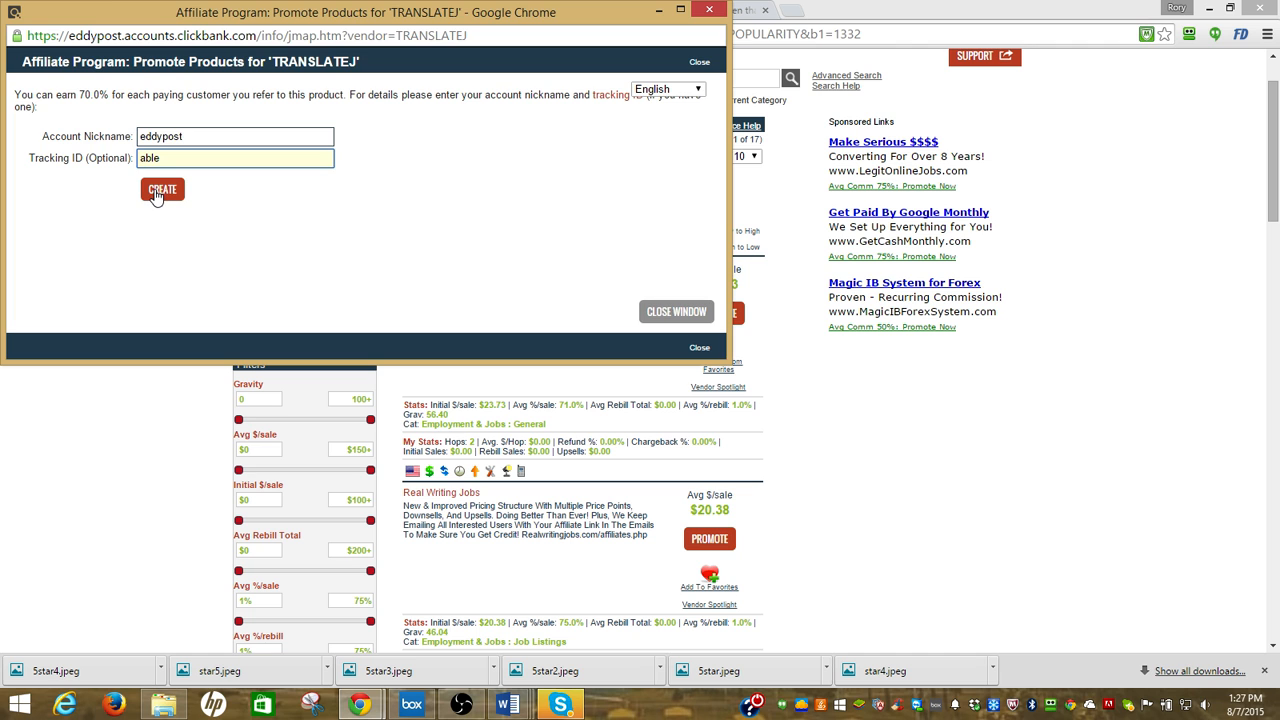
pyautogui.click(162, 190)
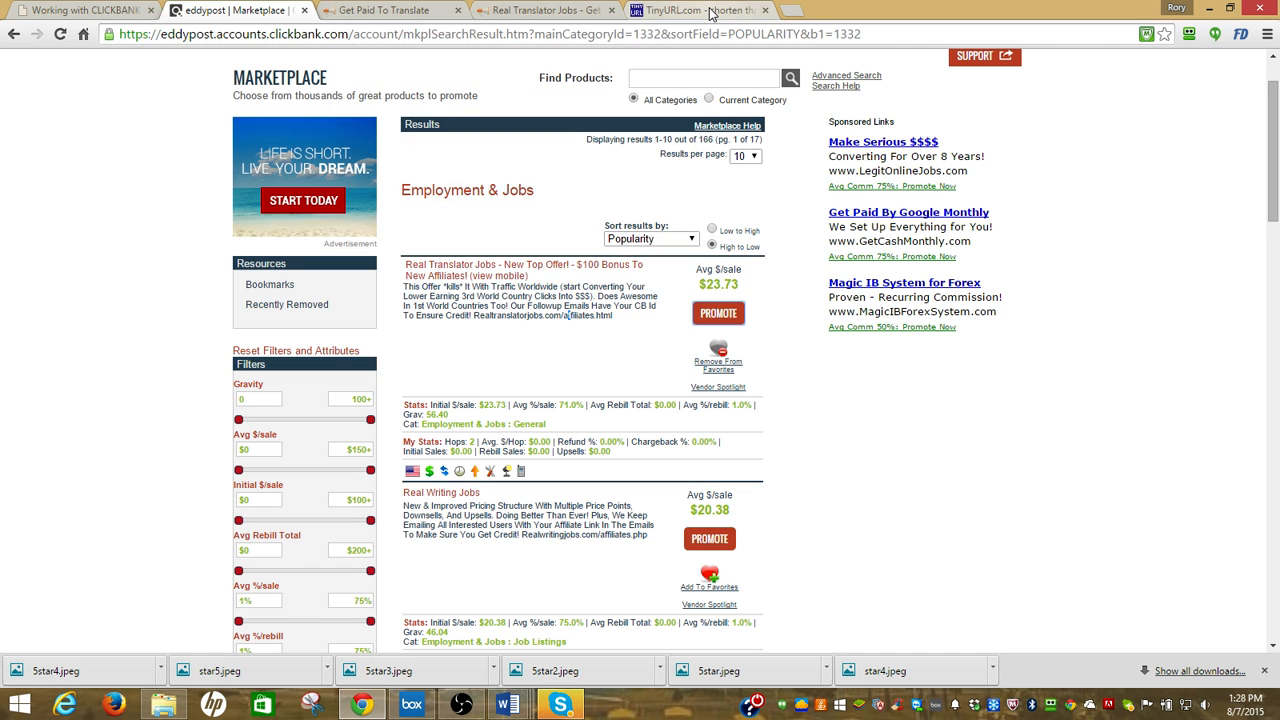
# Step: Paste the ABLE HopLink after TINYURL FOR ABLEWISE in the Word template with a trailing slash
pyautogui.click(700, 12)
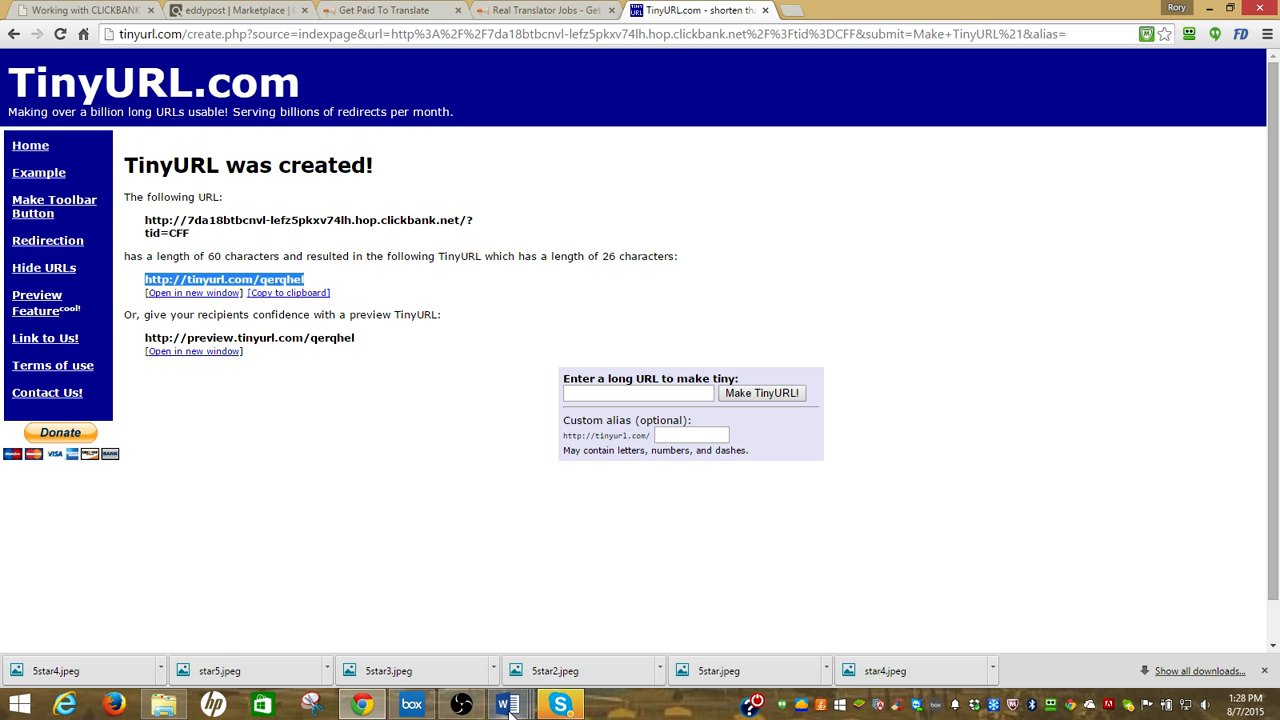
pyautogui.click(508, 704)
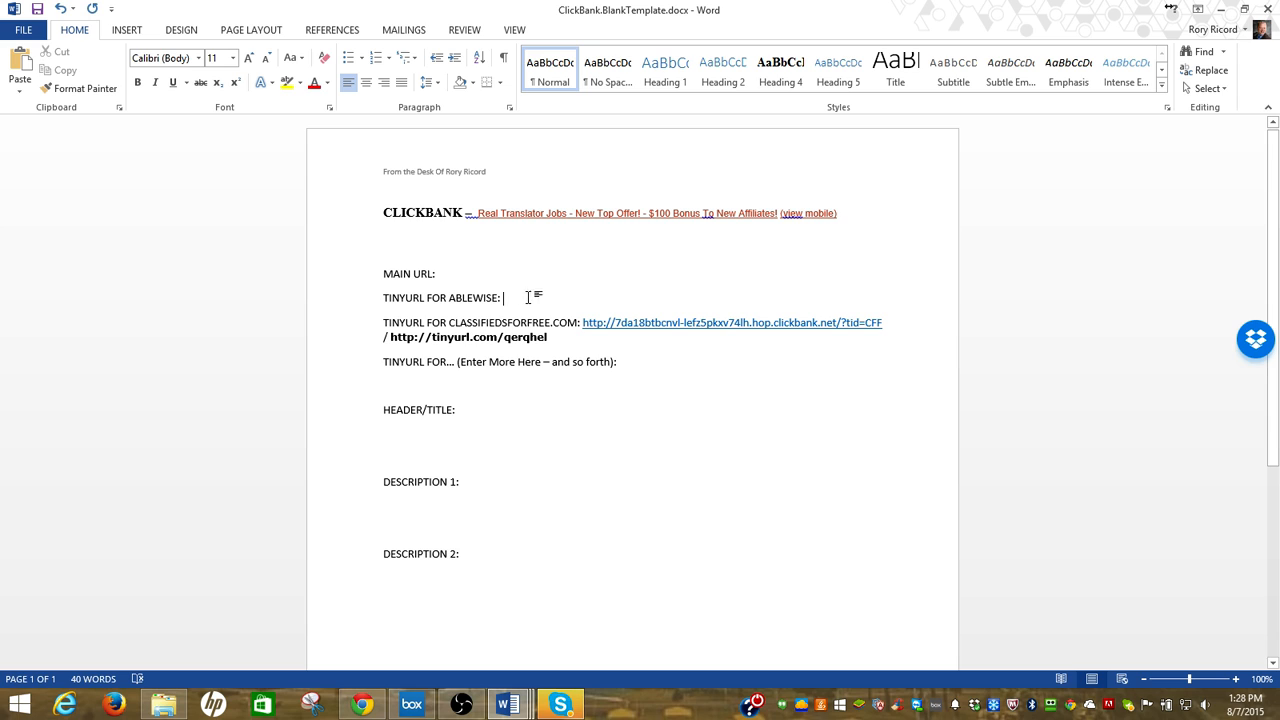
pyautogui.write('http://16a525qbcjtouuap39skt378ku.hop.clickbank.net/?tid=ABLE')
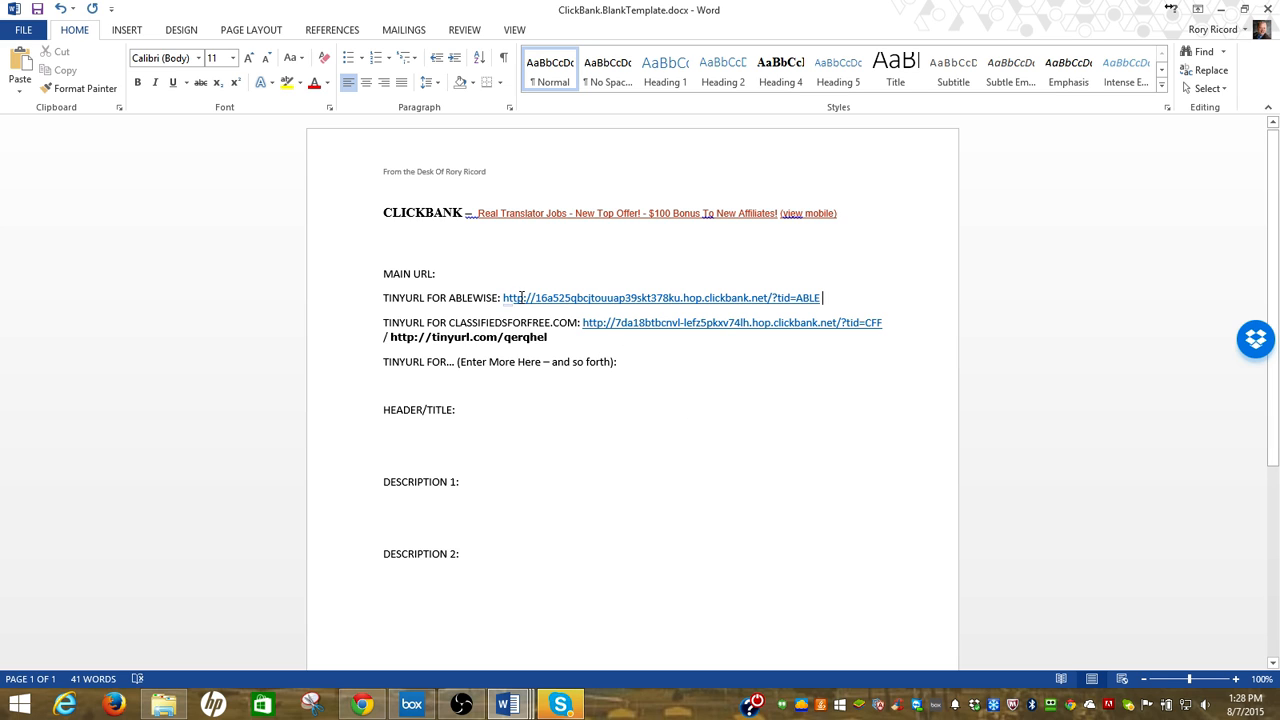
pyautogui.moveTo(696, 298)
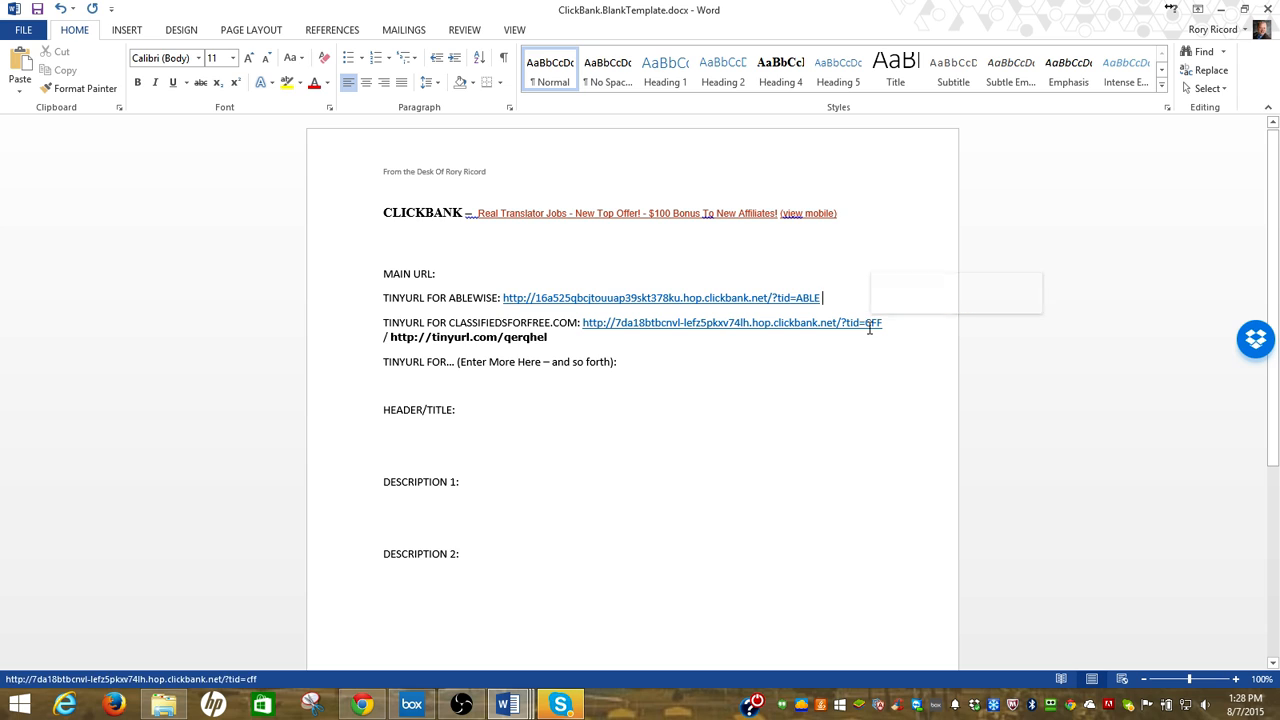
pyautogui.moveTo(730, 322)
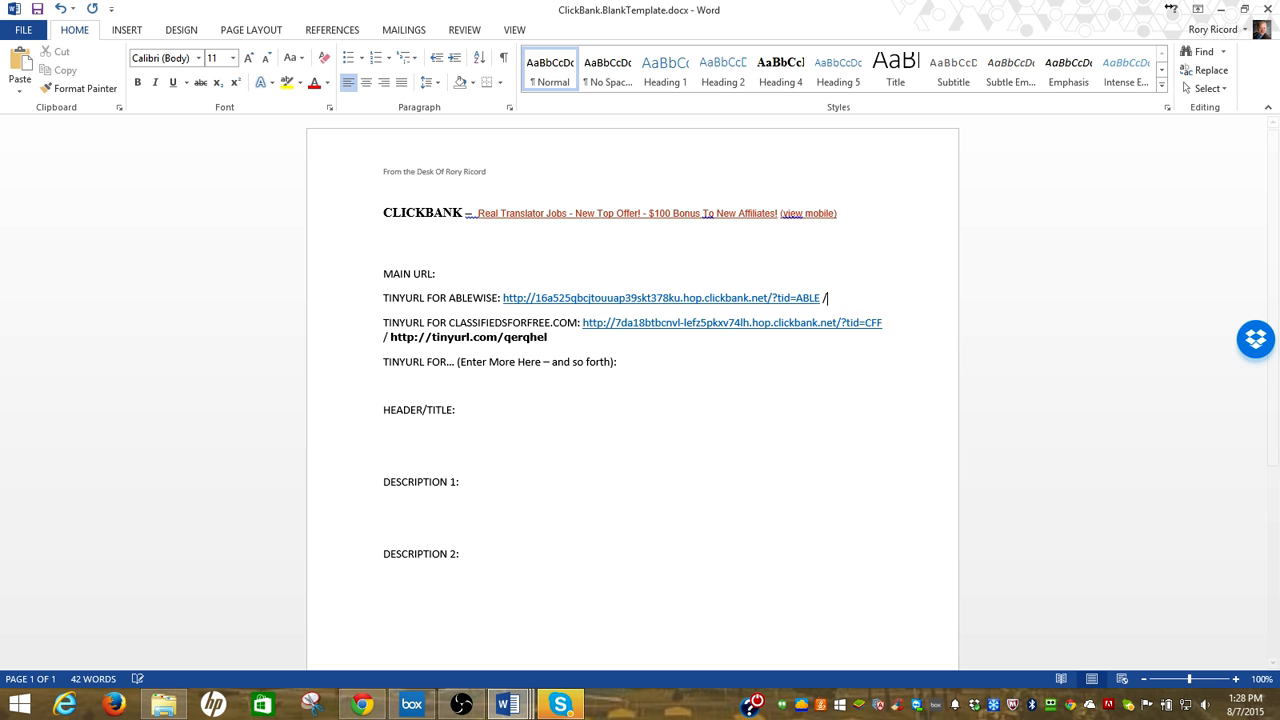
pyautogui.moveTo(864, 360)
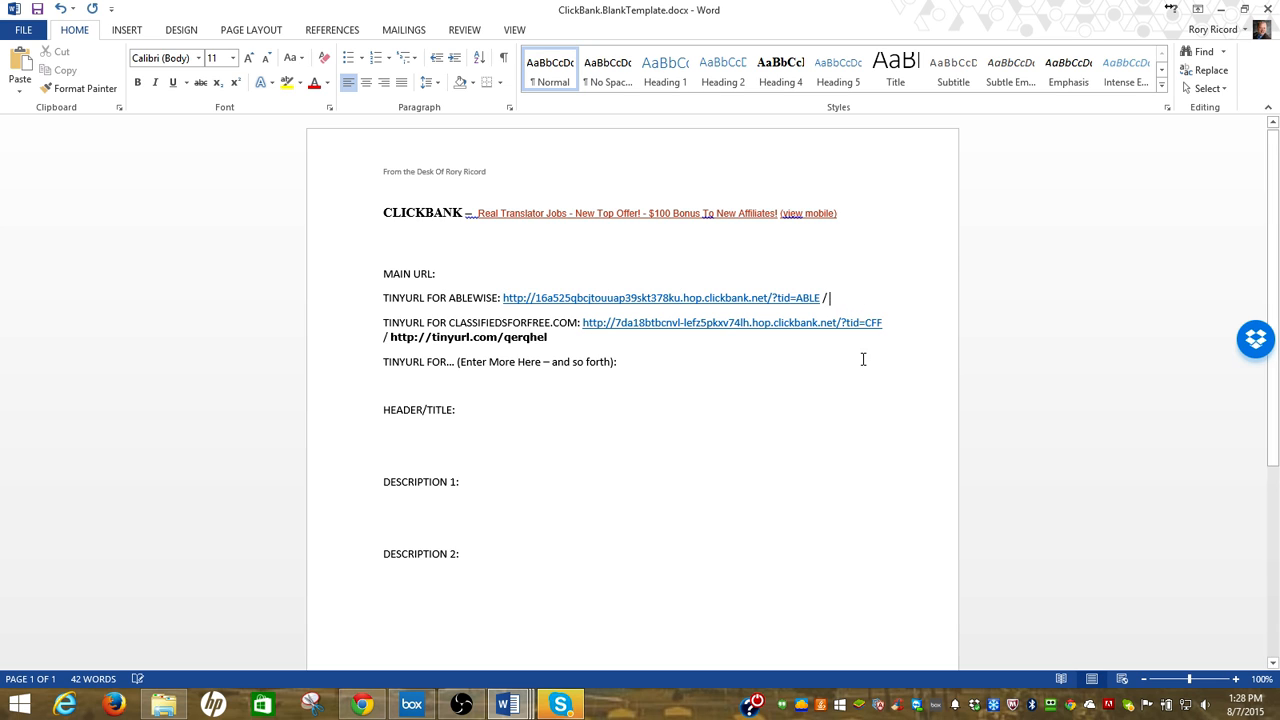
pyautogui.moveTo(592, 376)
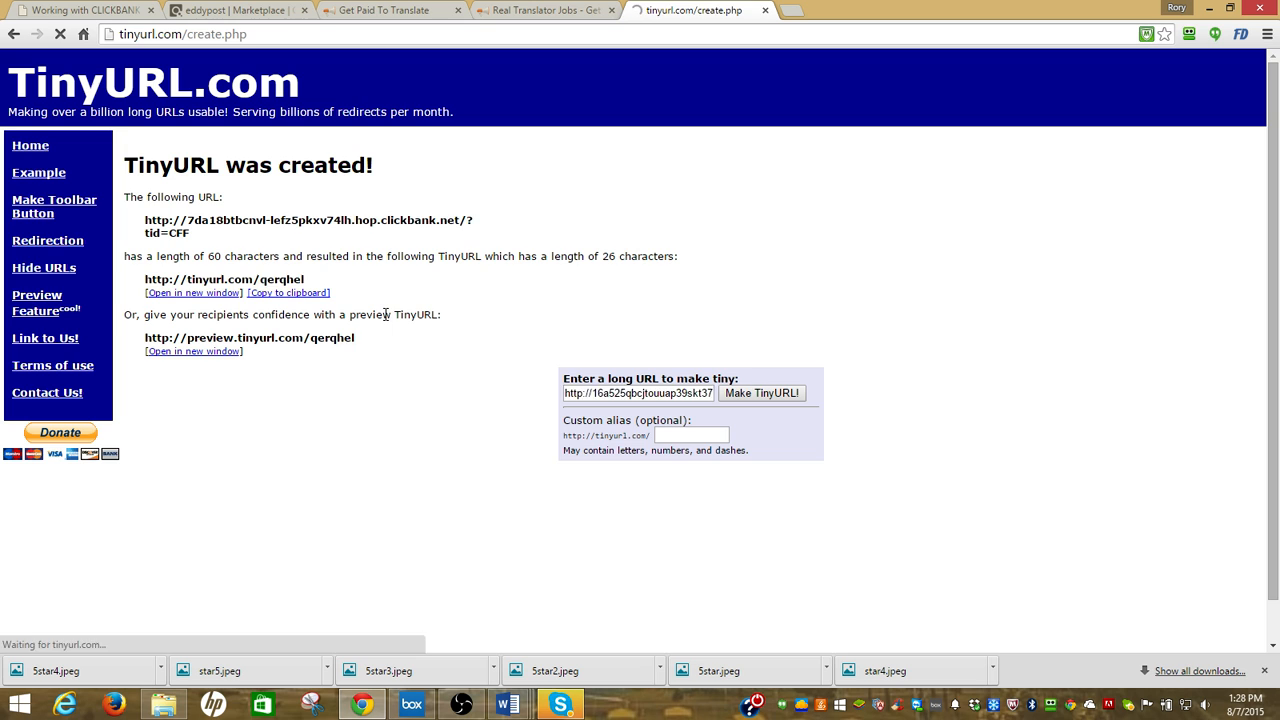
# Step: Shorten the ABLE HopLink to tinyurl.com/opm8m48 and add it after the ABLE HopLink in Word
pyautogui.click(760, 392)
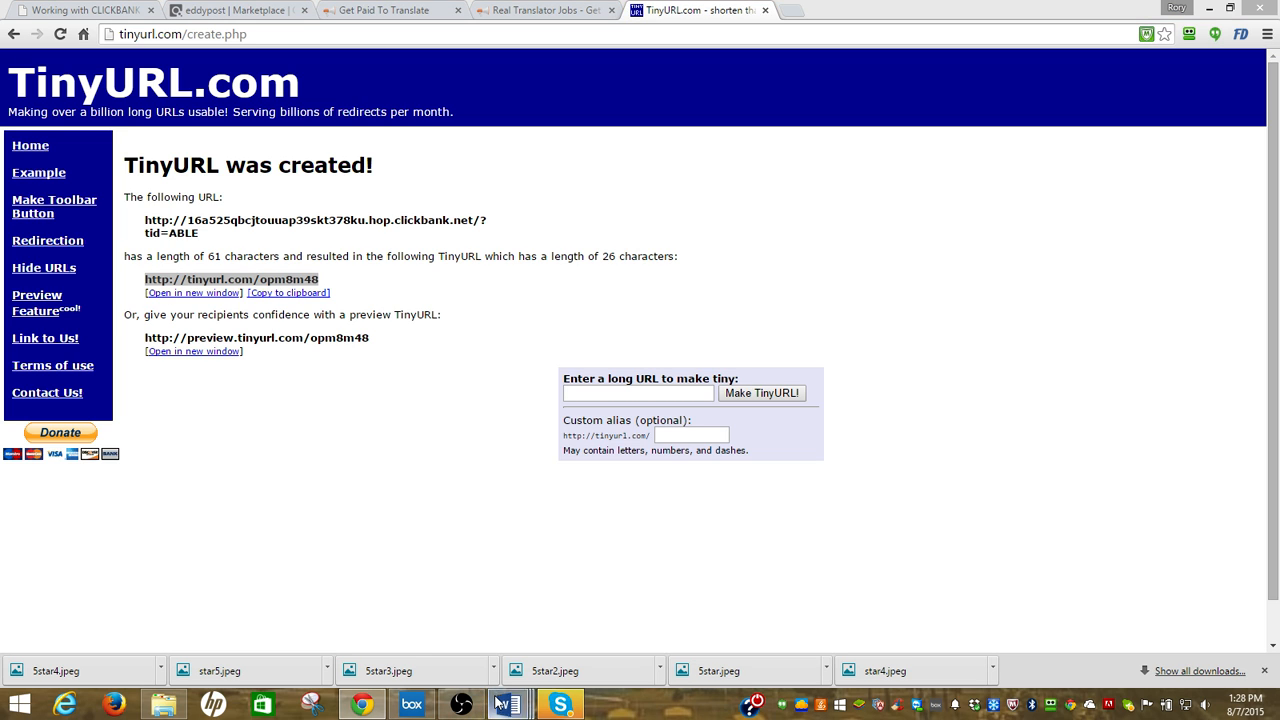
pyautogui.click(506, 704)
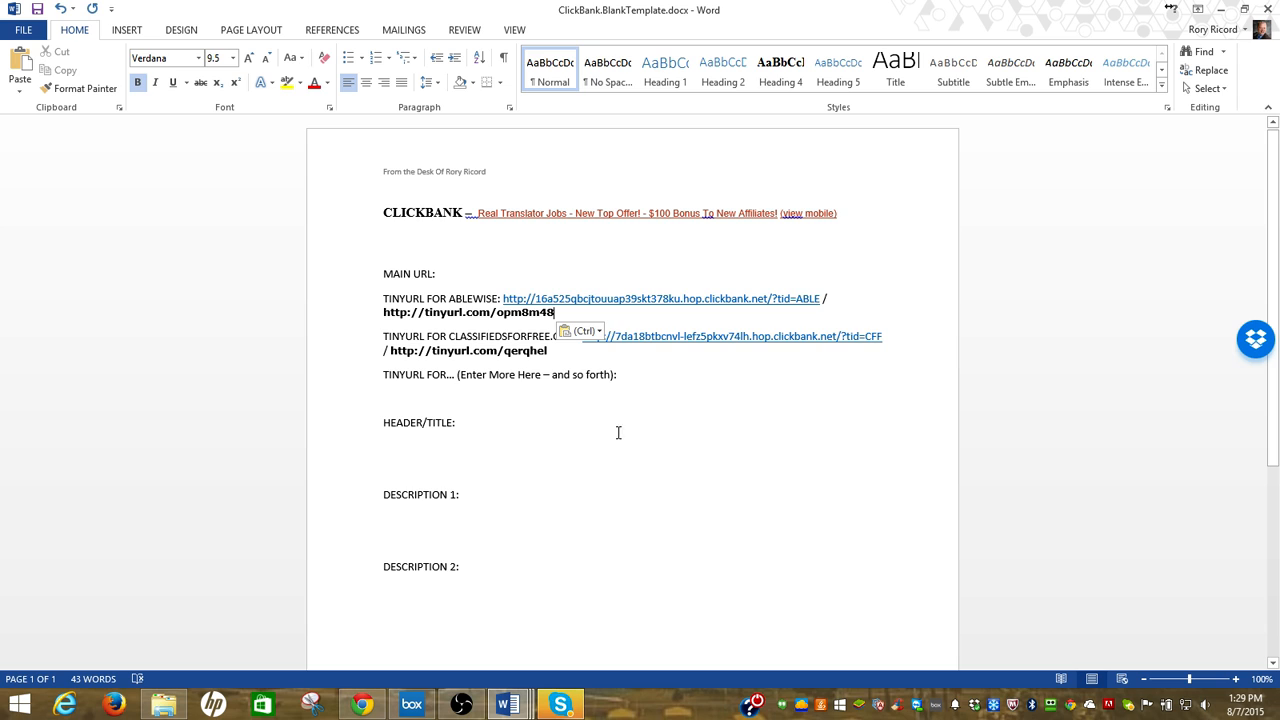
pyautogui.moveTo(988, 488)
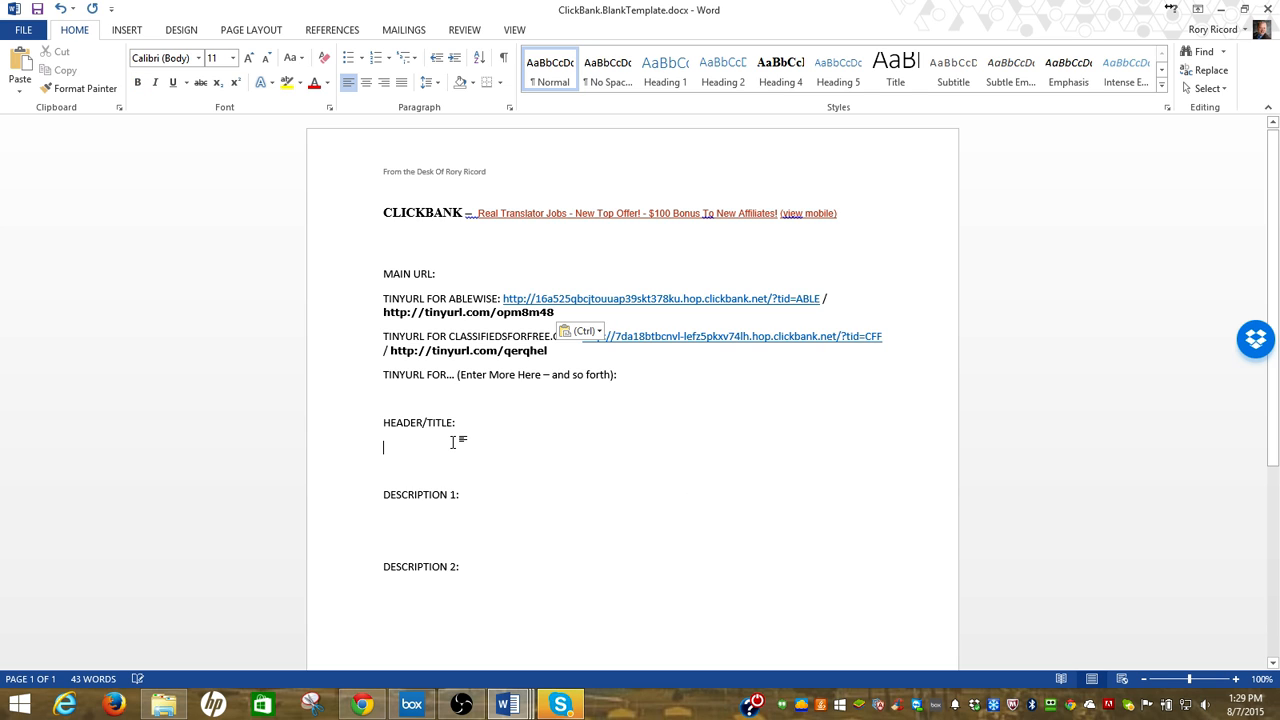
# Step: Bring up the Real Translator Jobs offer page for reference, then return to the Word template
pyautogui.click(362, 704)
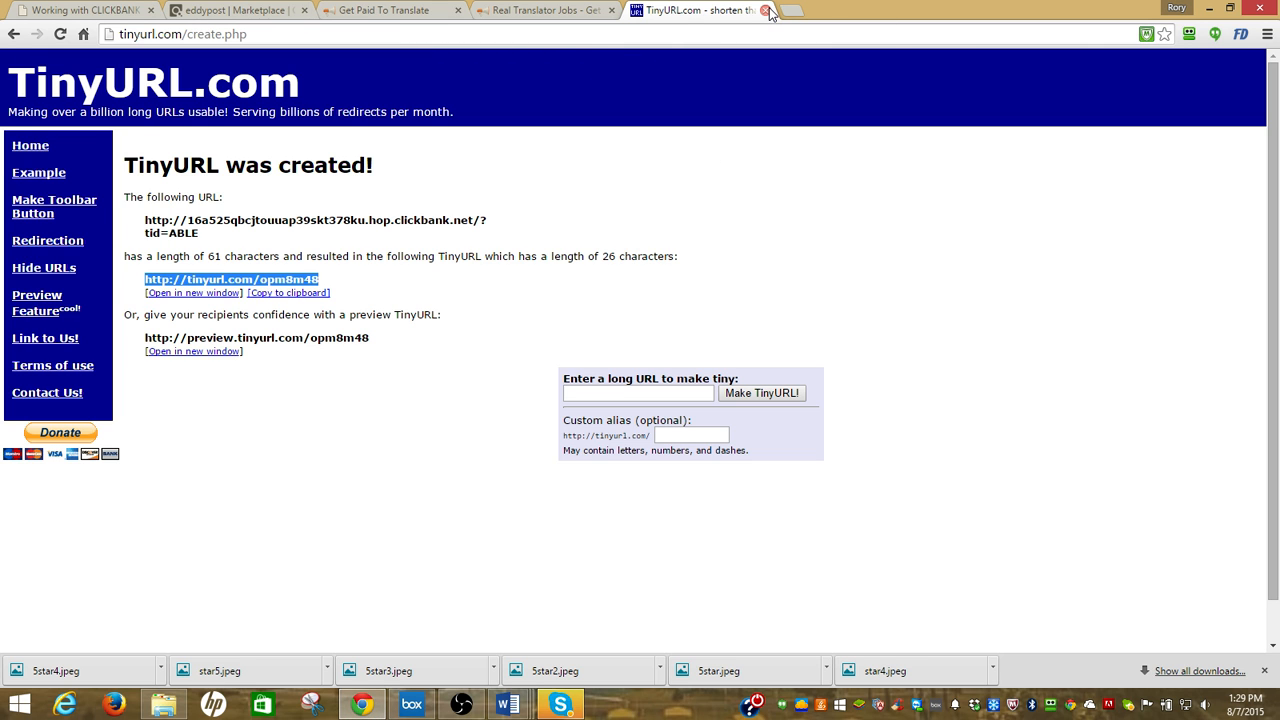
pyautogui.click(768, 10)
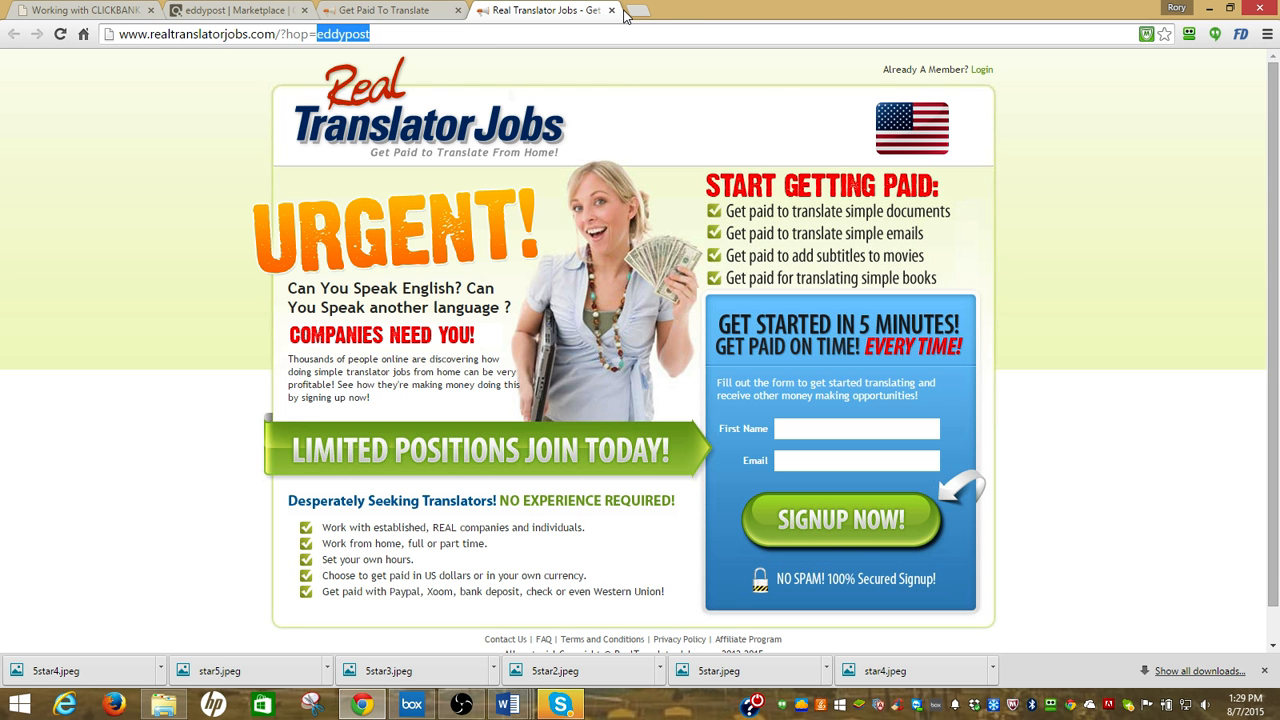
pyautogui.moveTo(576, 364)
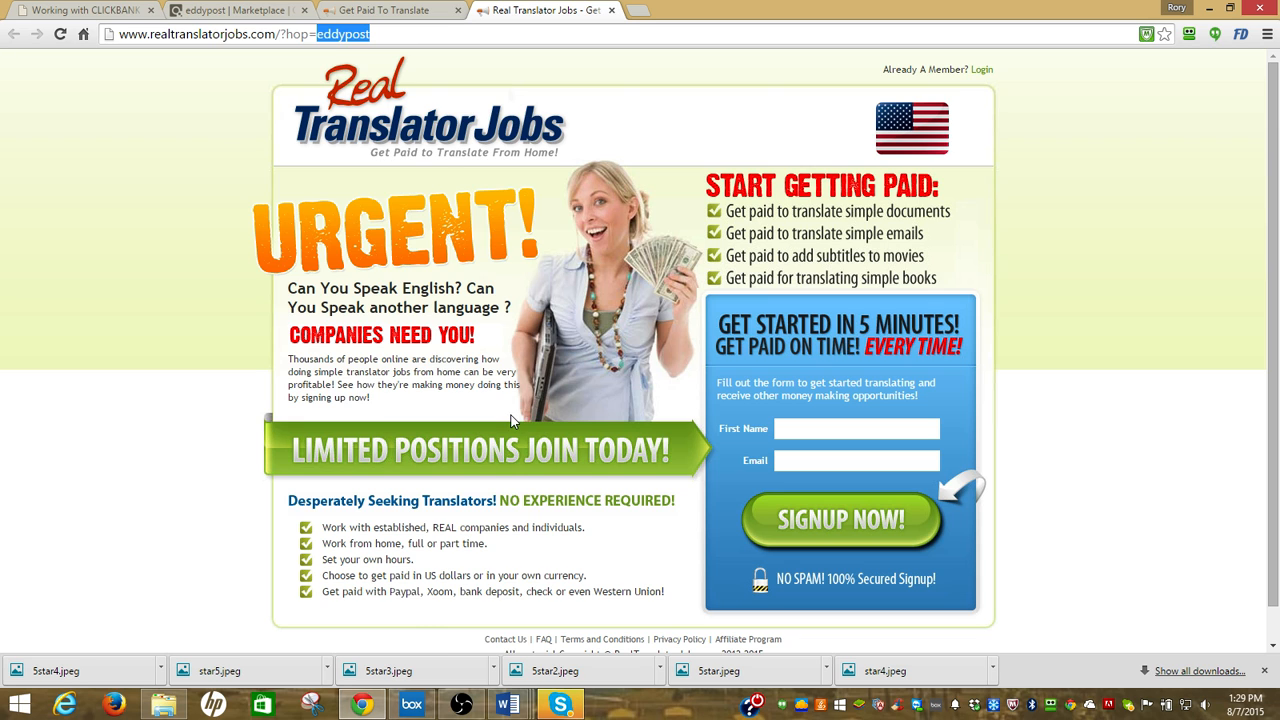
pyautogui.moveTo(508, 704)
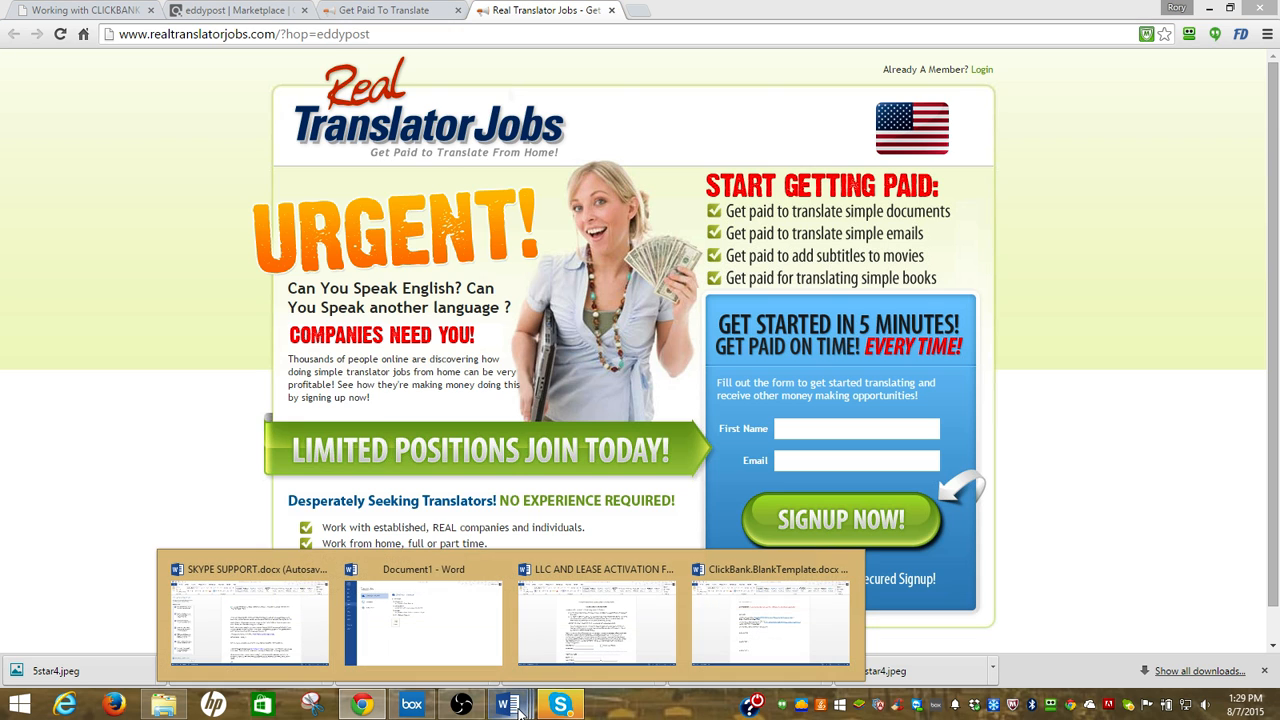
pyautogui.click(770, 620)
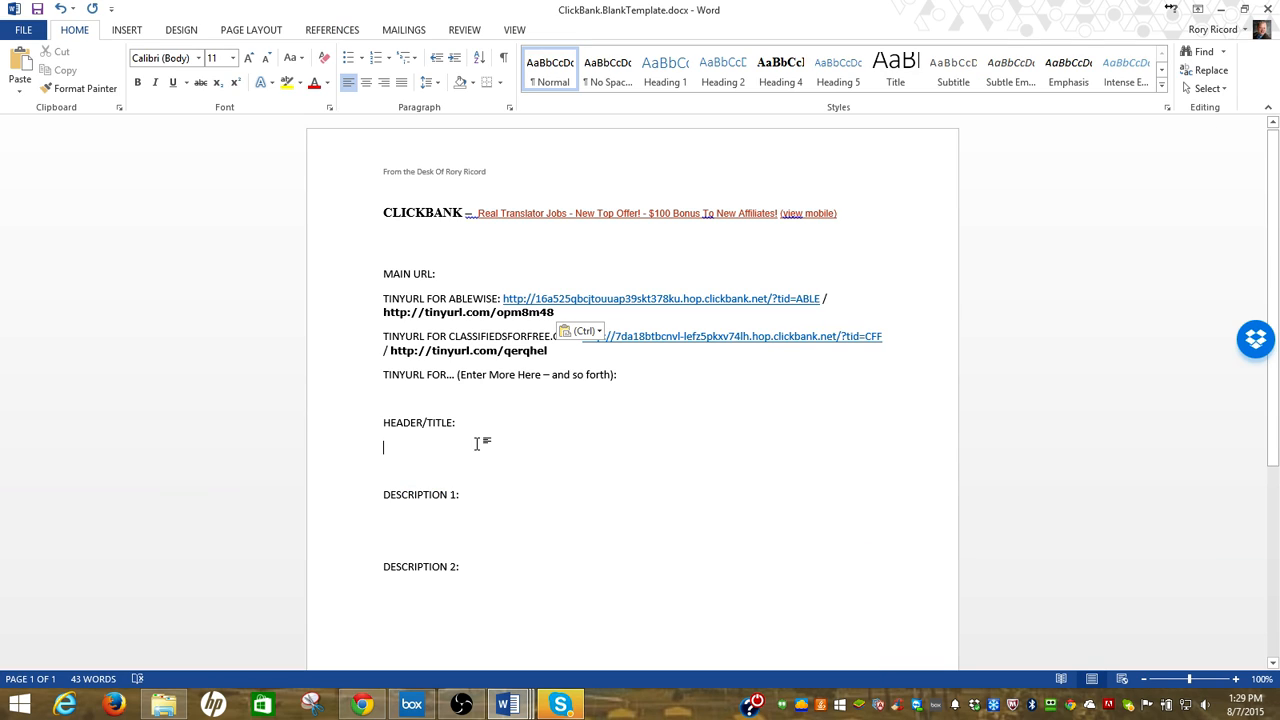
# Step: Under HEADER/TITLE enter 'Get Paid To Translate from Home', 'Translate from Home and Get Paid' and a Make Money translating headline
pyautogui.write('Get Paid')
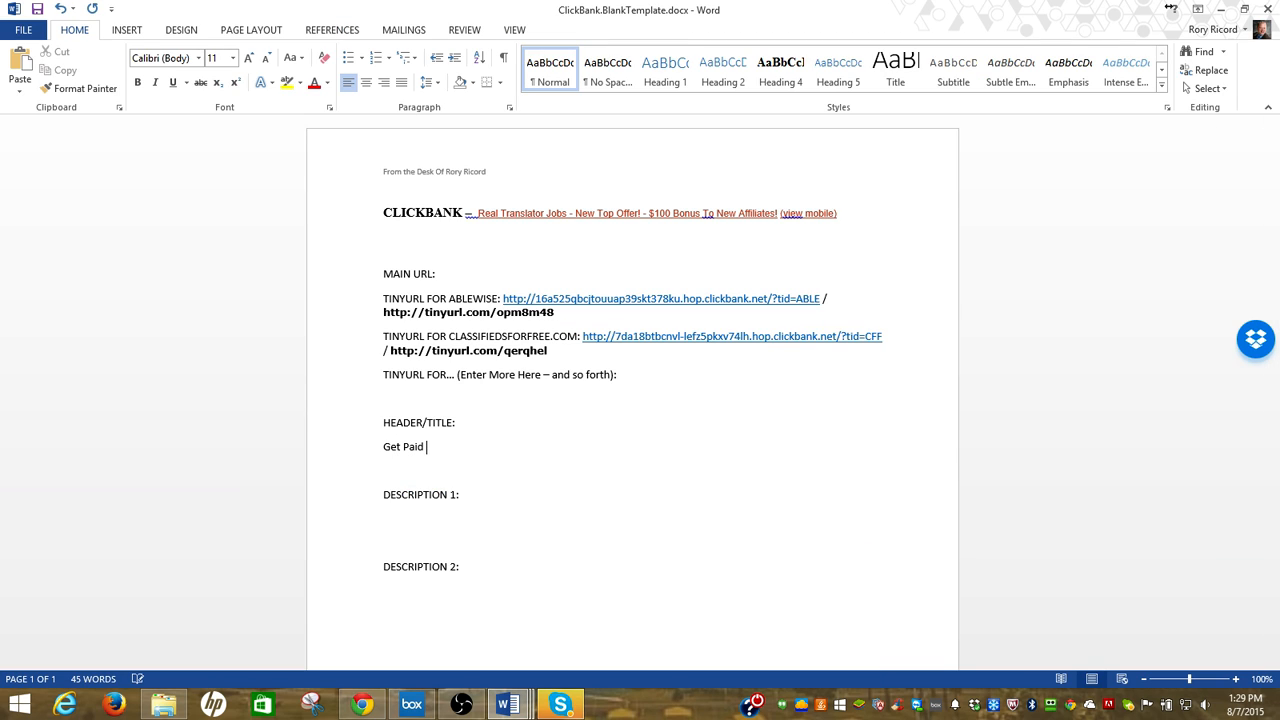
pyautogui.write('To Translate')
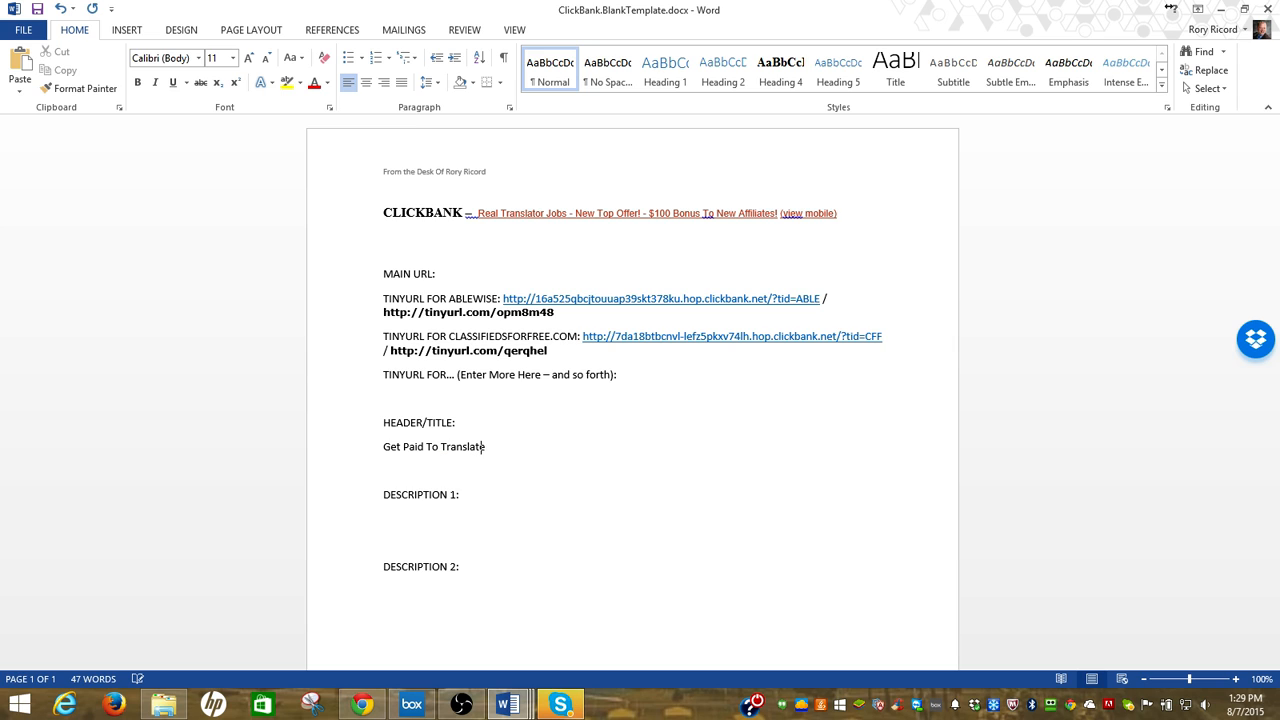
pyautogui.write('from Home')
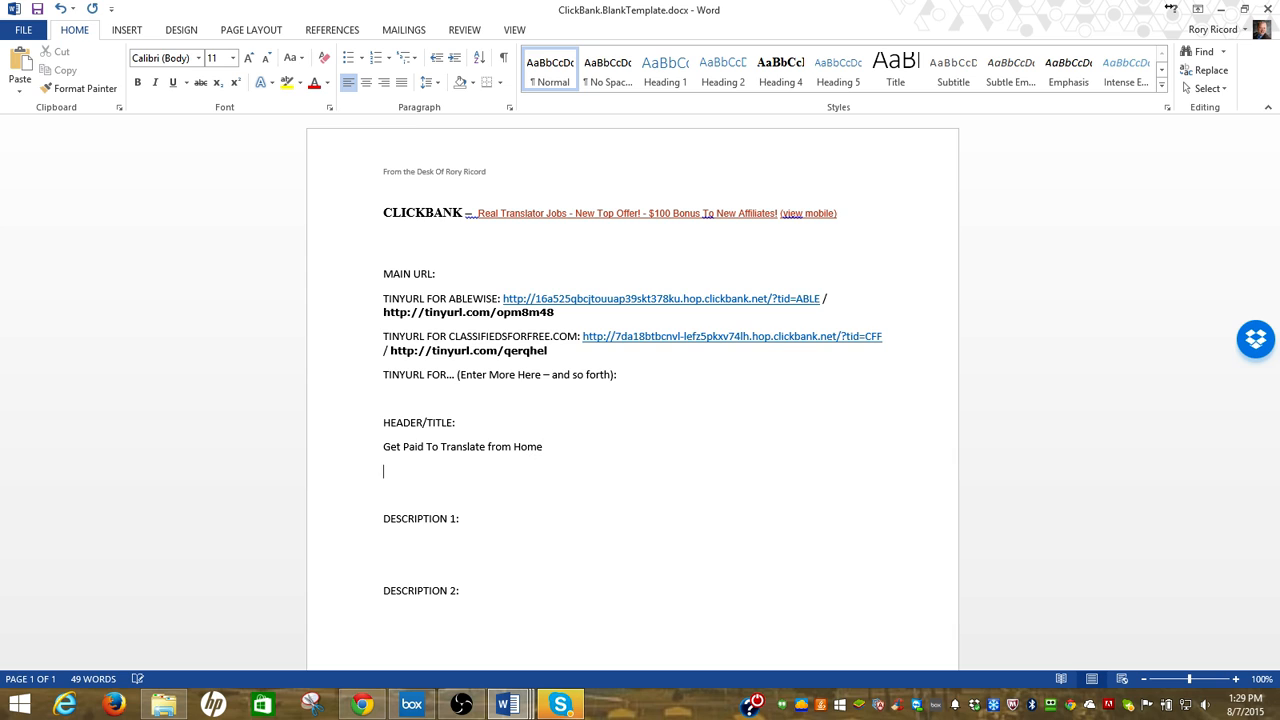
pyautogui.write('Transl')
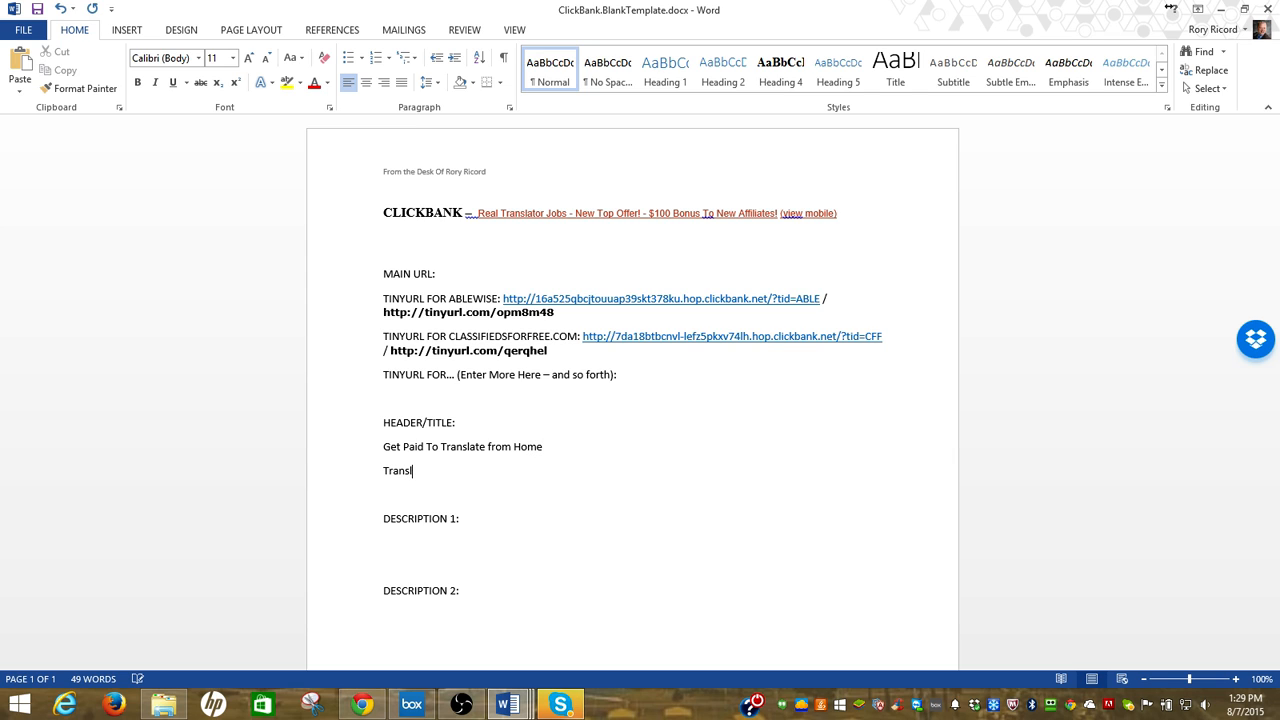
pyautogui.write('ate from Home and')
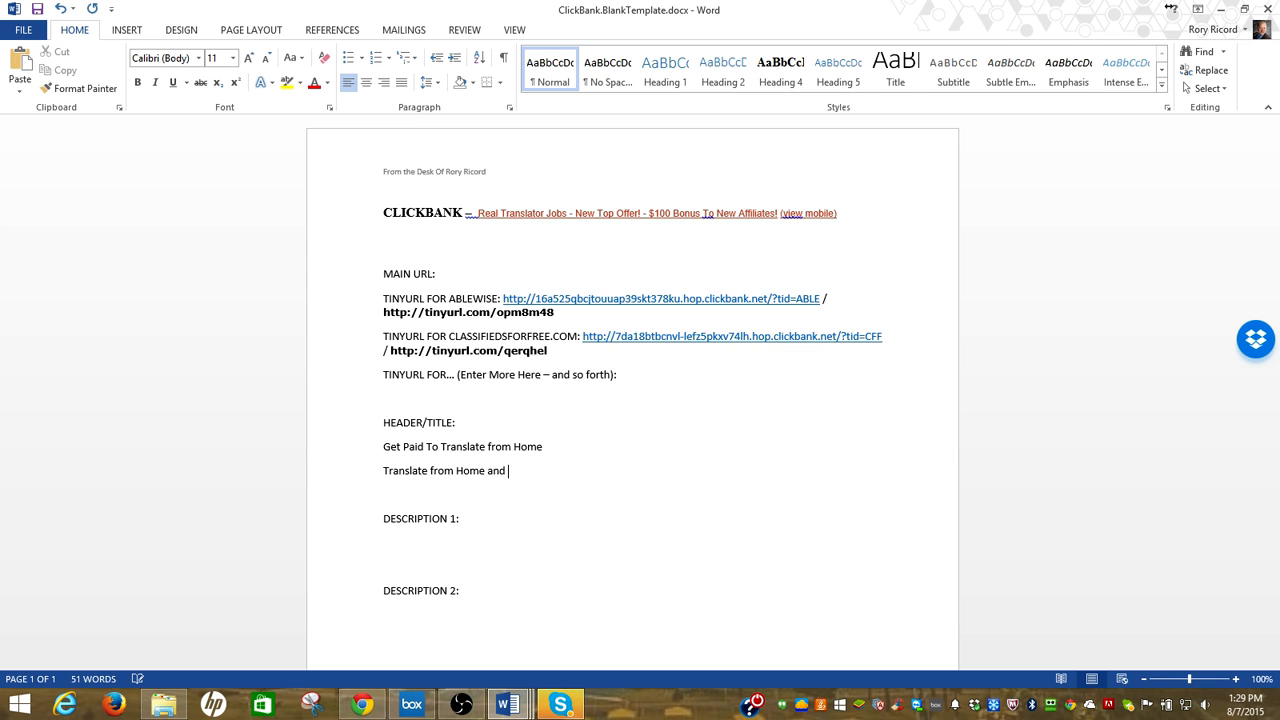
pyautogui.write('Get Paid')
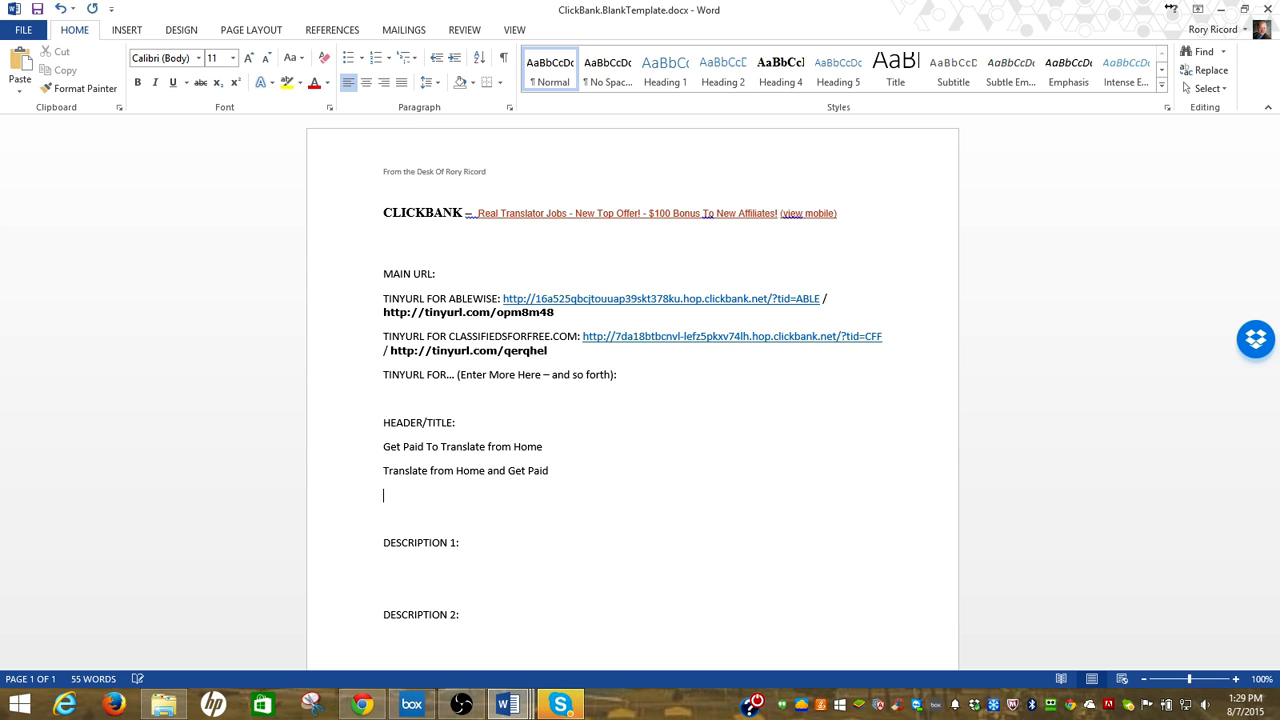
pyautogui.write('Make Money')
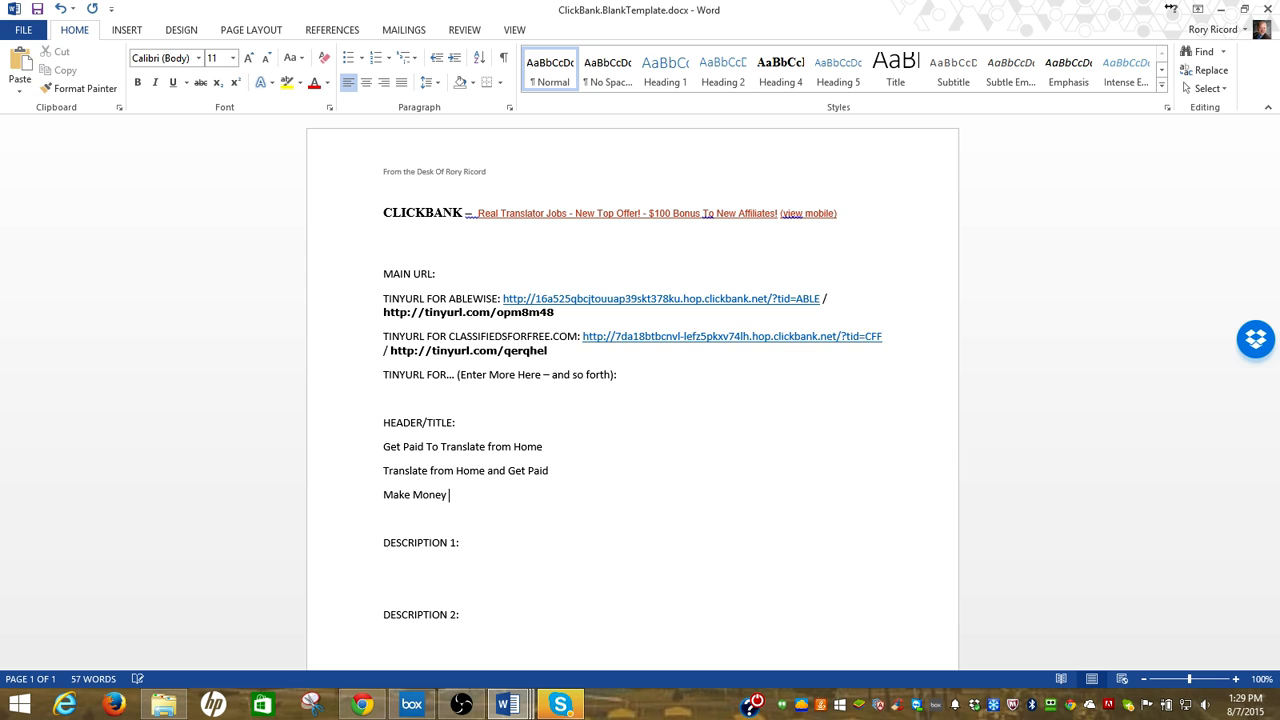
pyautogui.write('Translating From Home')
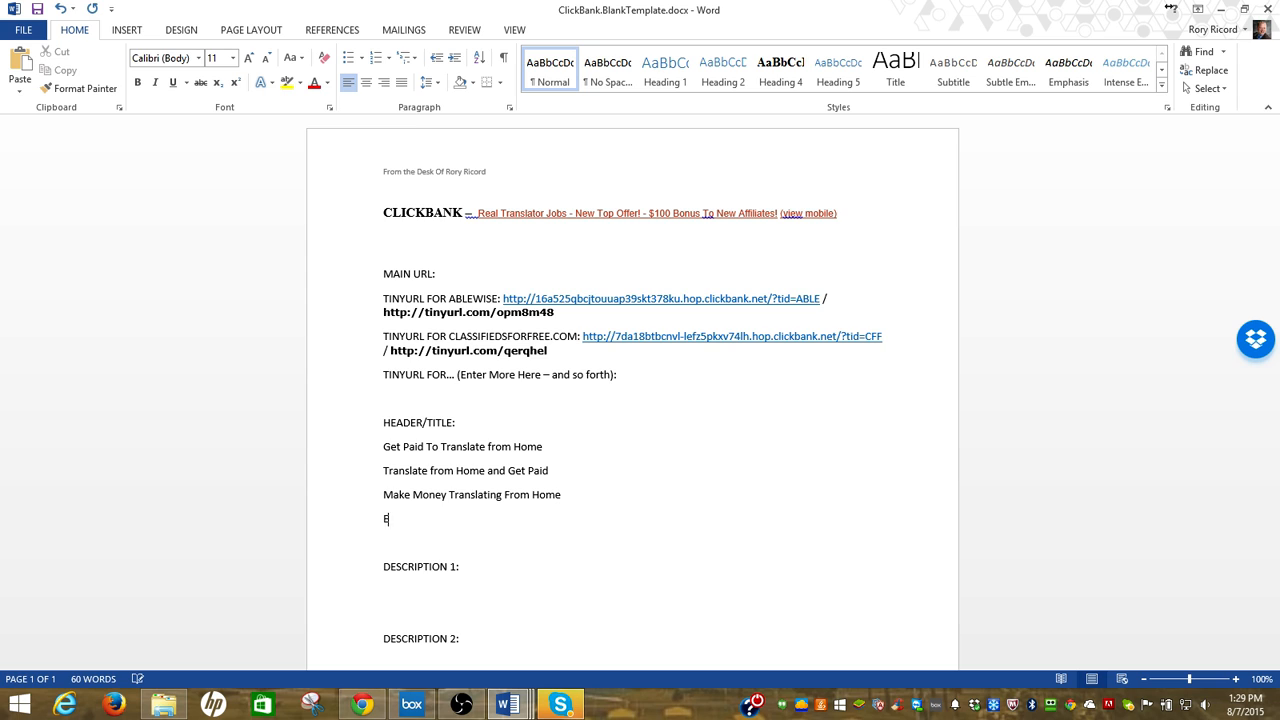
# Step: Add the Earn Top Dollar, translators Work From Home, and 'Translator Jobs in High Demand. Work From Home' headlines
pyautogui.write('arn')
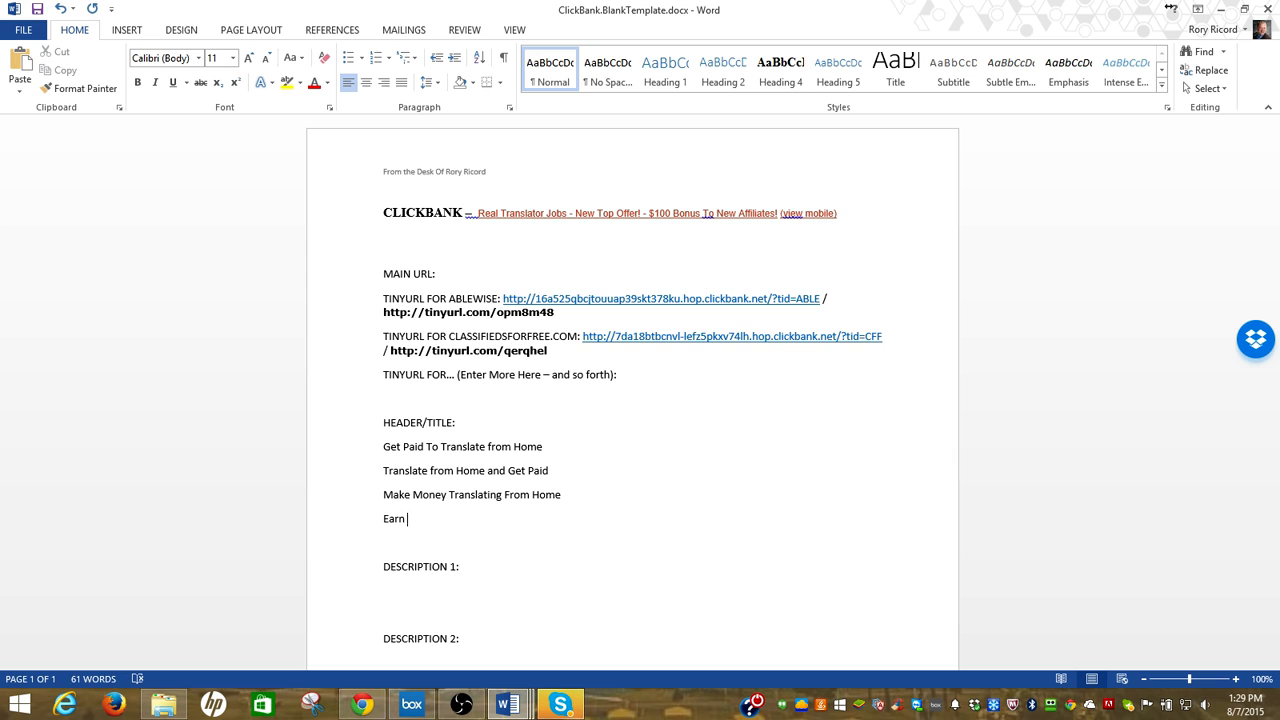
pyautogui.write('Top Dol')
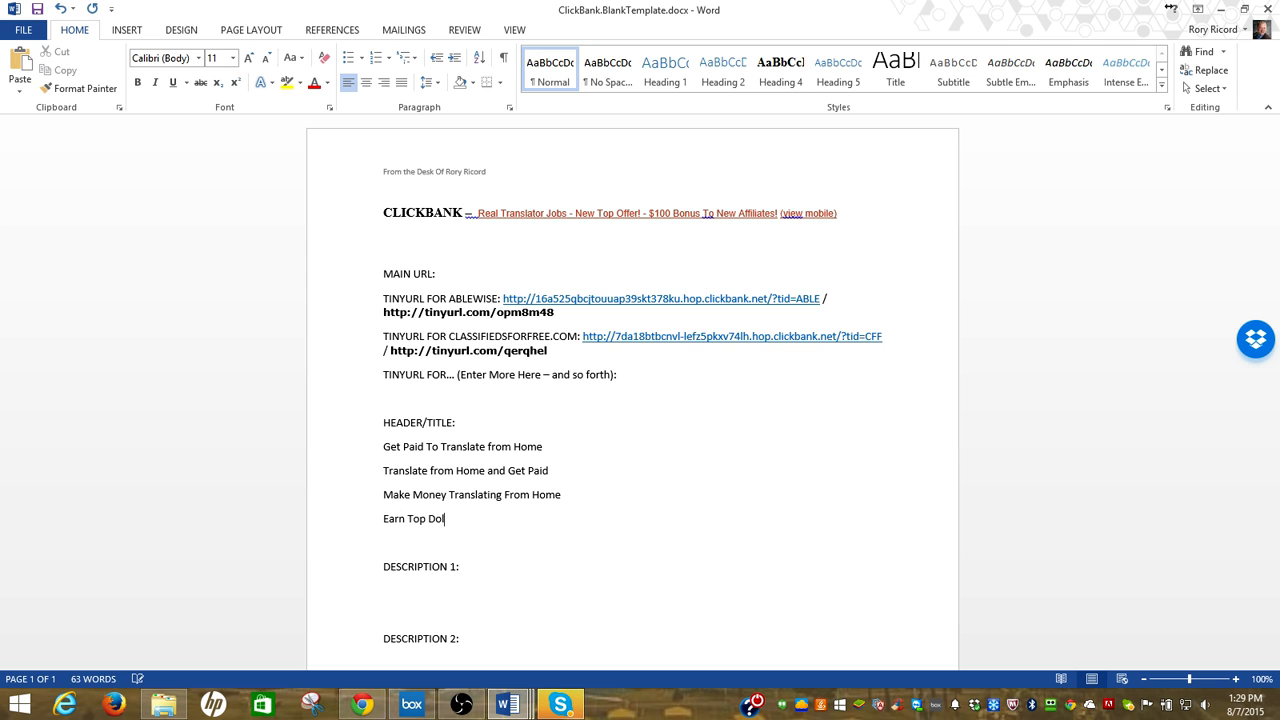
pyautogui.write('lar with Translation')
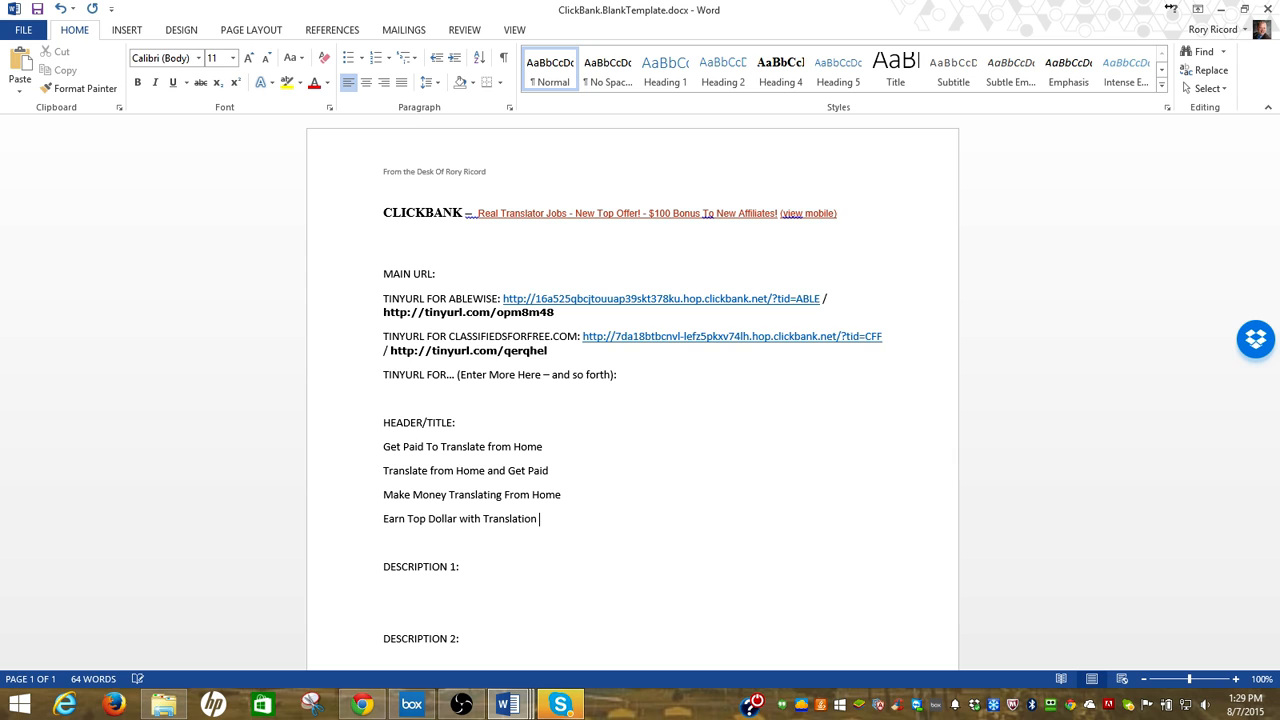
pyautogui.write('Work')
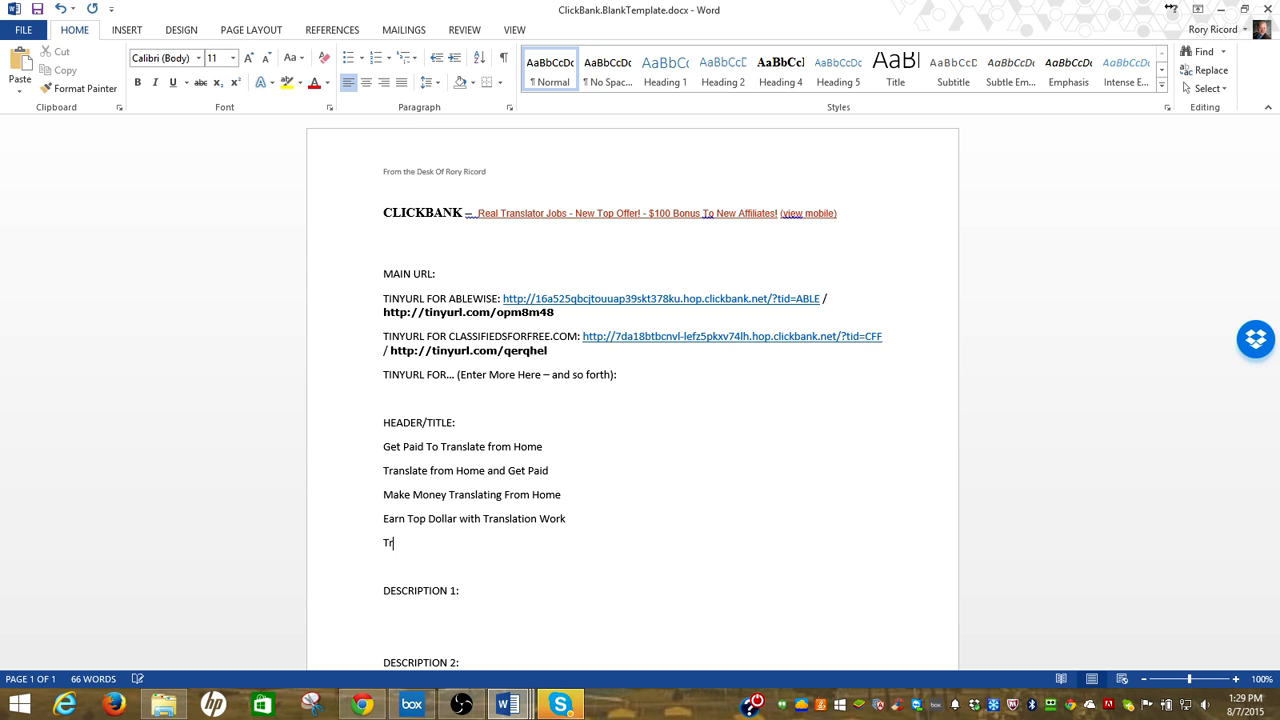
pyautogui.write('anslators Wanted')
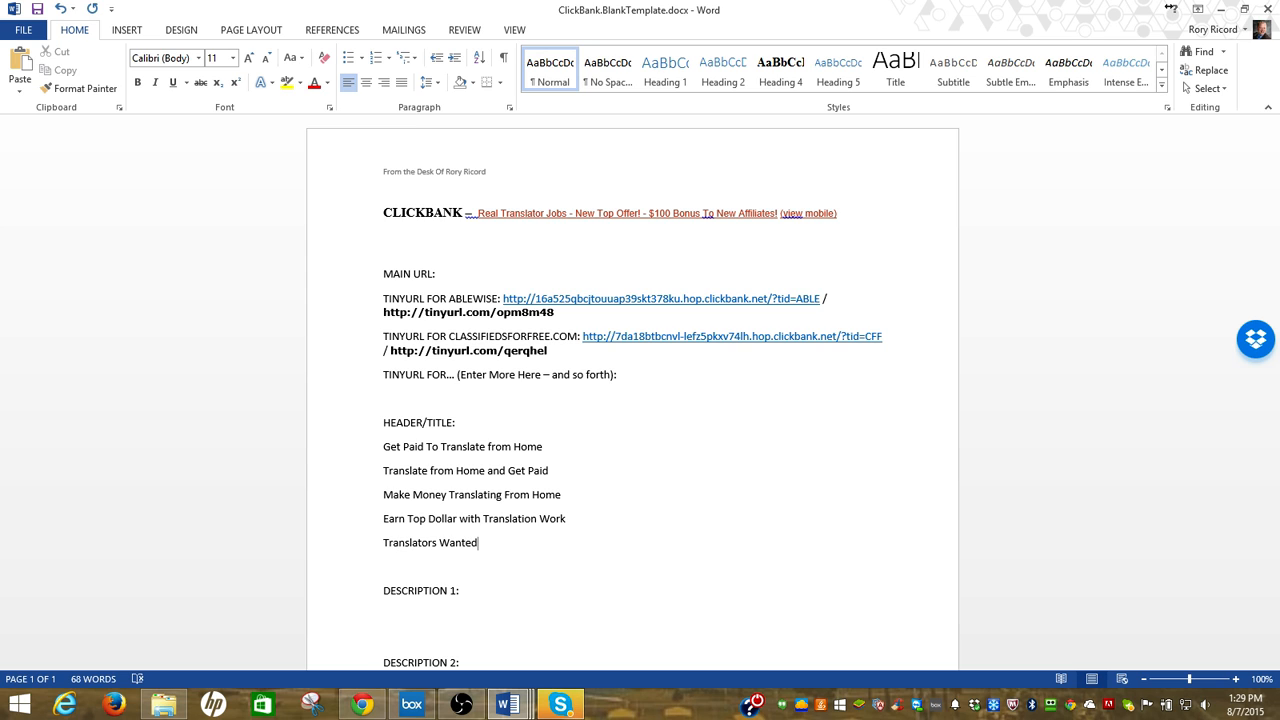
pyautogui.write('WOrk')
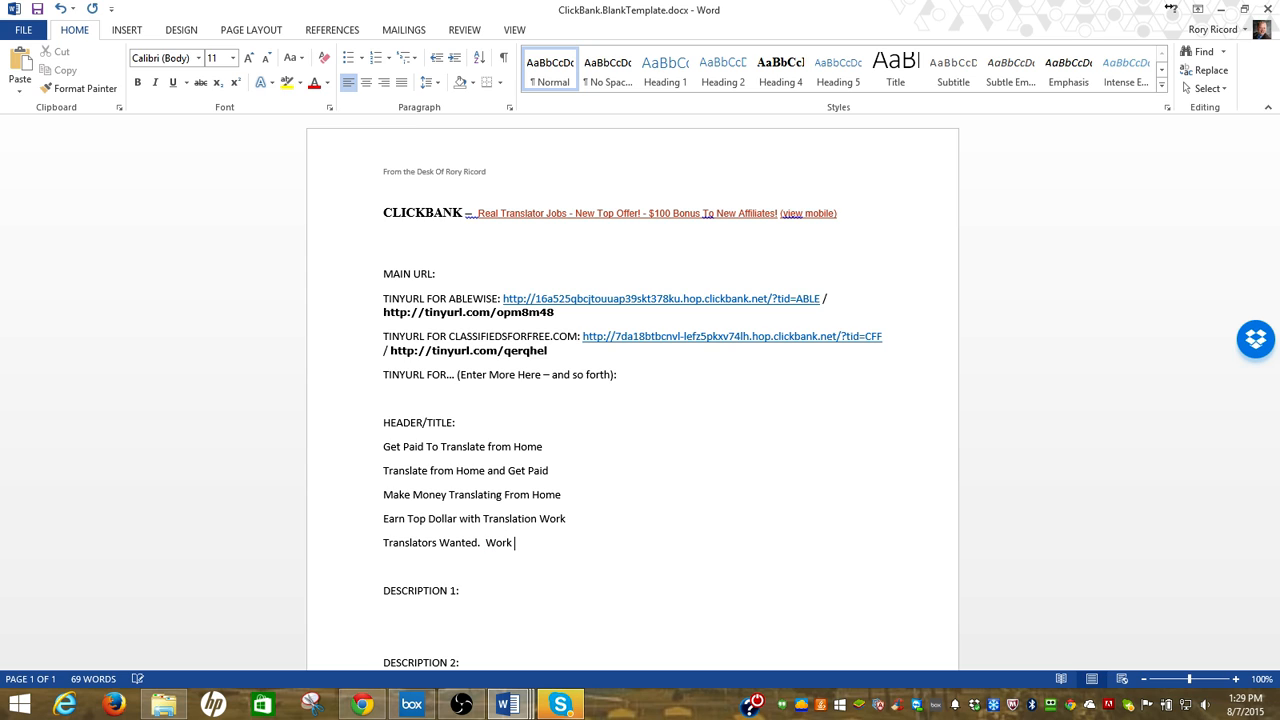
pyautogui.write('From Home')
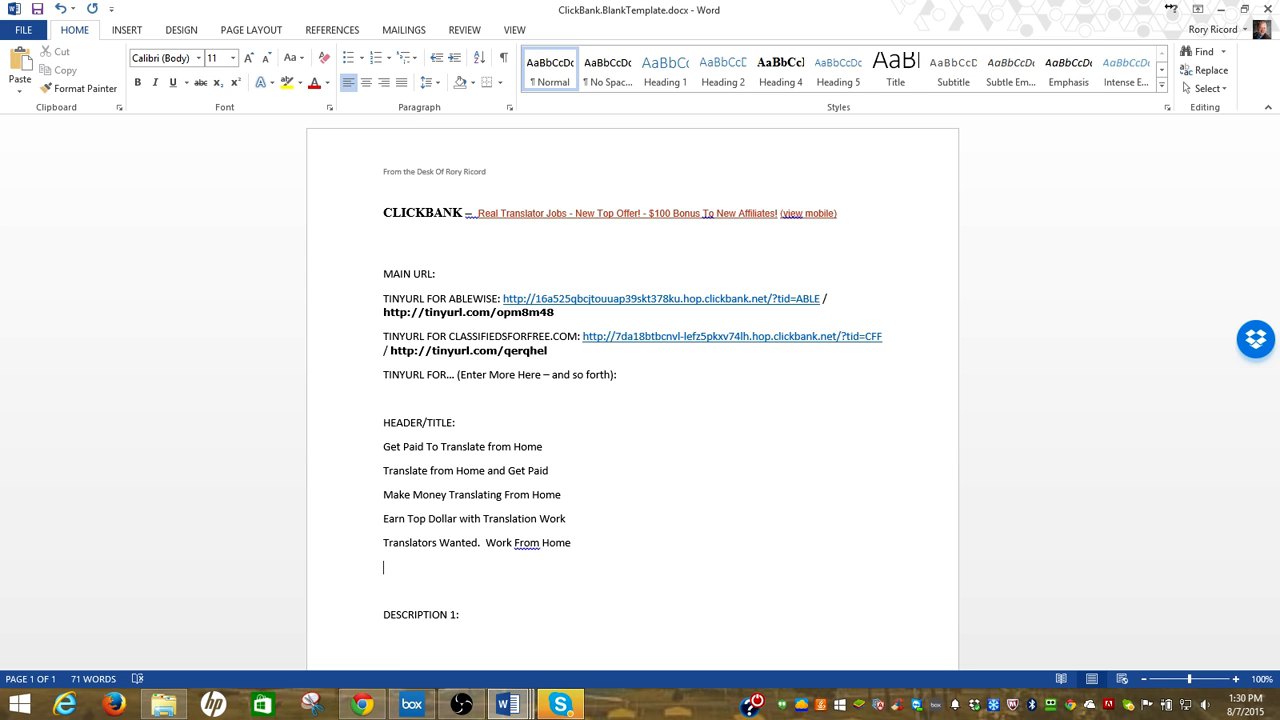
pyautogui.write('Translator Jobs')
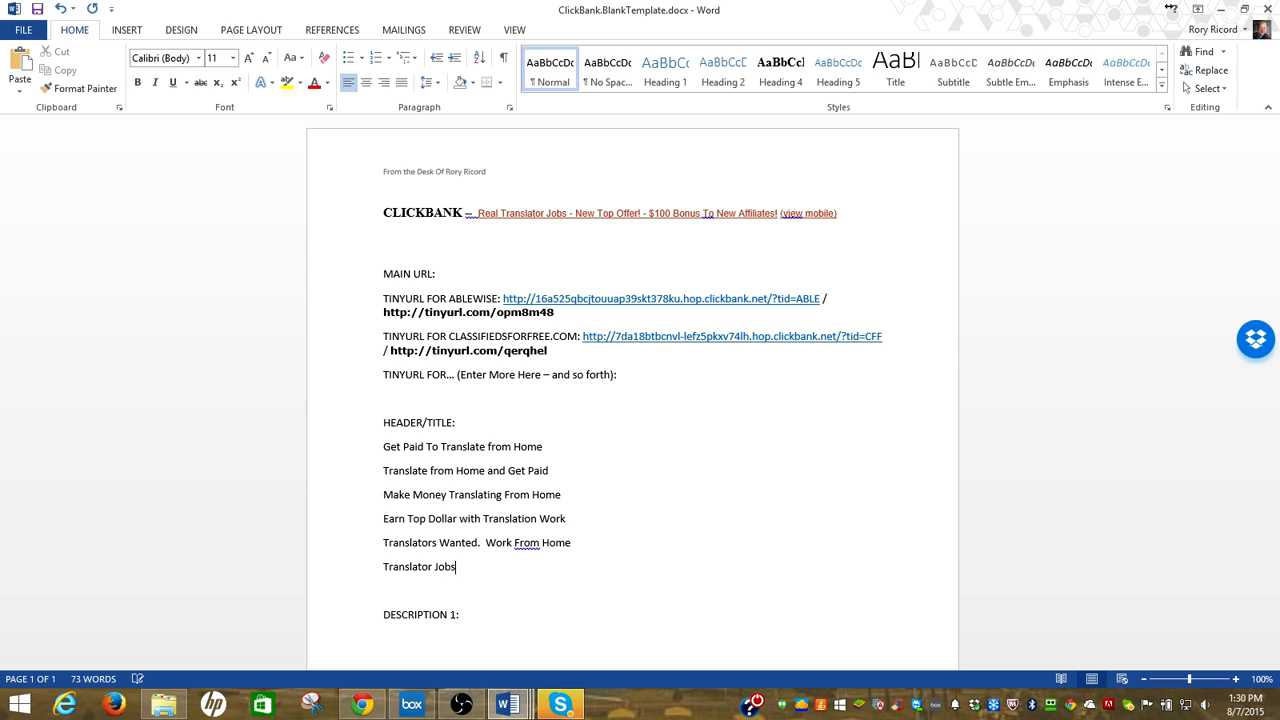
pyautogui.write('in High')
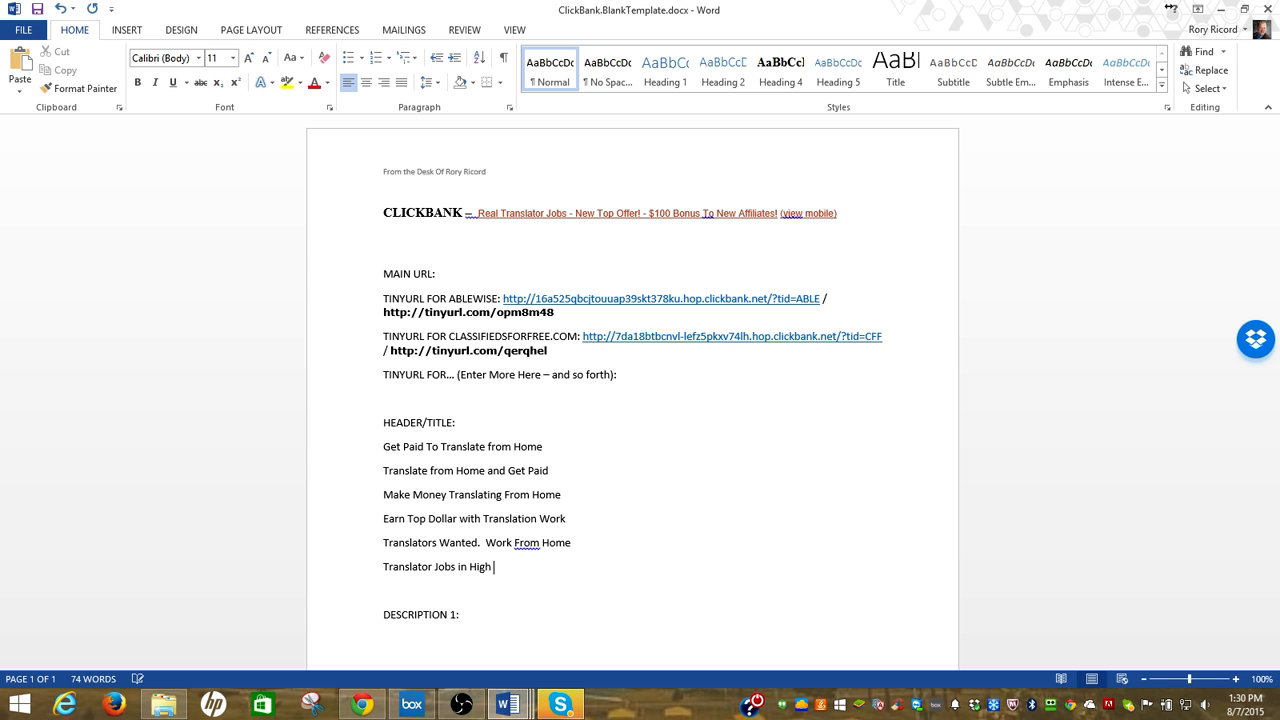
pyautogui.write('Demand.  Work')
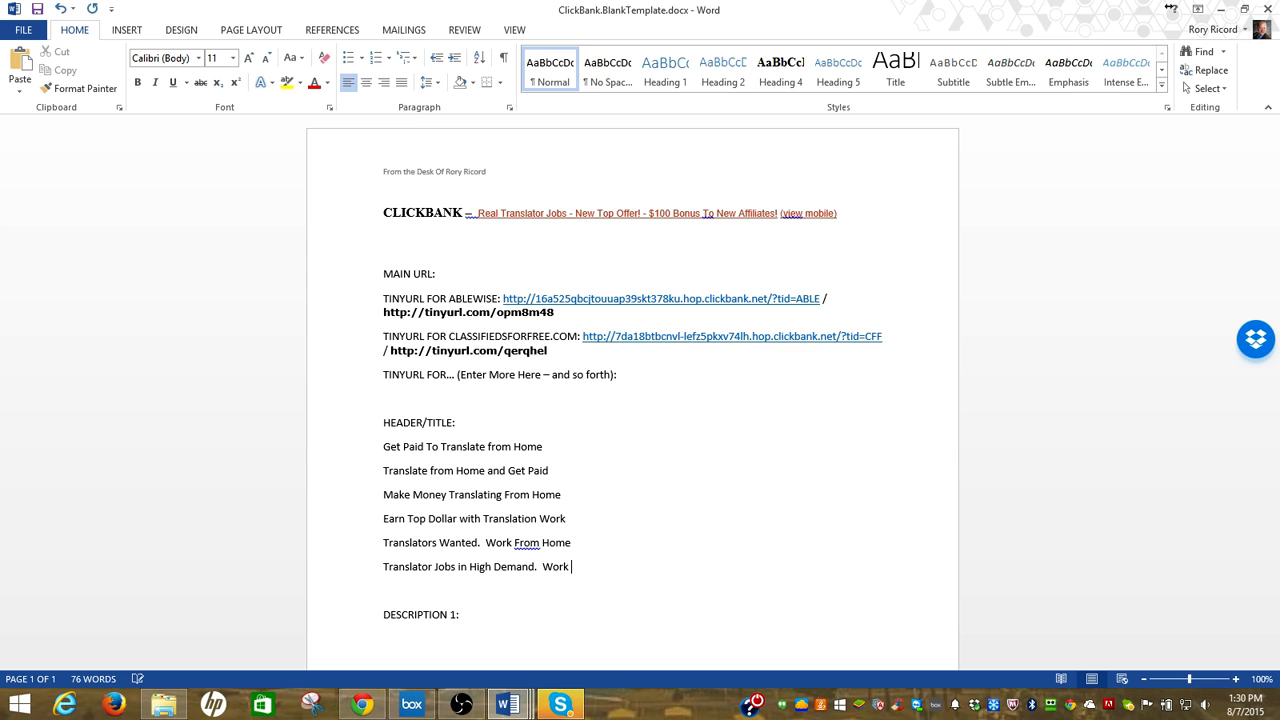
pyautogui.write('From Home')
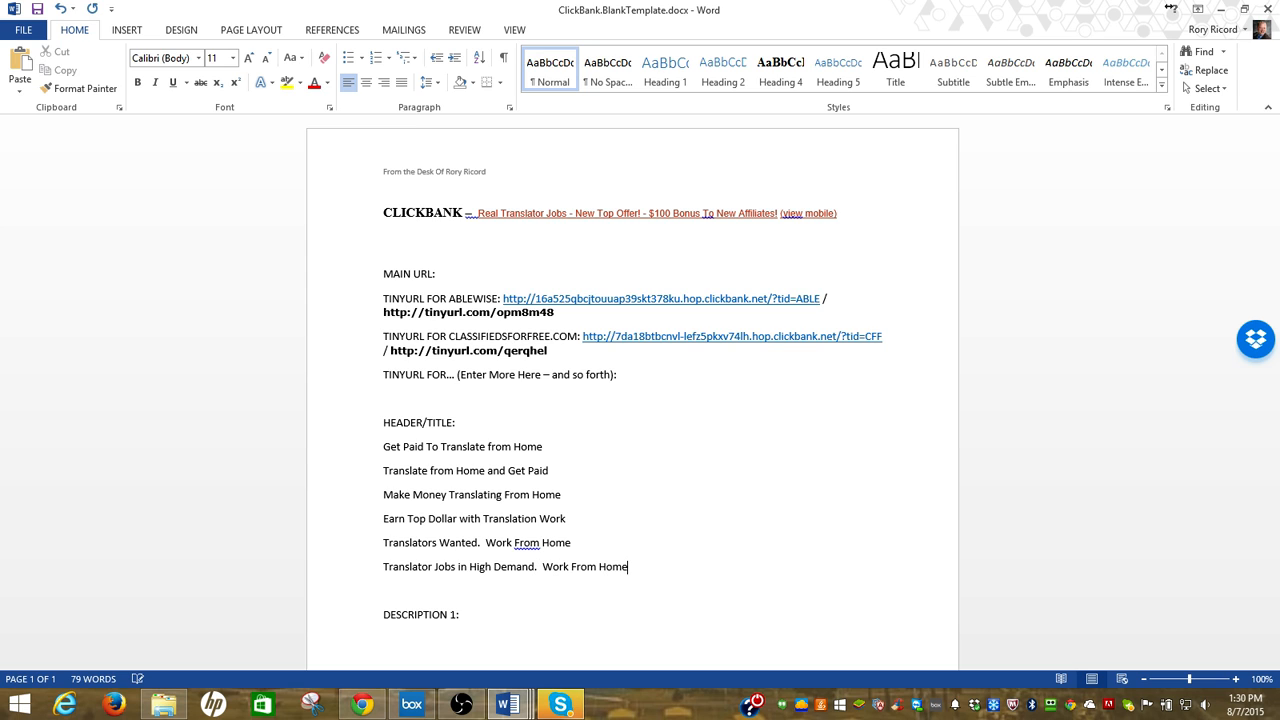
pyautogui.moveTo(584, 504)
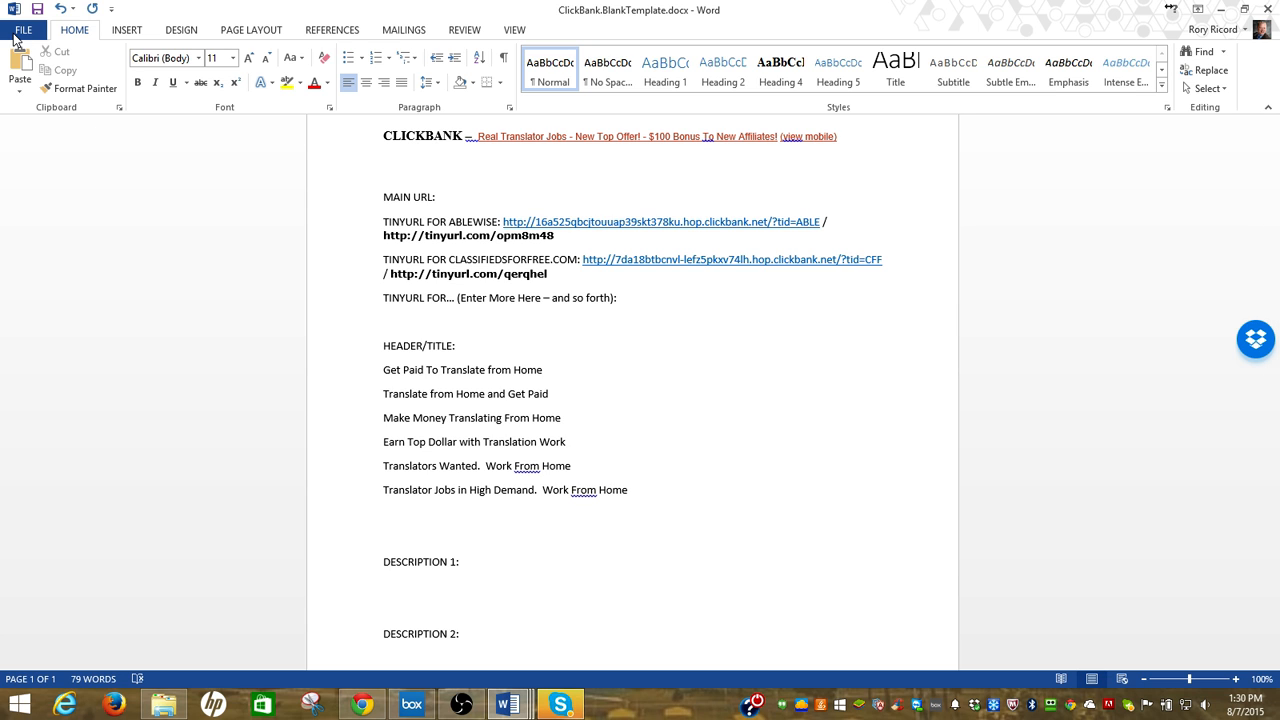
# Step: Save the document as ClickBank.RealTranslatorJobs.docx in the Templates folder
pyautogui.click(24, 30)
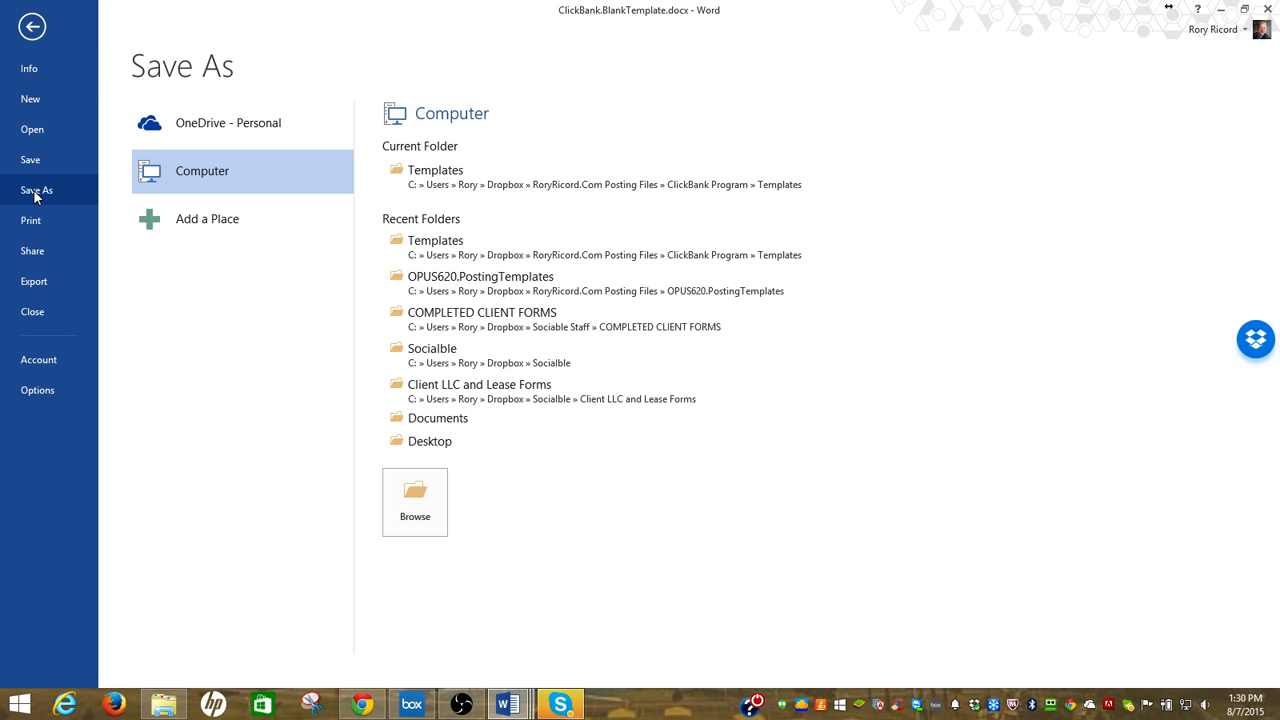
pyautogui.moveTo(470, 176)
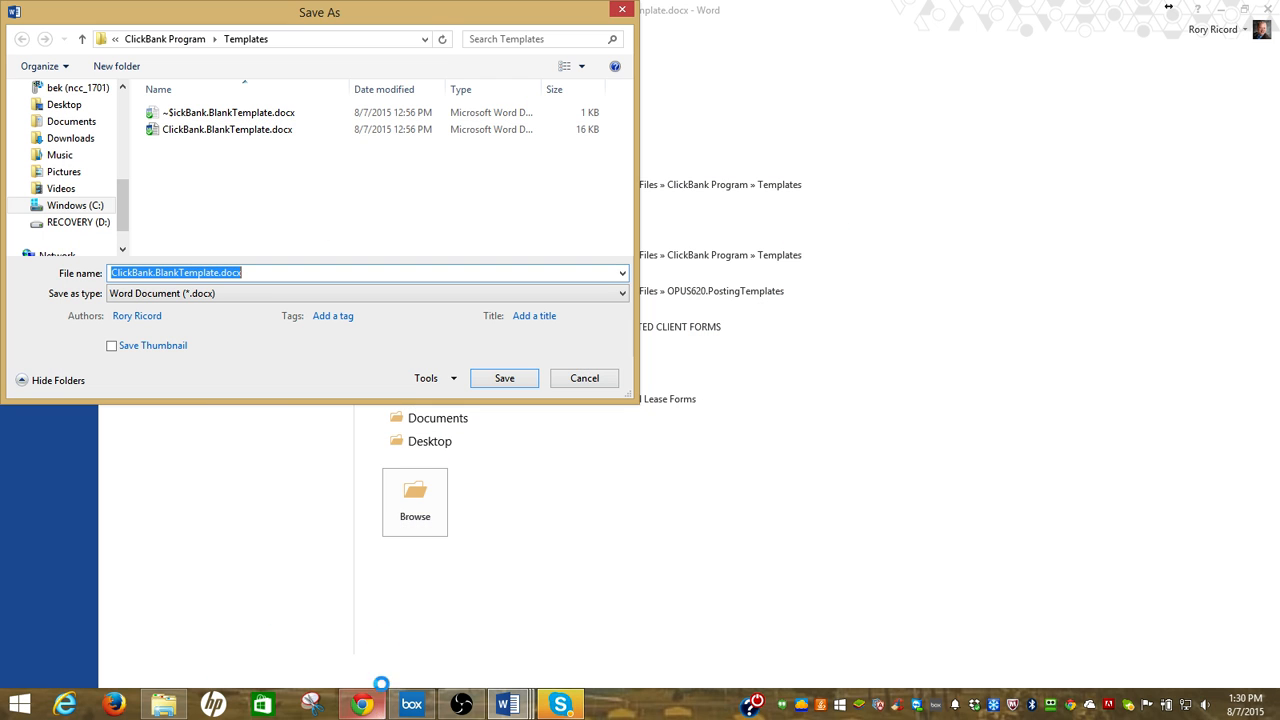
pyautogui.click(156, 272)
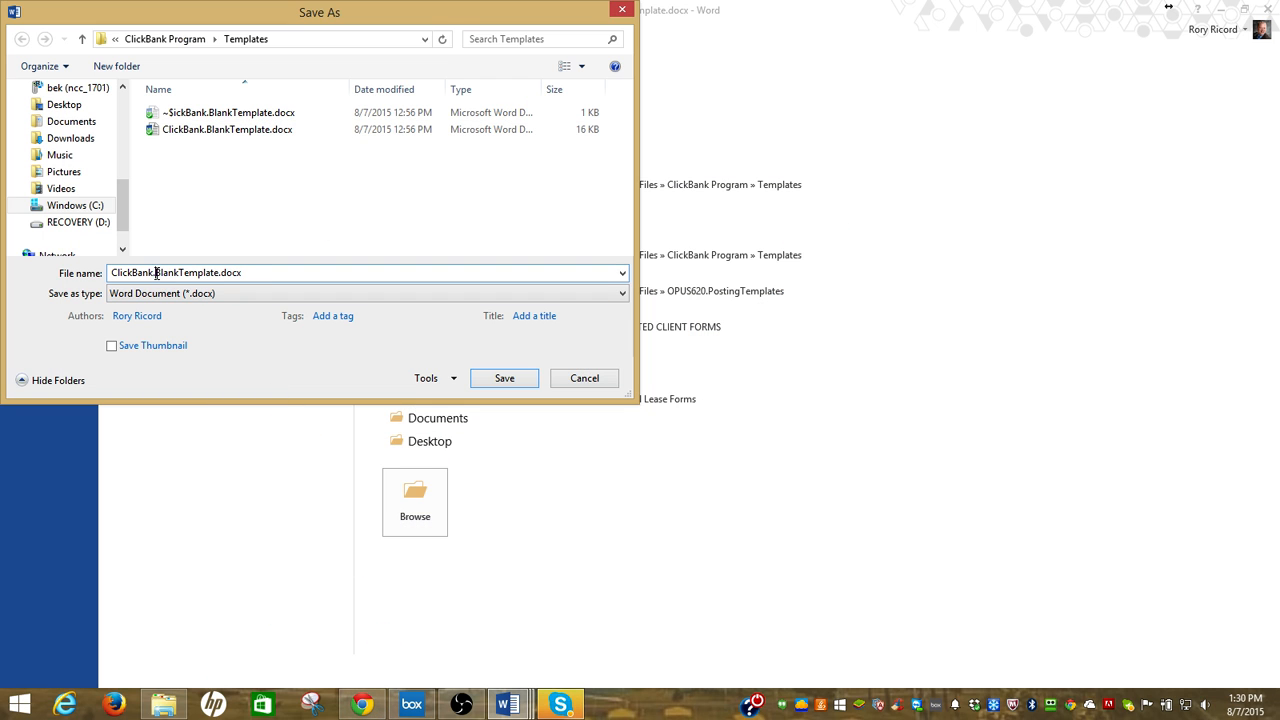
pyautogui.doubleClick(186, 272)
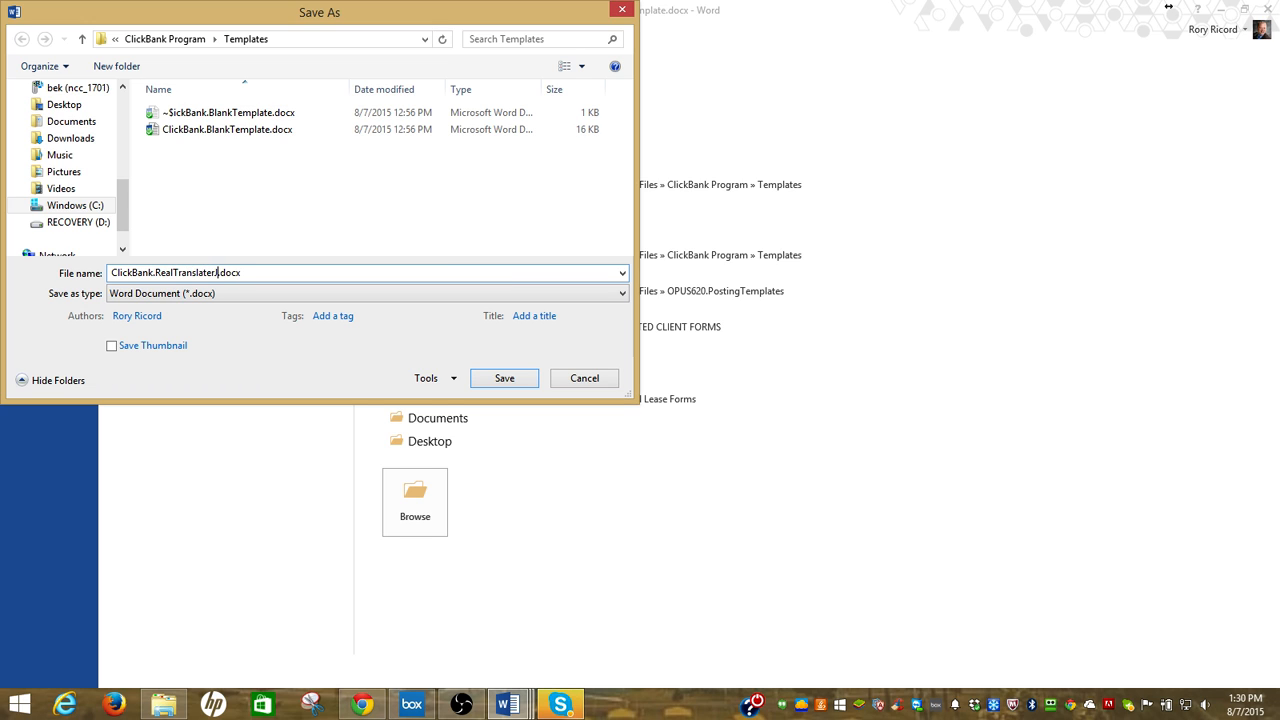
pyautogui.write('Jobs')
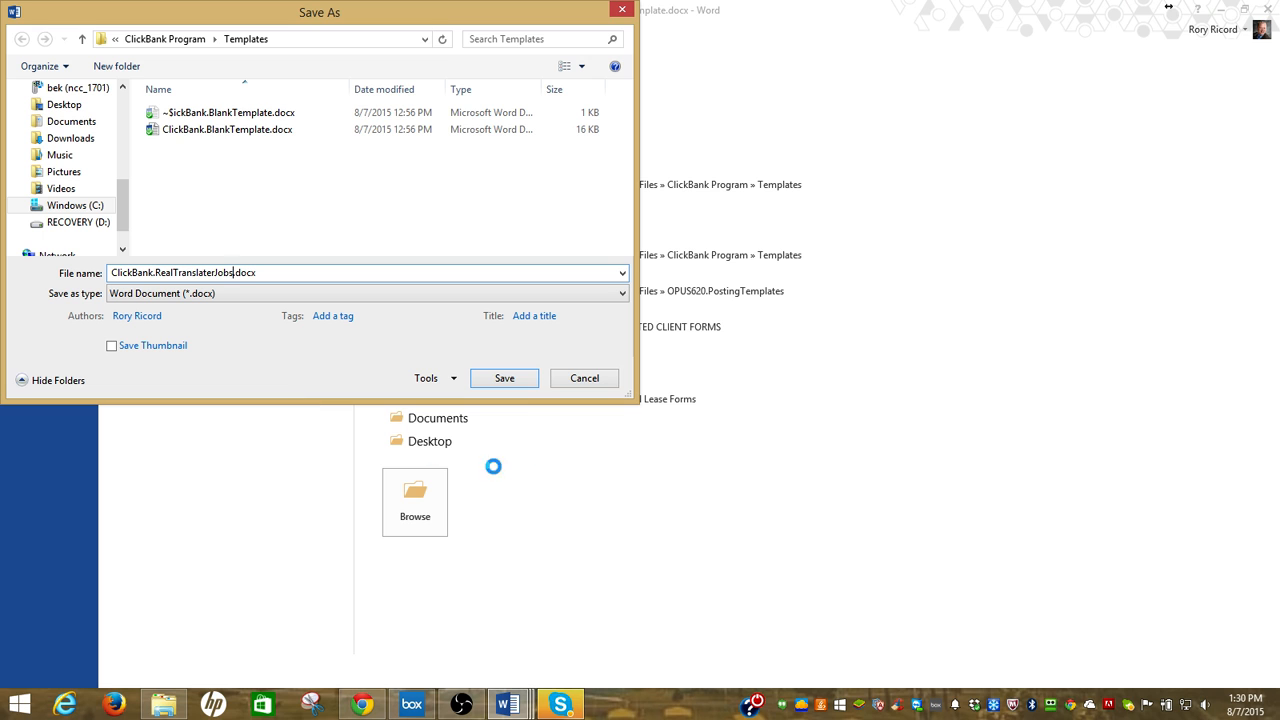
pyautogui.click(504, 378)
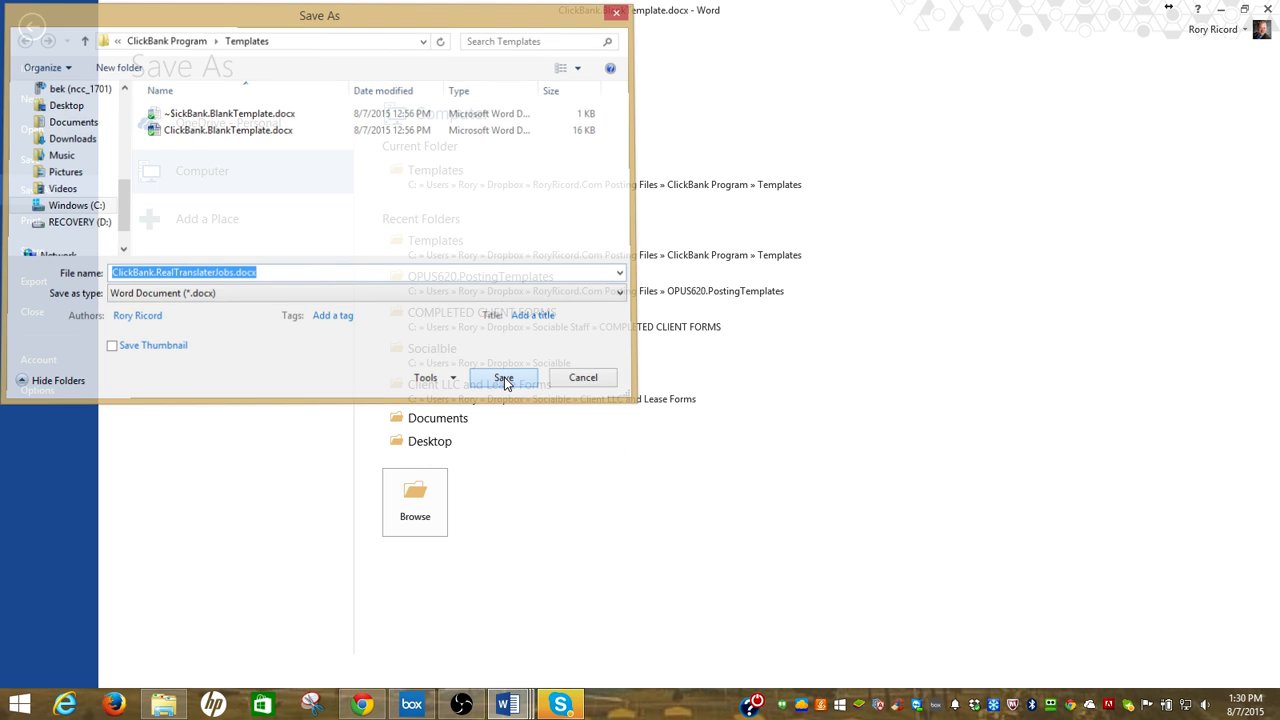
pyautogui.click(504, 376)
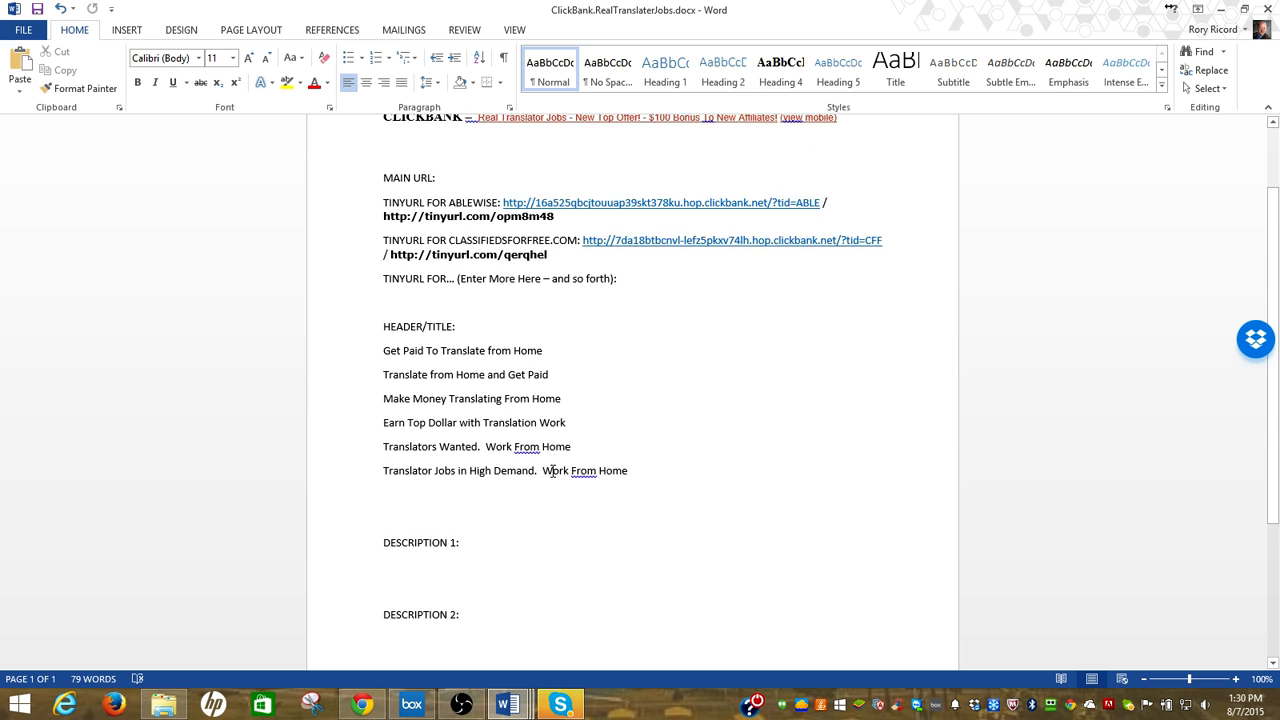
# Step: Paste the offer's intro and bulleted benefits under DESCRIPTION 1, then bring up the Get Paid To Translate page
pyautogui.scroll(-3)
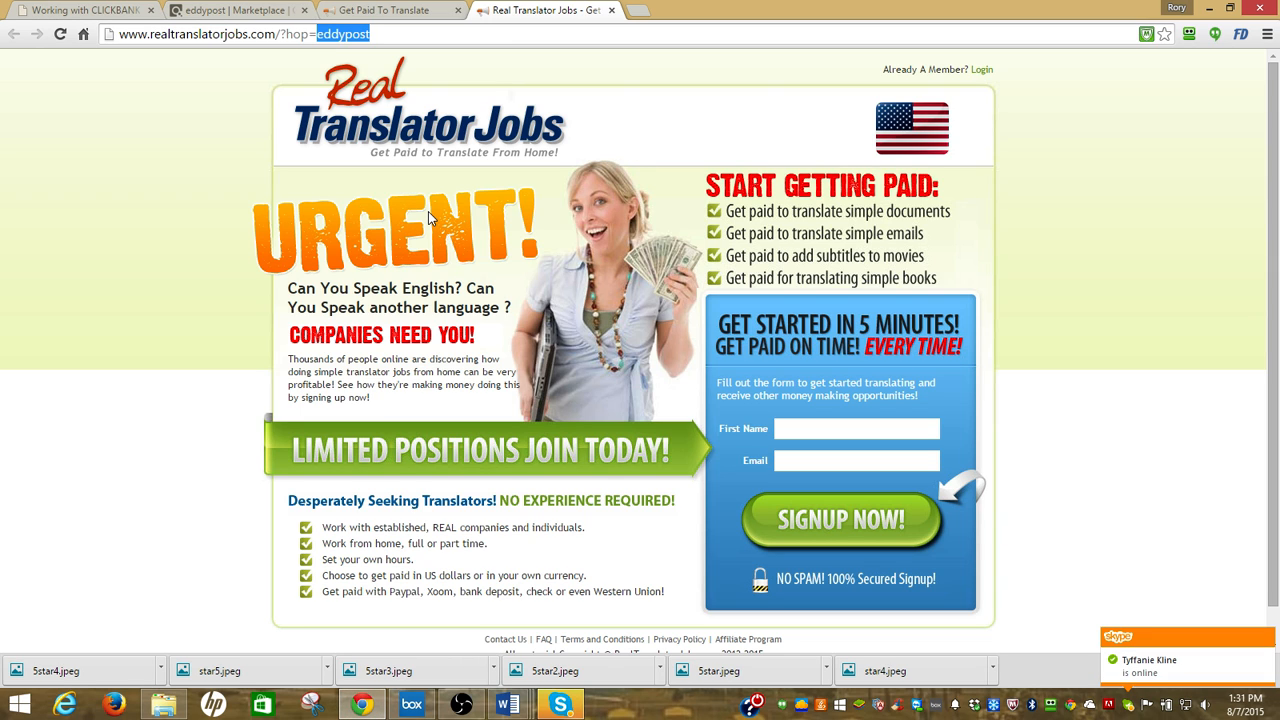
pyautogui.moveTo(380, 412)
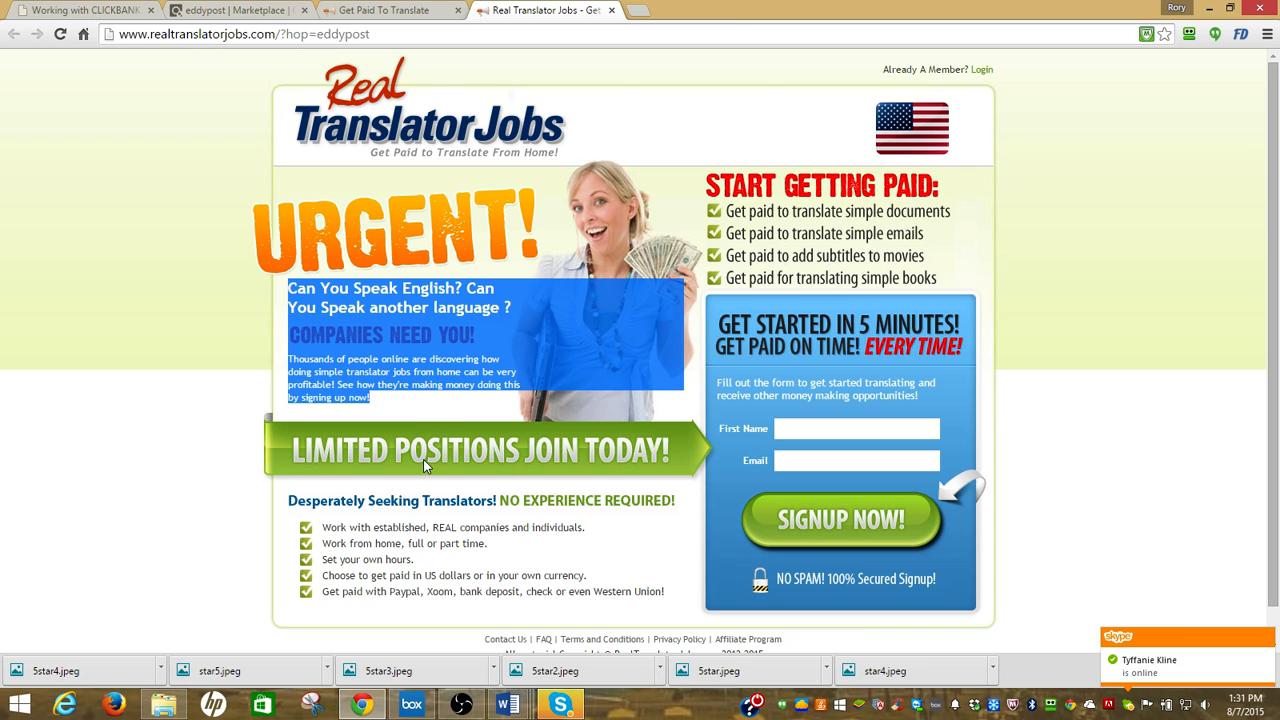
pyautogui.moveTo(538, 576)
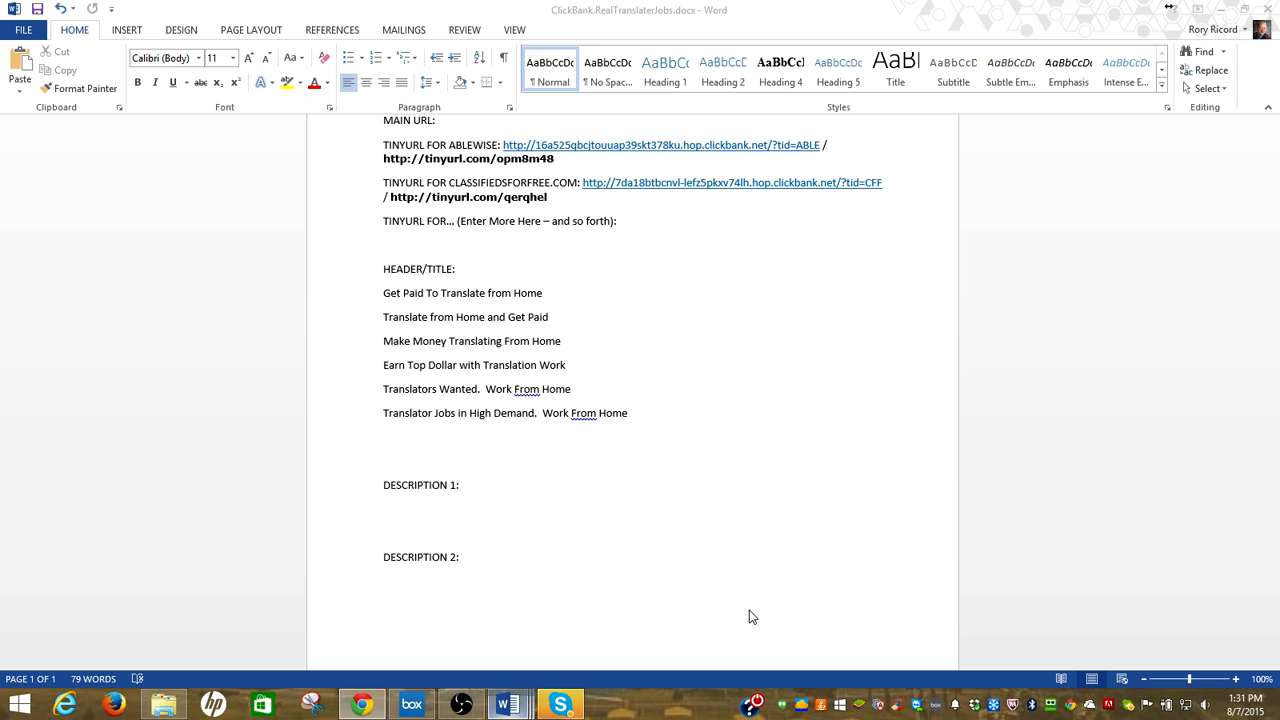
pyautogui.press('ctrl+v')
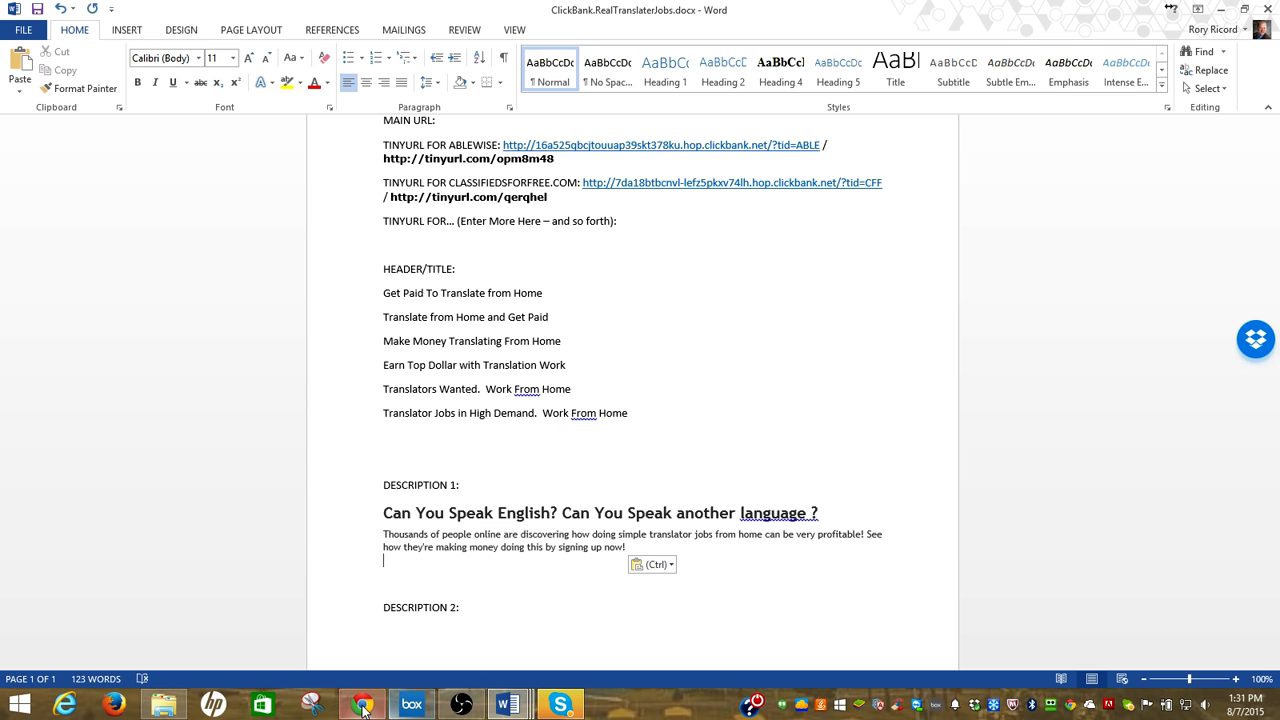
pyautogui.click(362, 704)
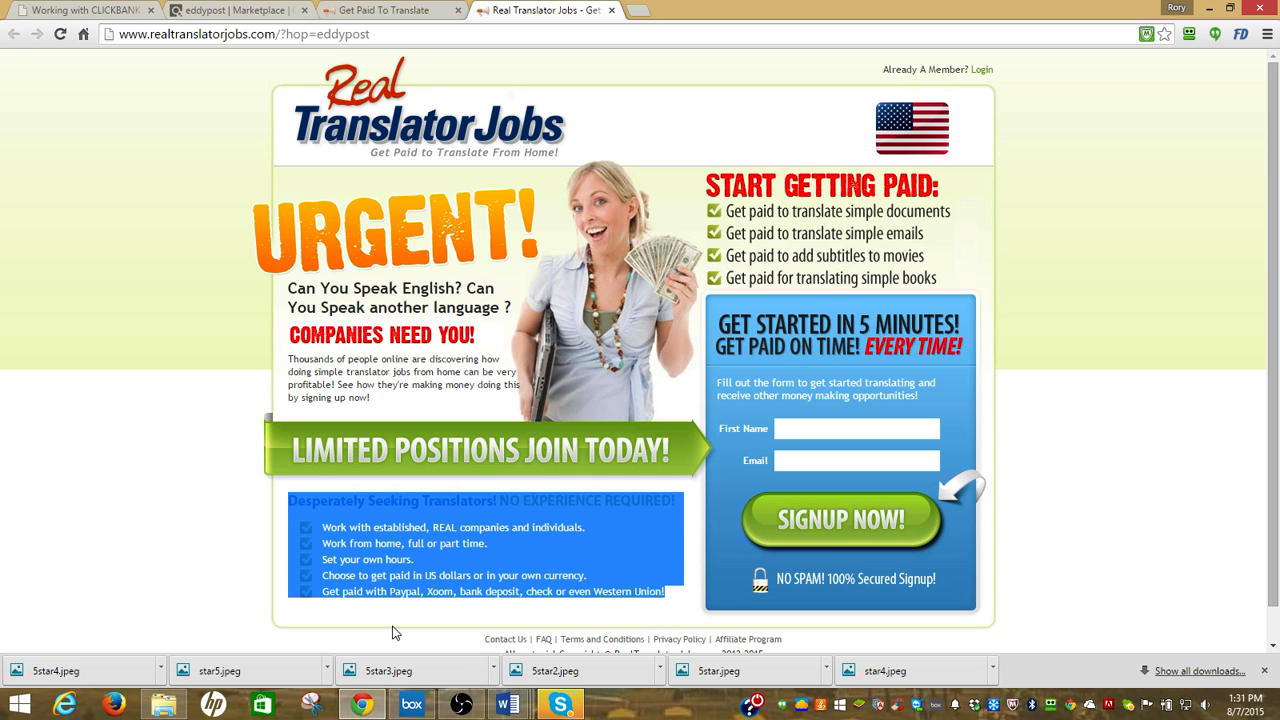
pyautogui.click(508, 704)
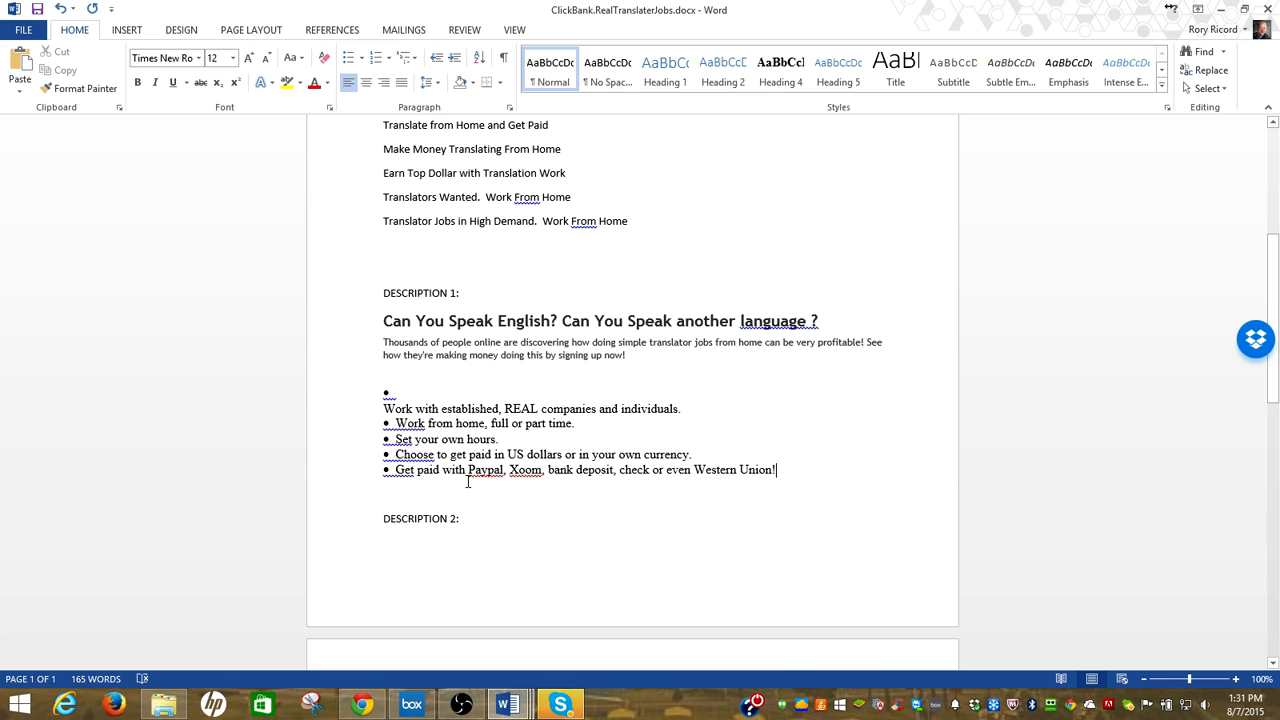
pyautogui.click(362, 704)
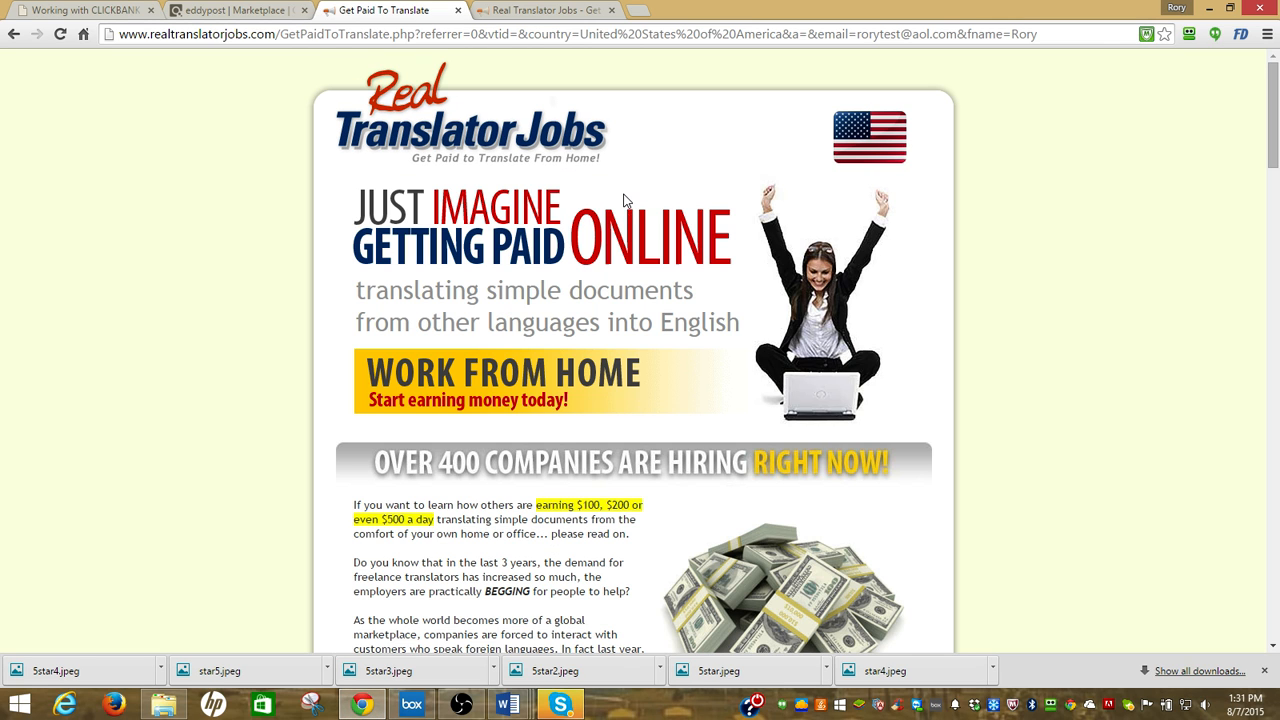
pyautogui.moveTo(748, 326)
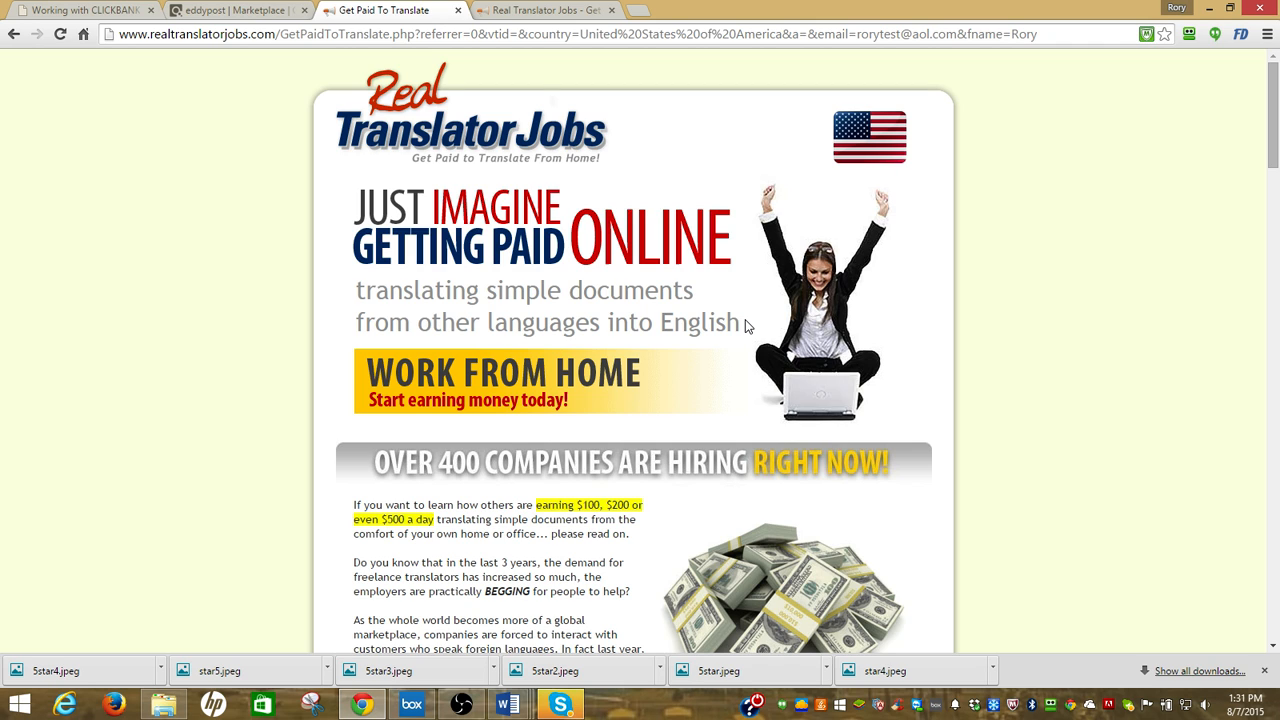
# Step: Select and copy the sales page's body paragraphs from the '$100, $200 or even $500 a day' intro to the end
pyautogui.scroll(-3)
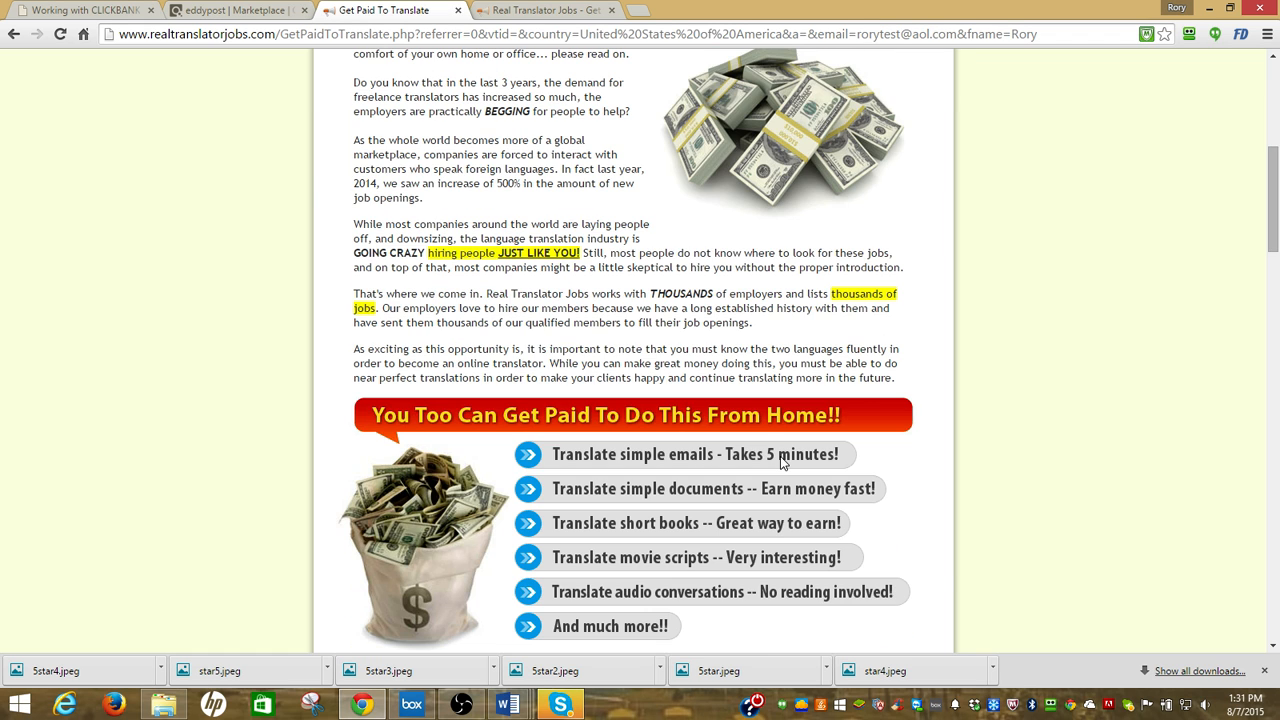
pyautogui.moveTo(888, 398)
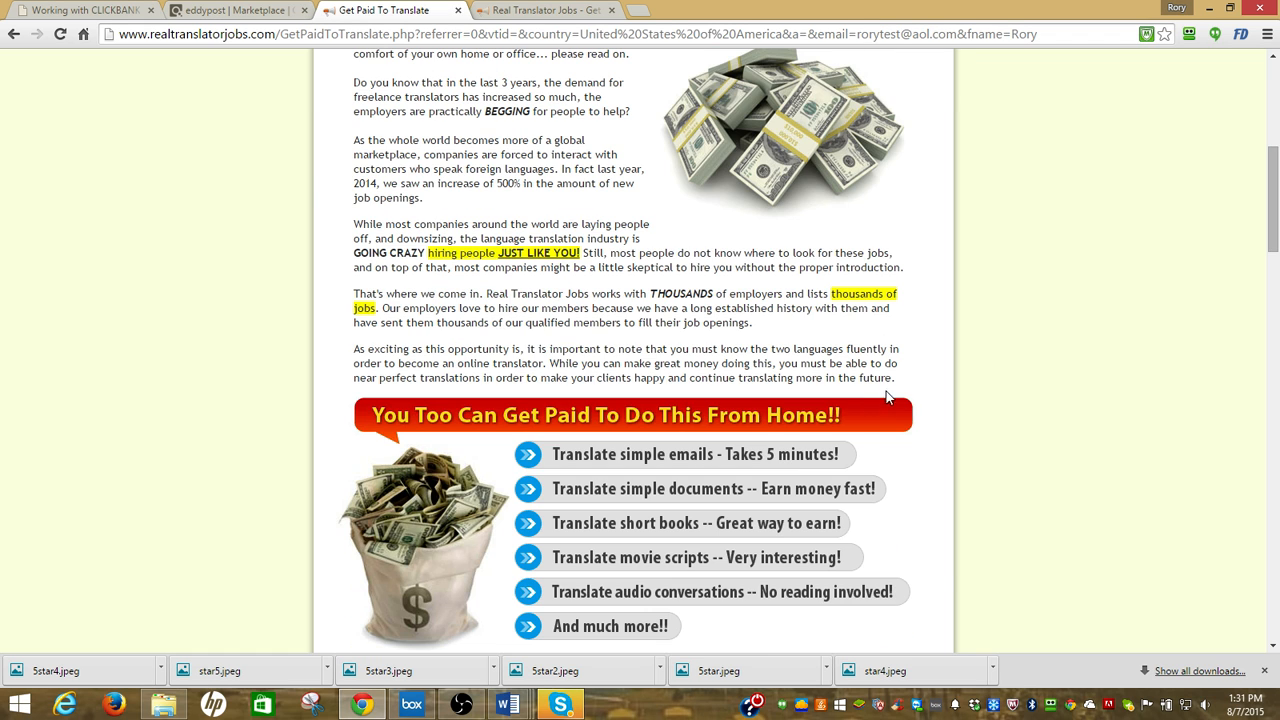
pyautogui.moveTo(352, 348); pyautogui.dragTo(896, 378)
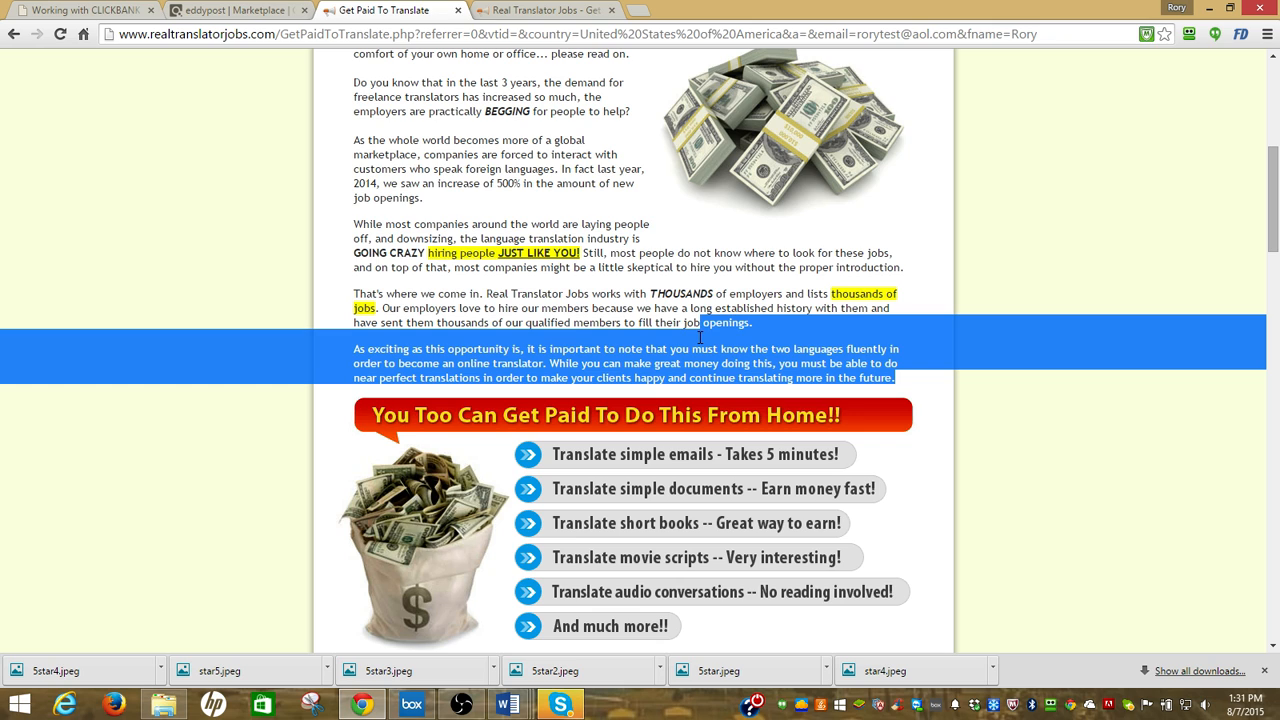
pyautogui.moveTo(686, 632)
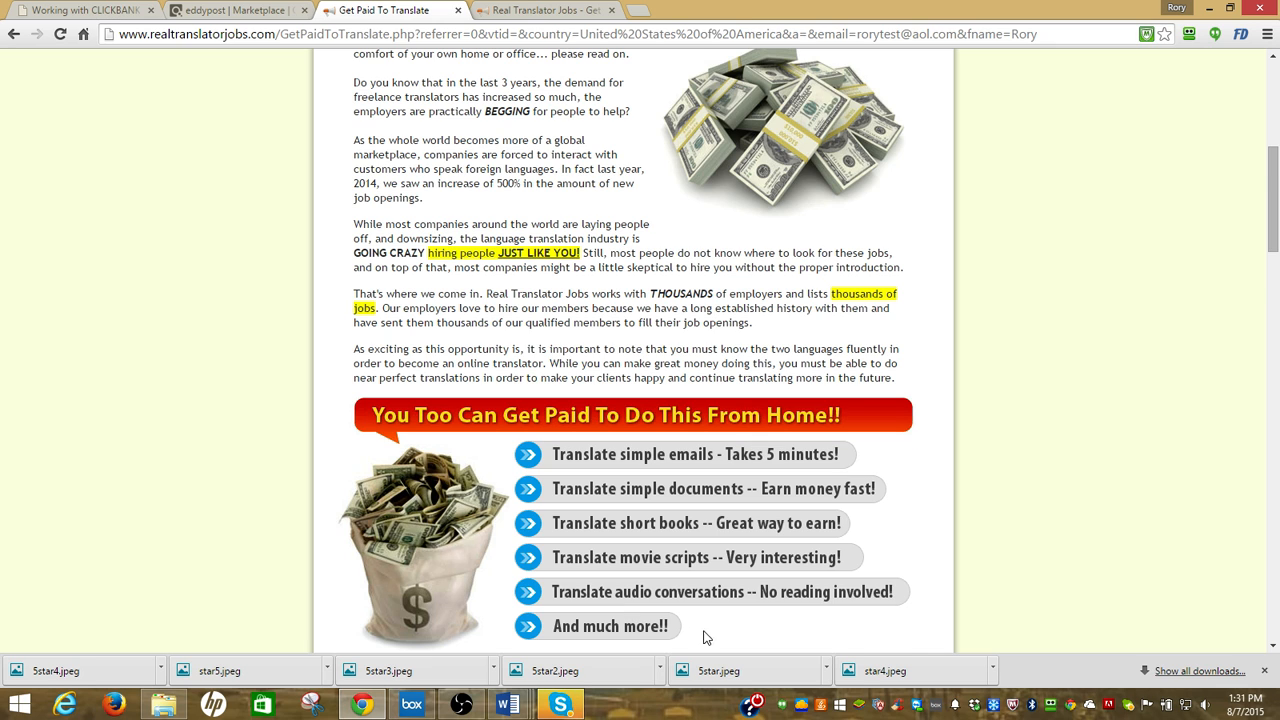
pyautogui.scroll(-3)
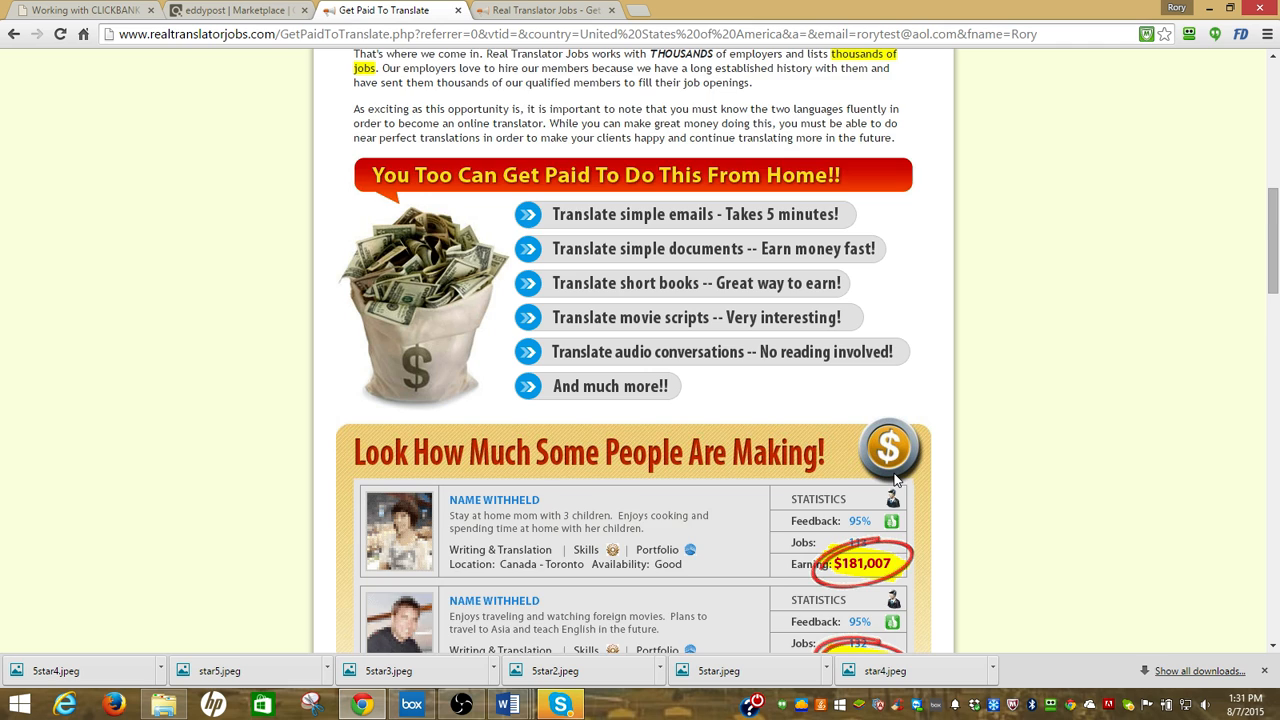
pyautogui.scroll(-3)
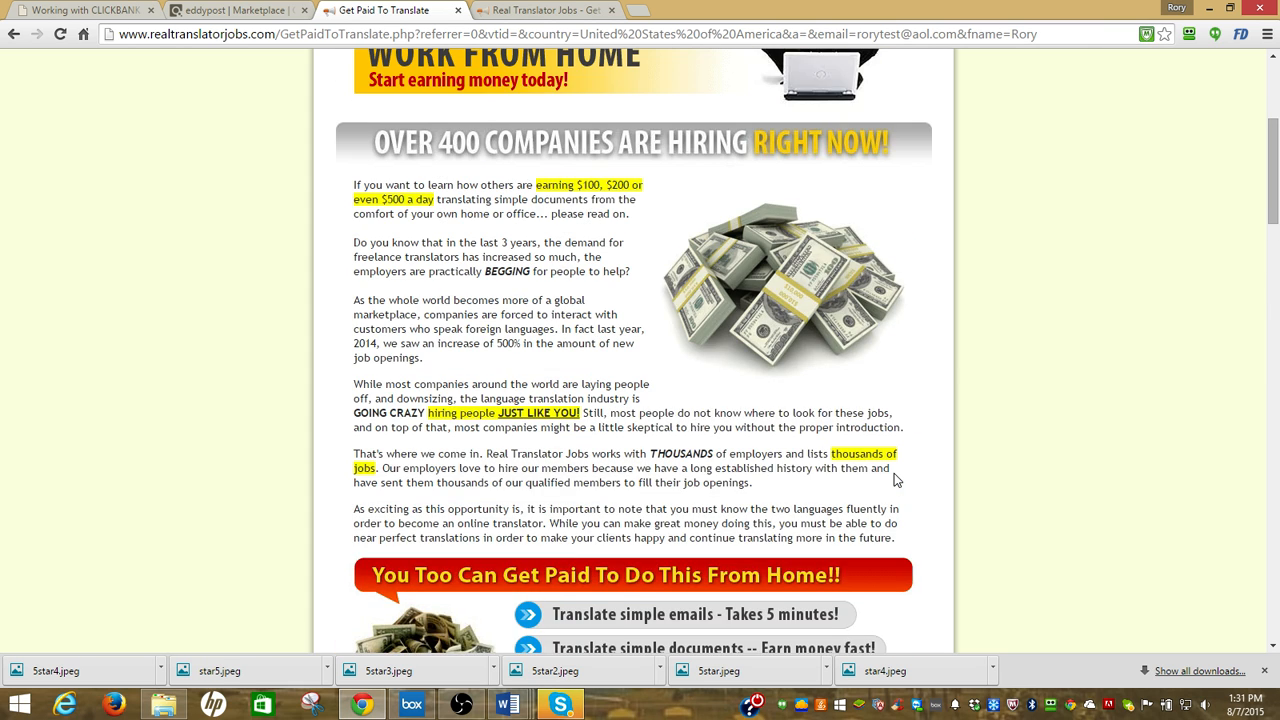
pyautogui.scroll(3)
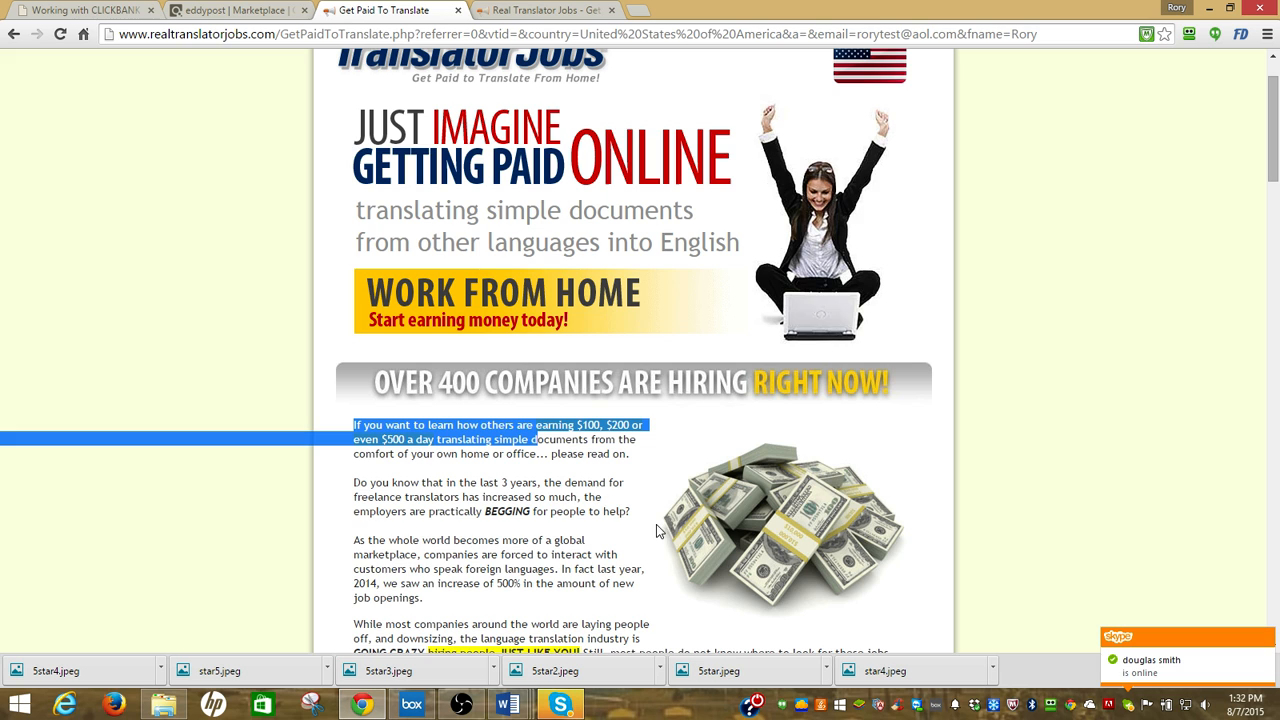
pyautogui.scroll(-3)
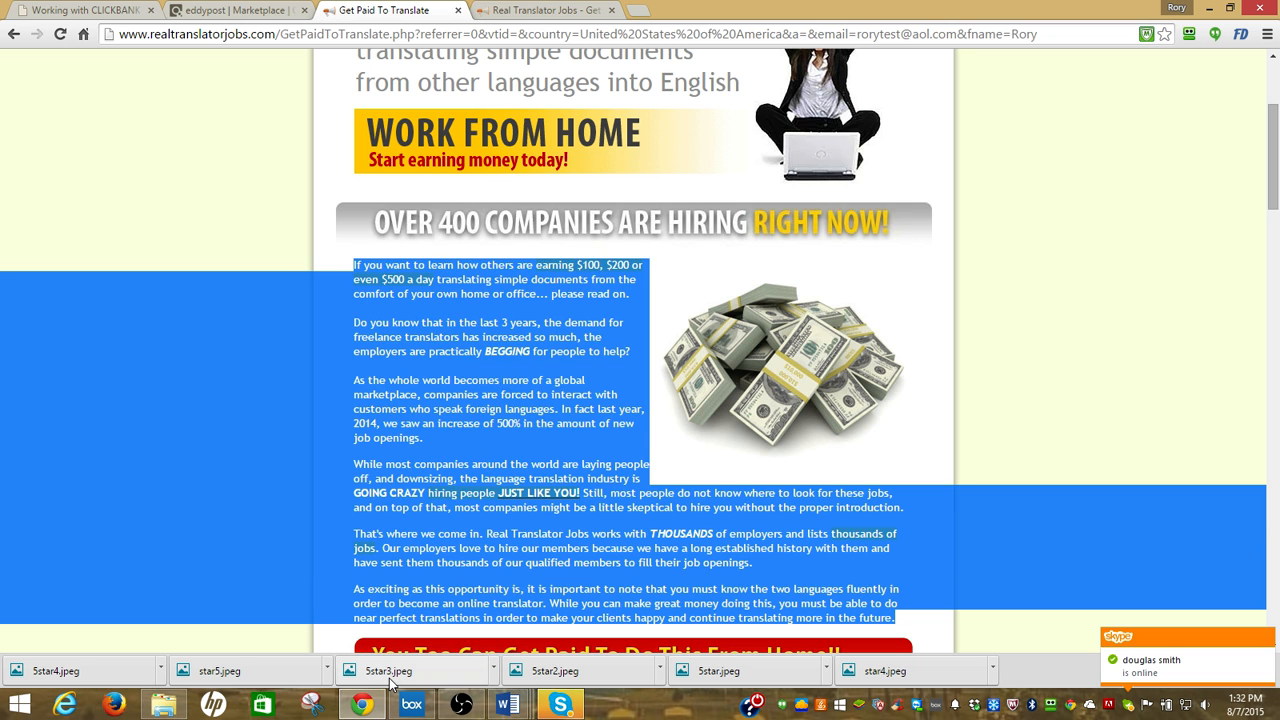
pyautogui.click(506, 704)
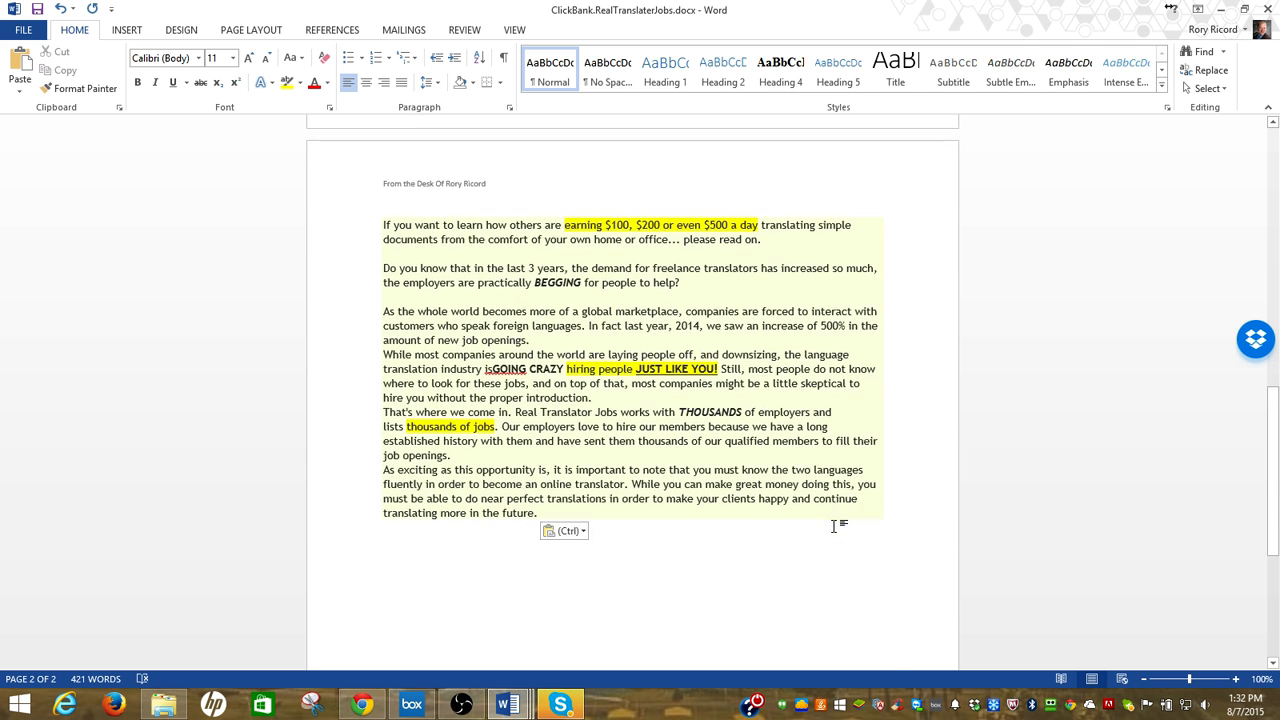
# Step: Close Description 1 with 'Come see how you can Start Today by visiting us at:' and the tinyurl.com/qerqhel link
pyautogui.scroll(-3)
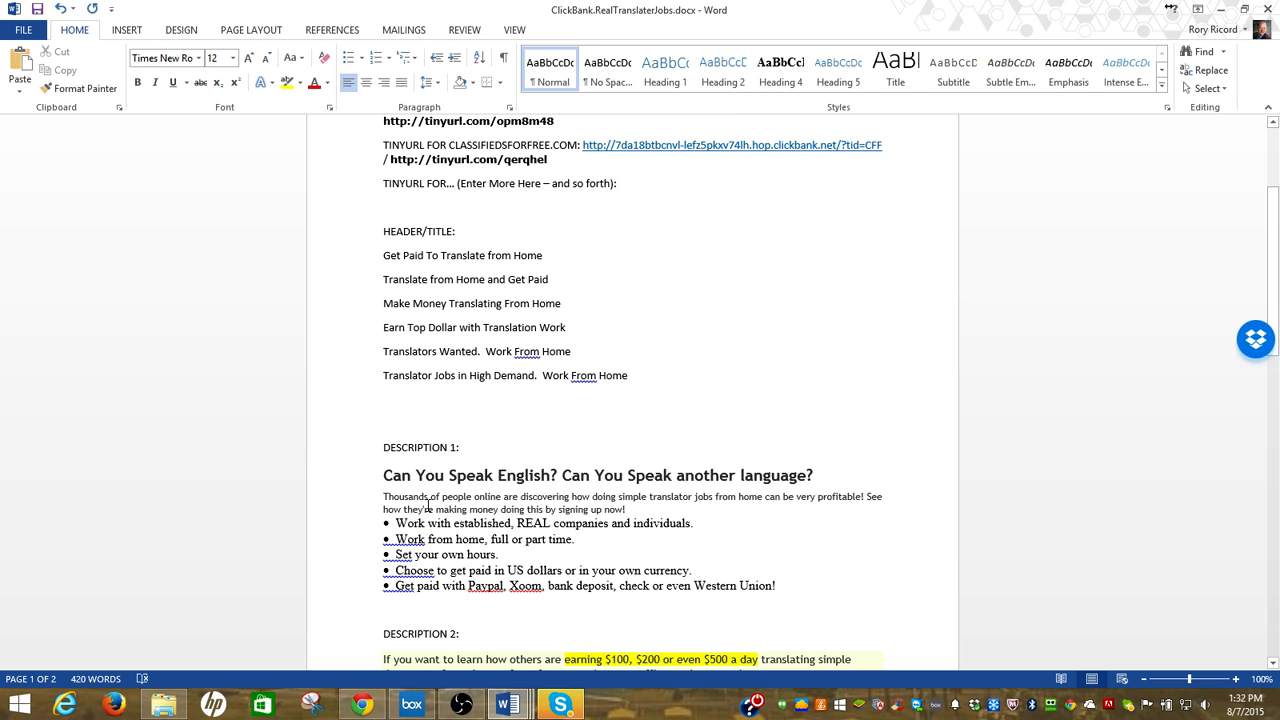
pyautogui.click(776, 586)
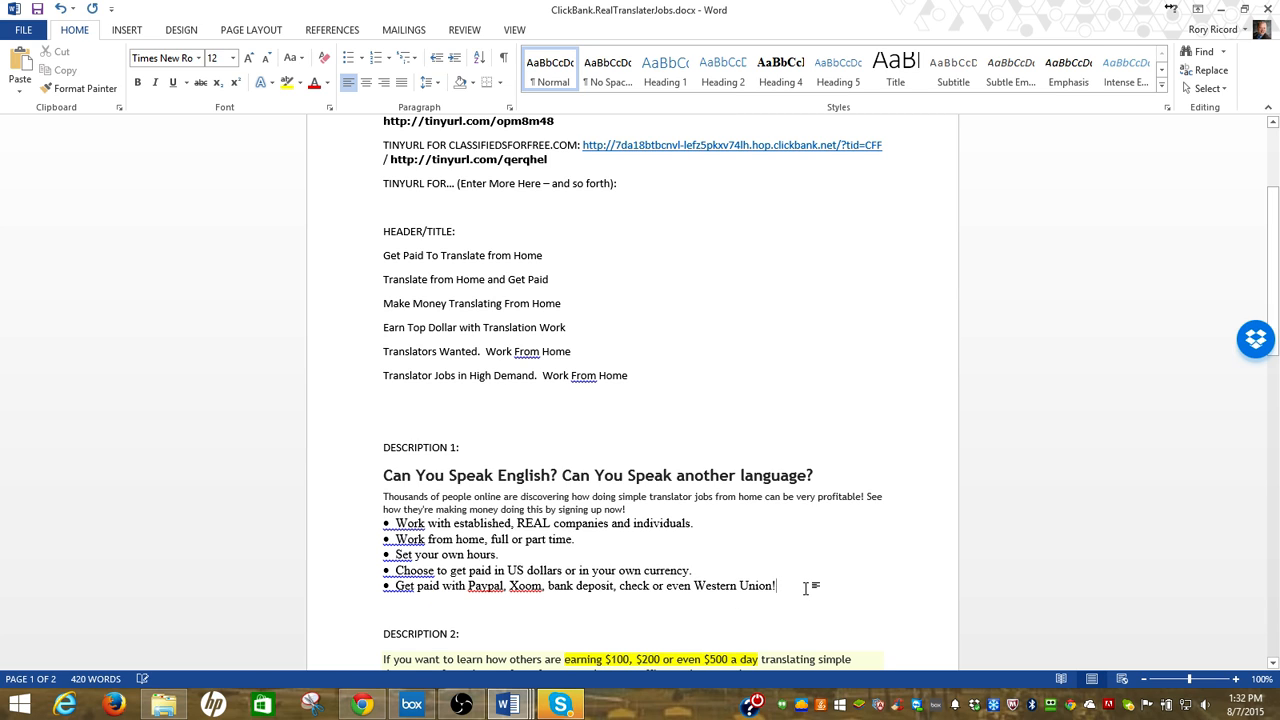
pyautogui.scroll(-3)
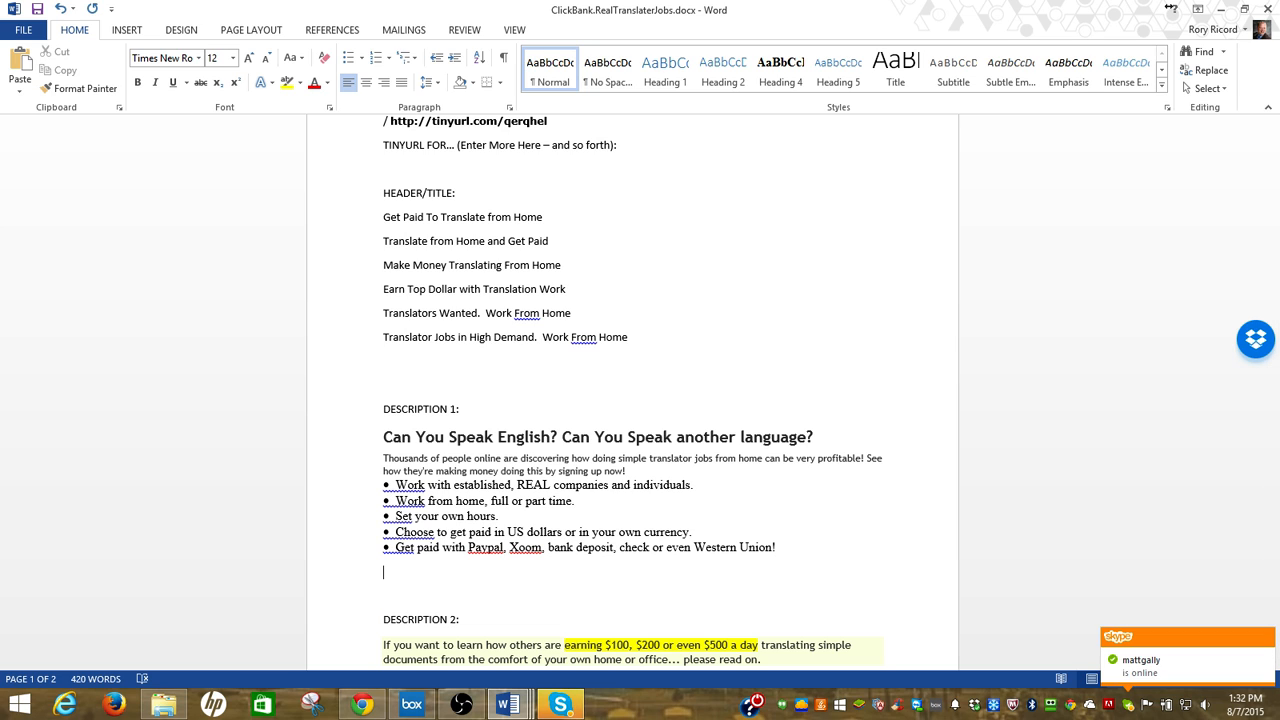
pyautogui.write('Come')
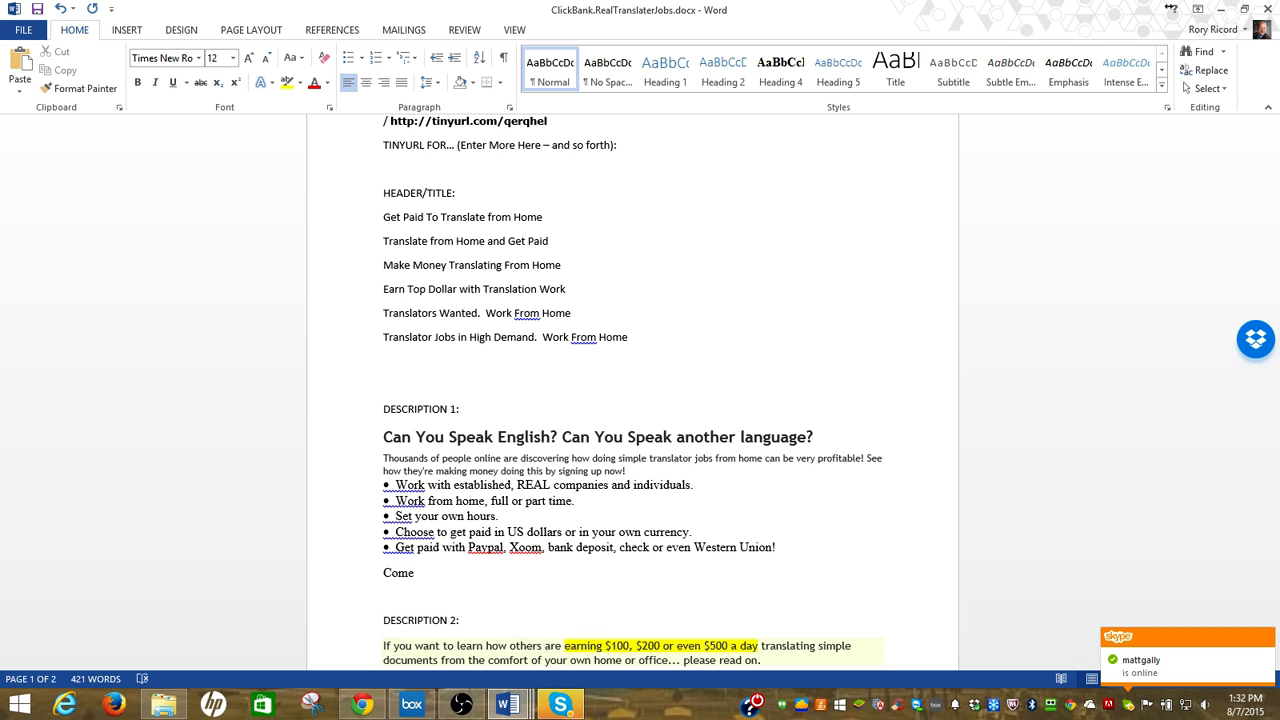
pyautogui.write('see how you')
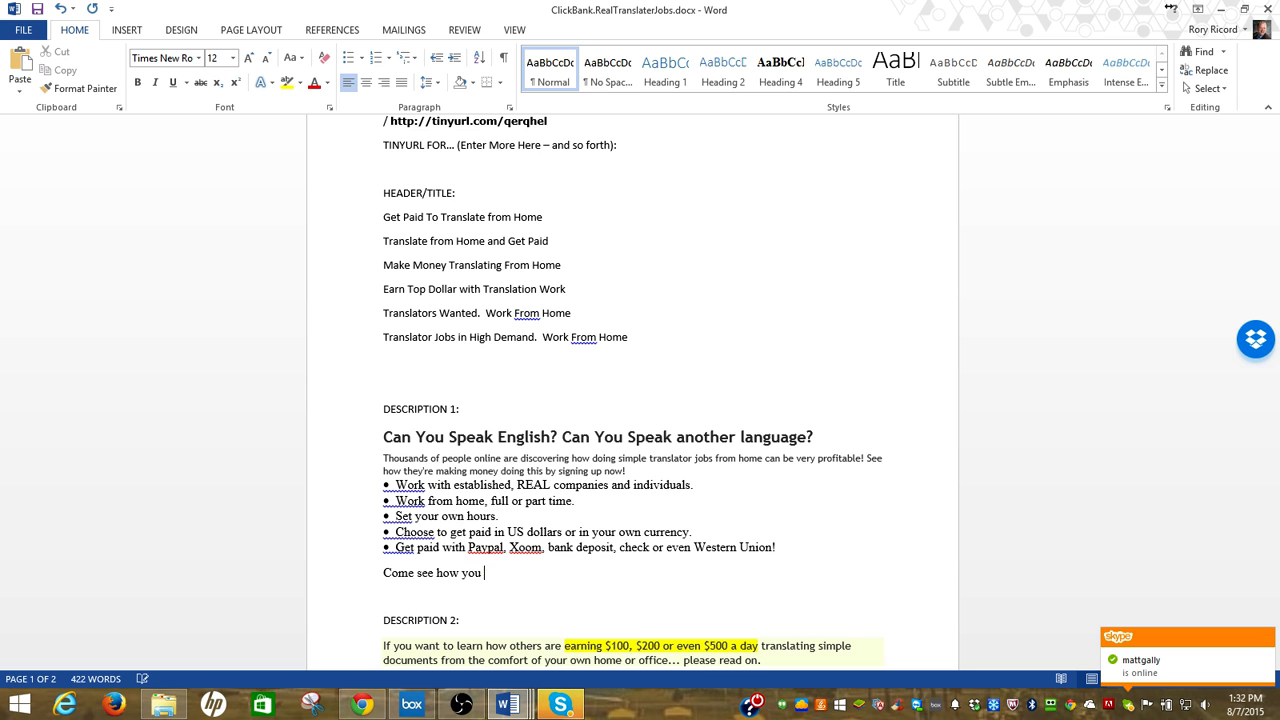
pyautogui.write('can Start Today by v')
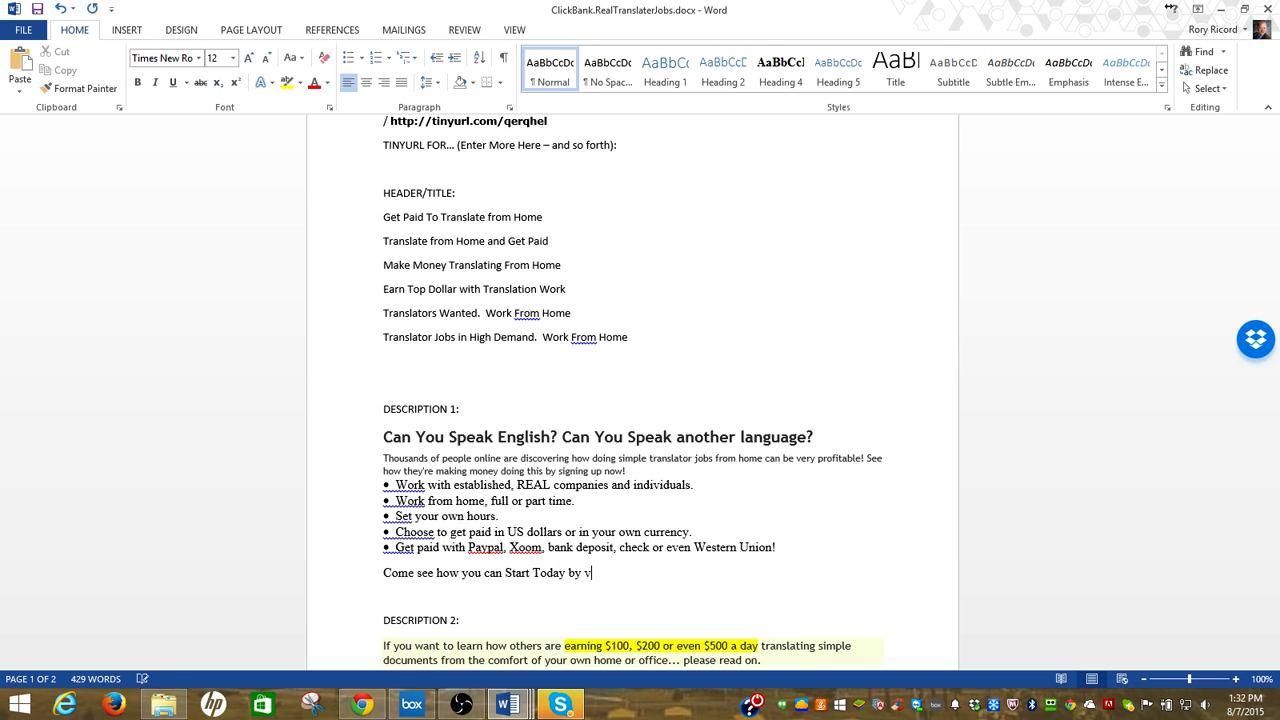
pyautogui.write('isiting us at: http://tinyurl.com/qerqhel')
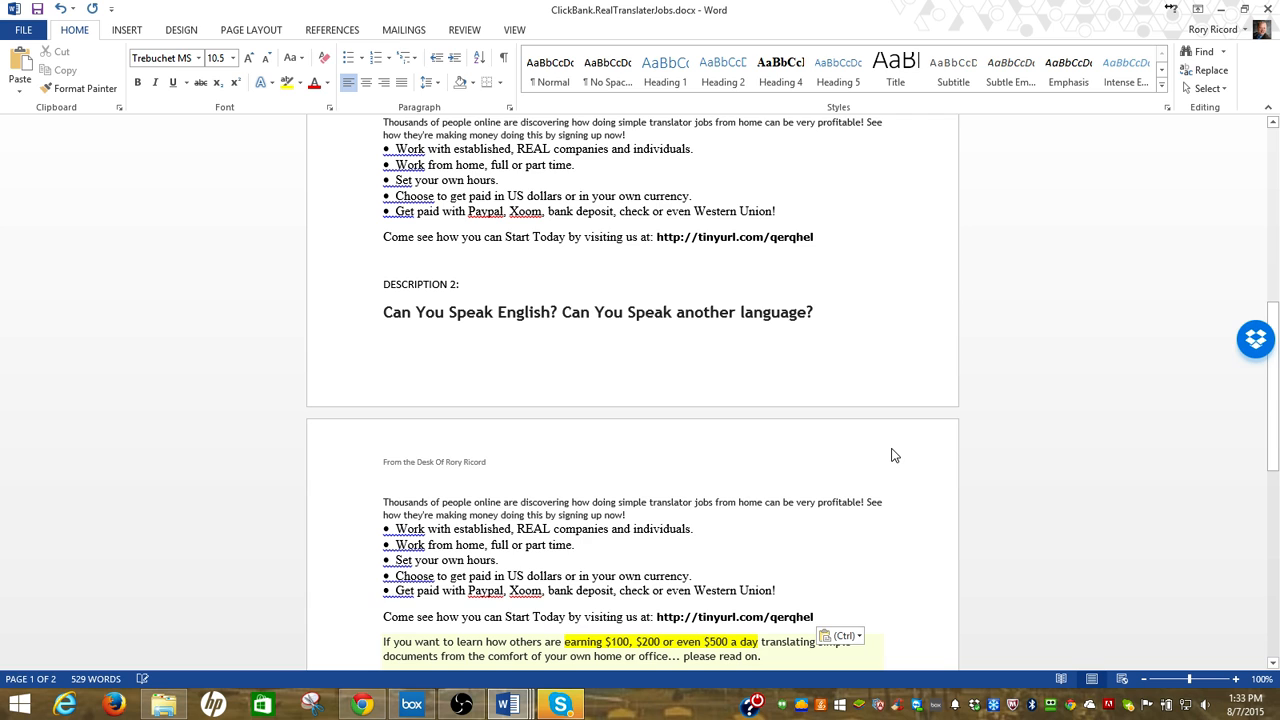
# Step: Paste the same 'Start Today' tinyurl.com/qerqhel line at the end of Description 2 and return to the top
pyautogui.scroll(-3)
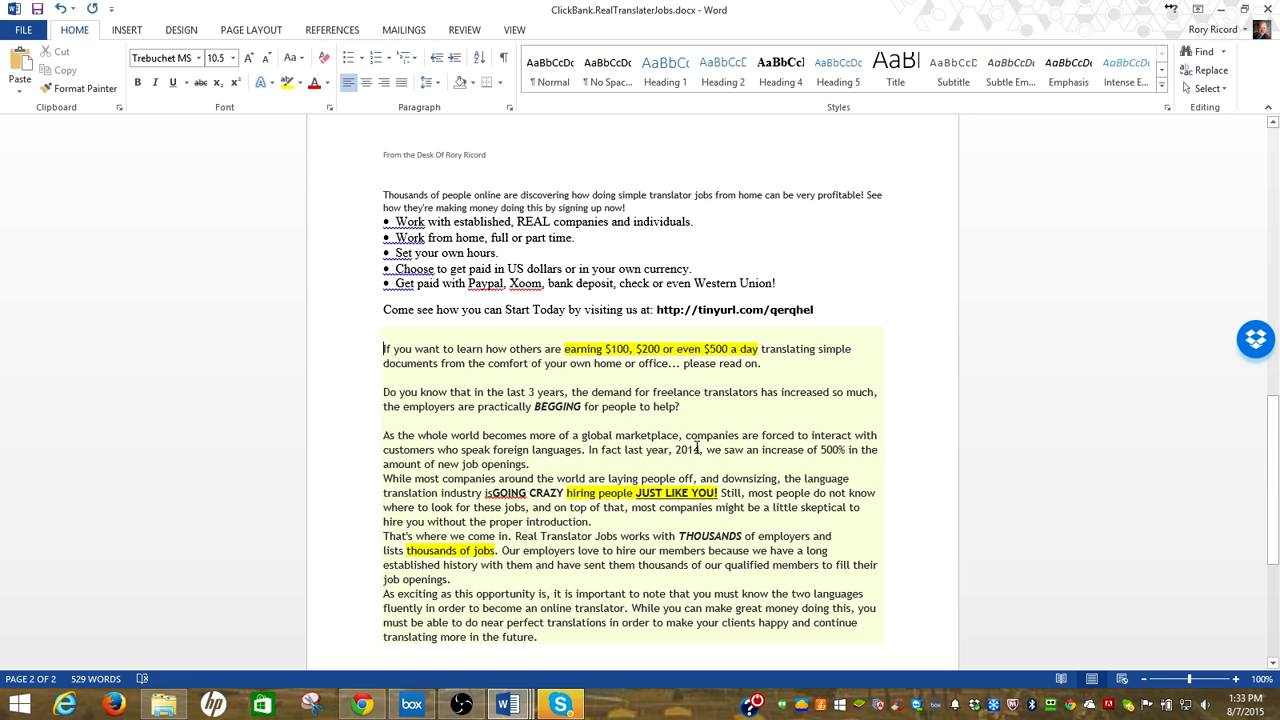
pyautogui.scroll(-3)
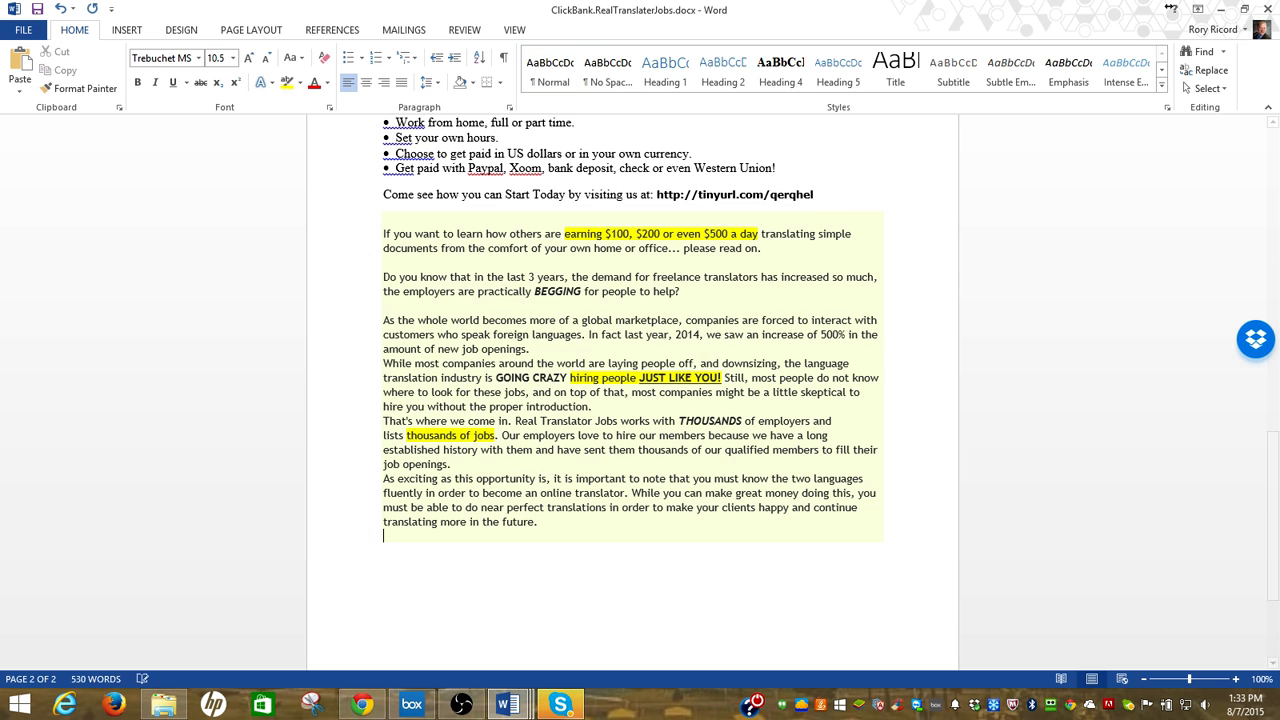
pyautogui.press('ctrl+v')
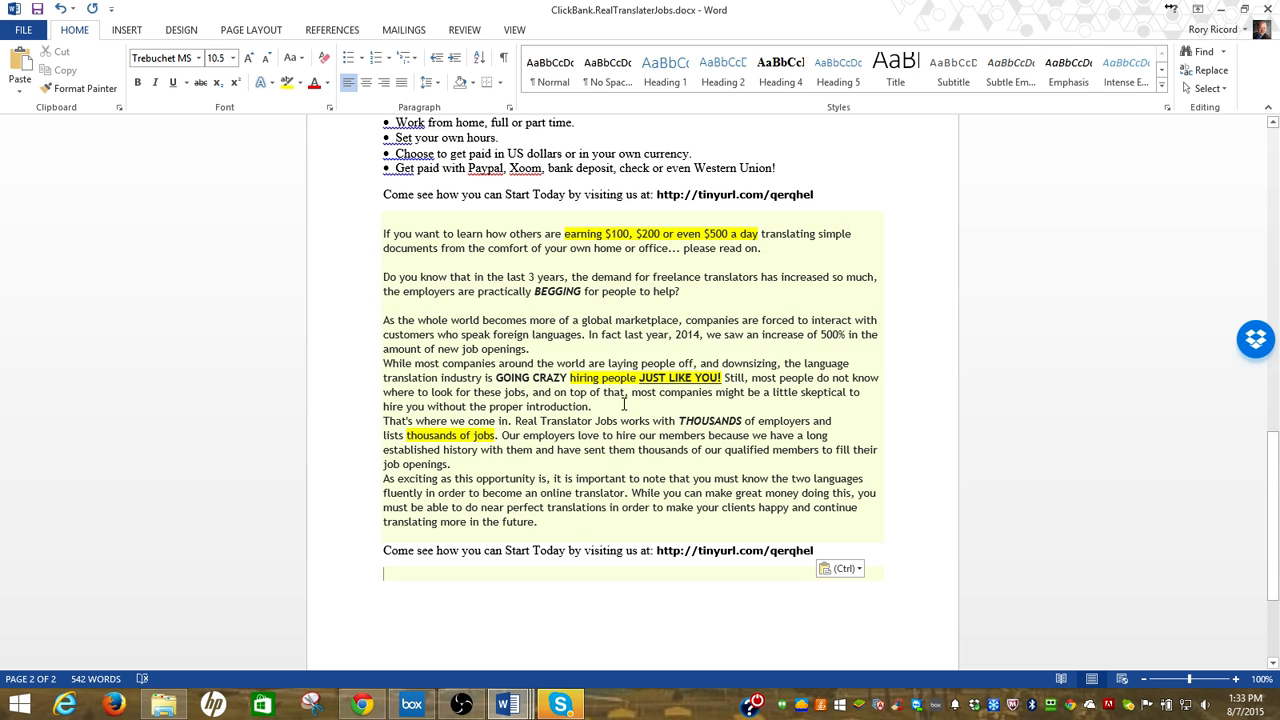
pyautogui.moveTo(614, 432)
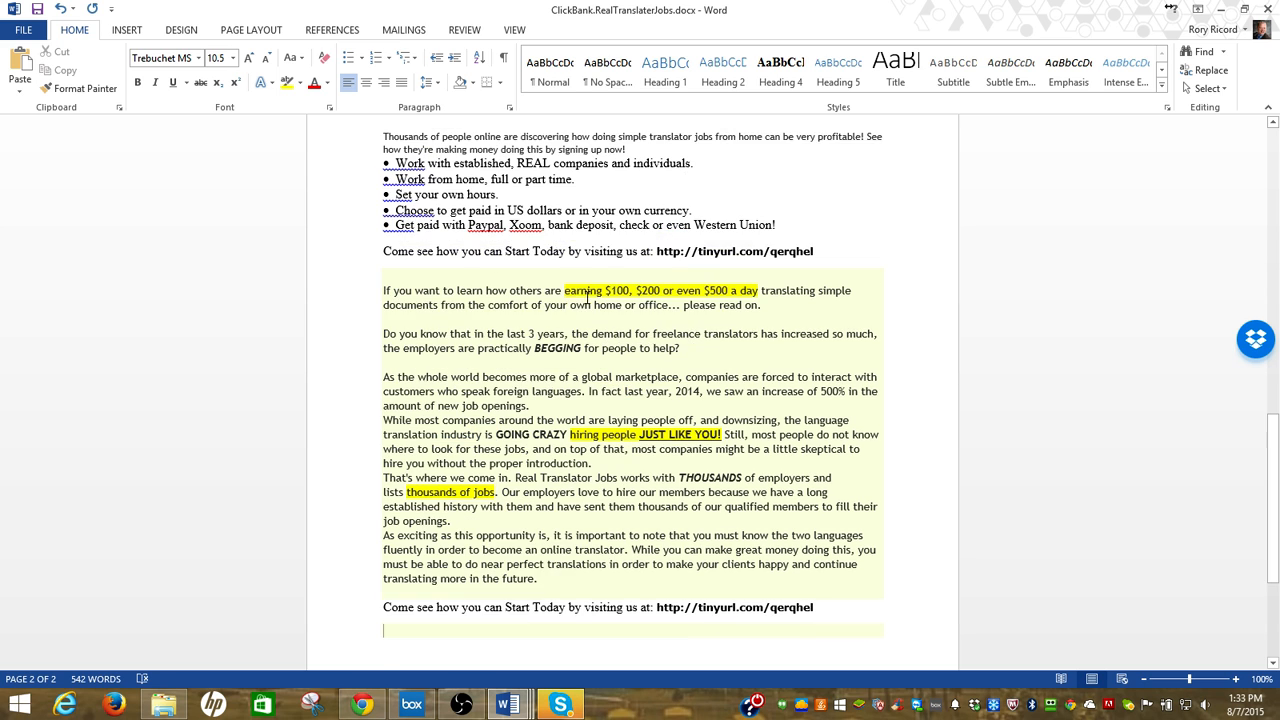
pyautogui.scroll(3)
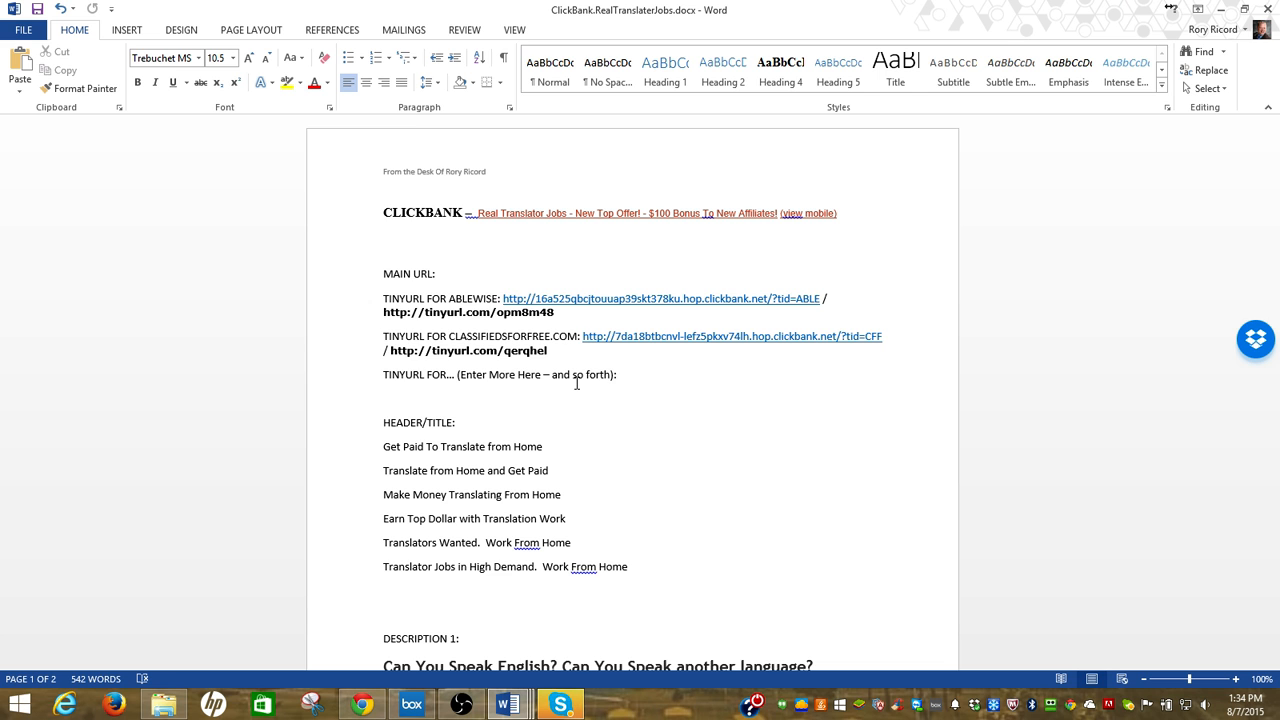
pyautogui.moveTo(660, 298)
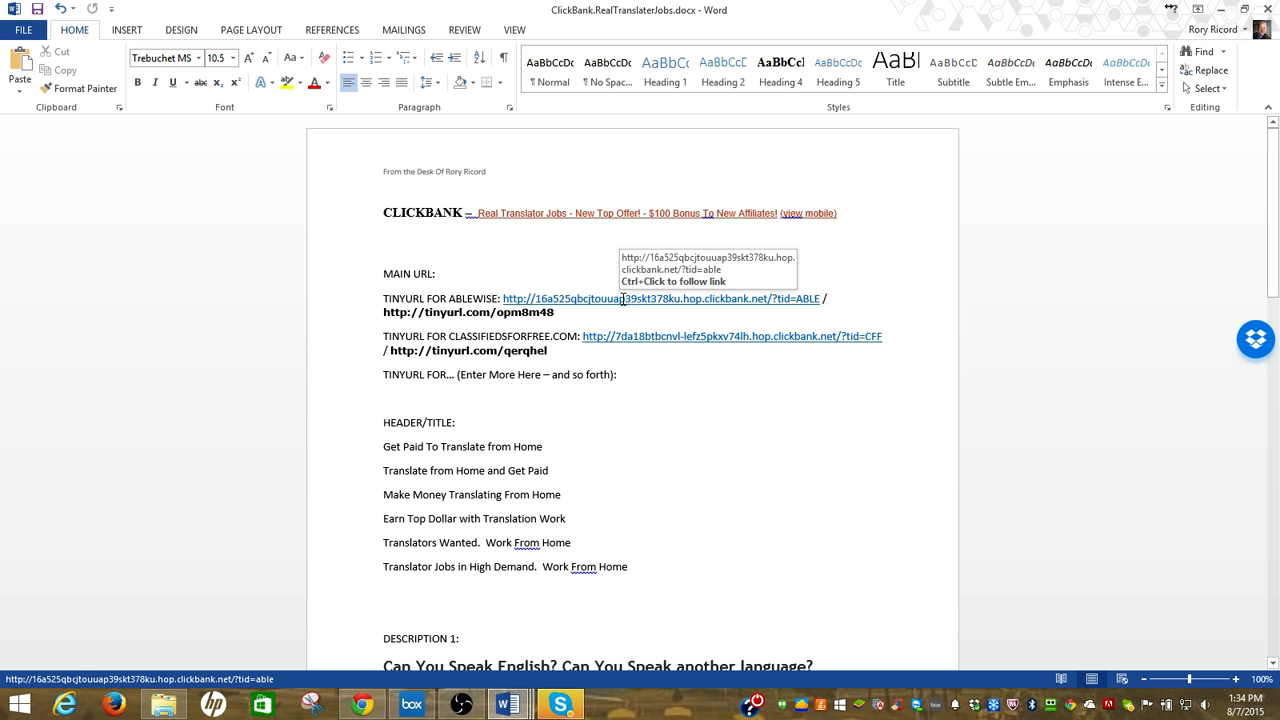